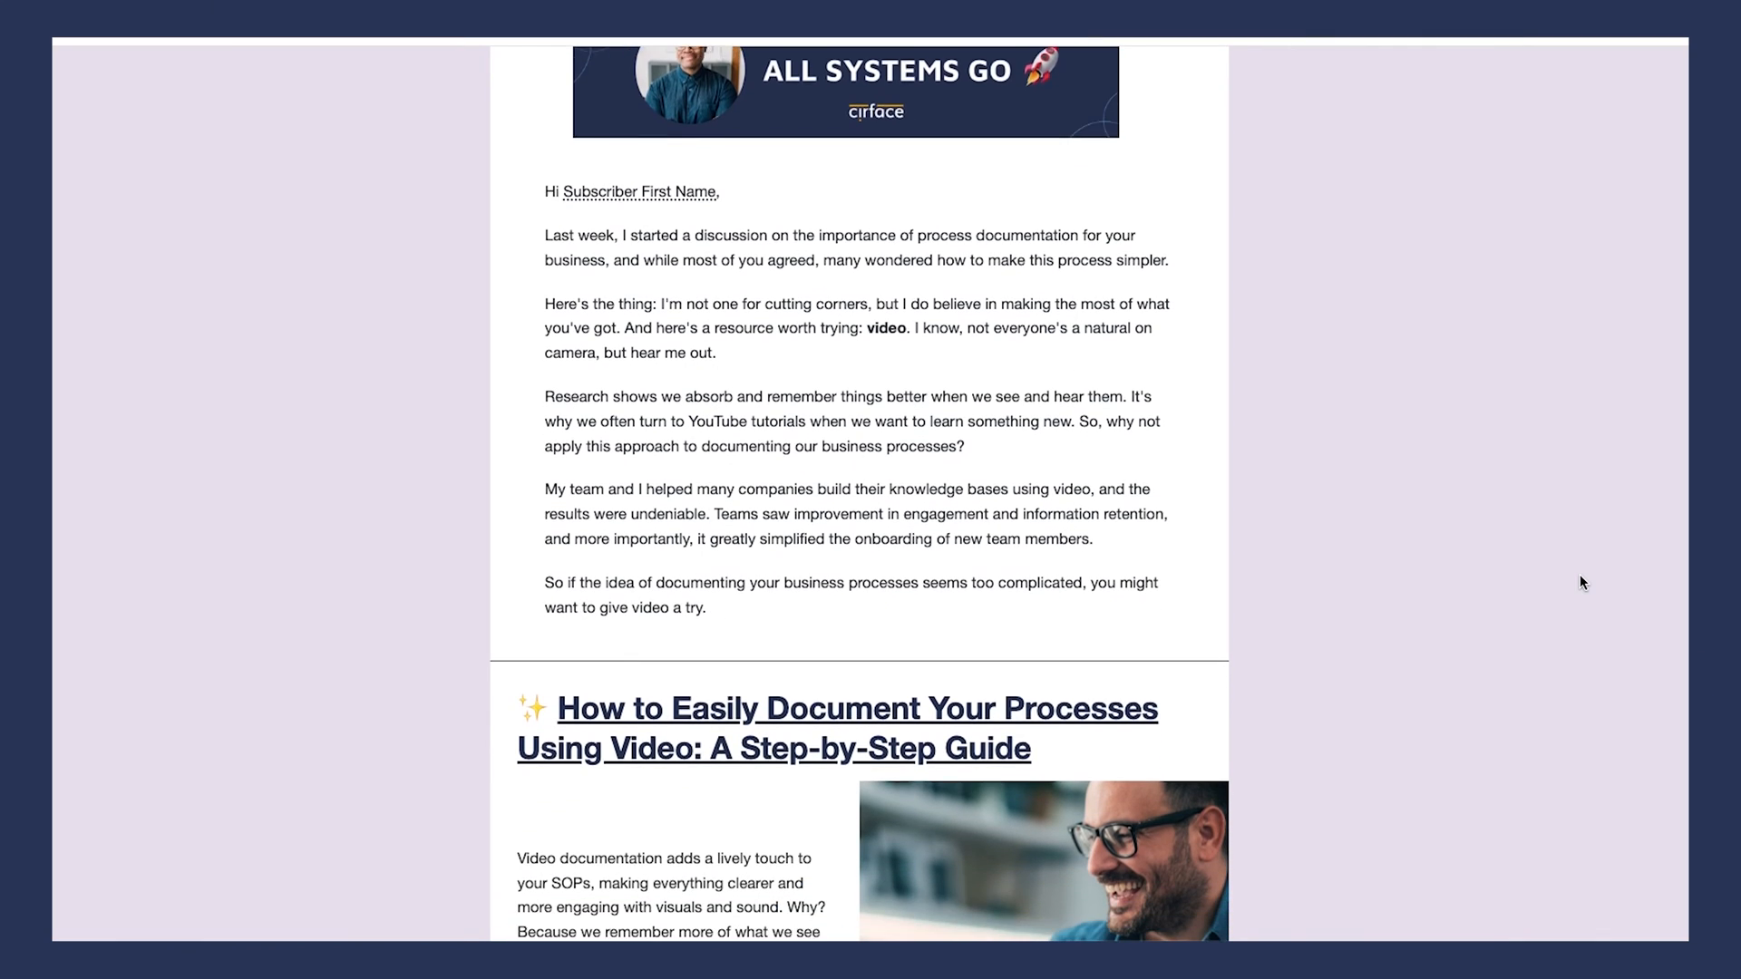
scroll(down, 3)
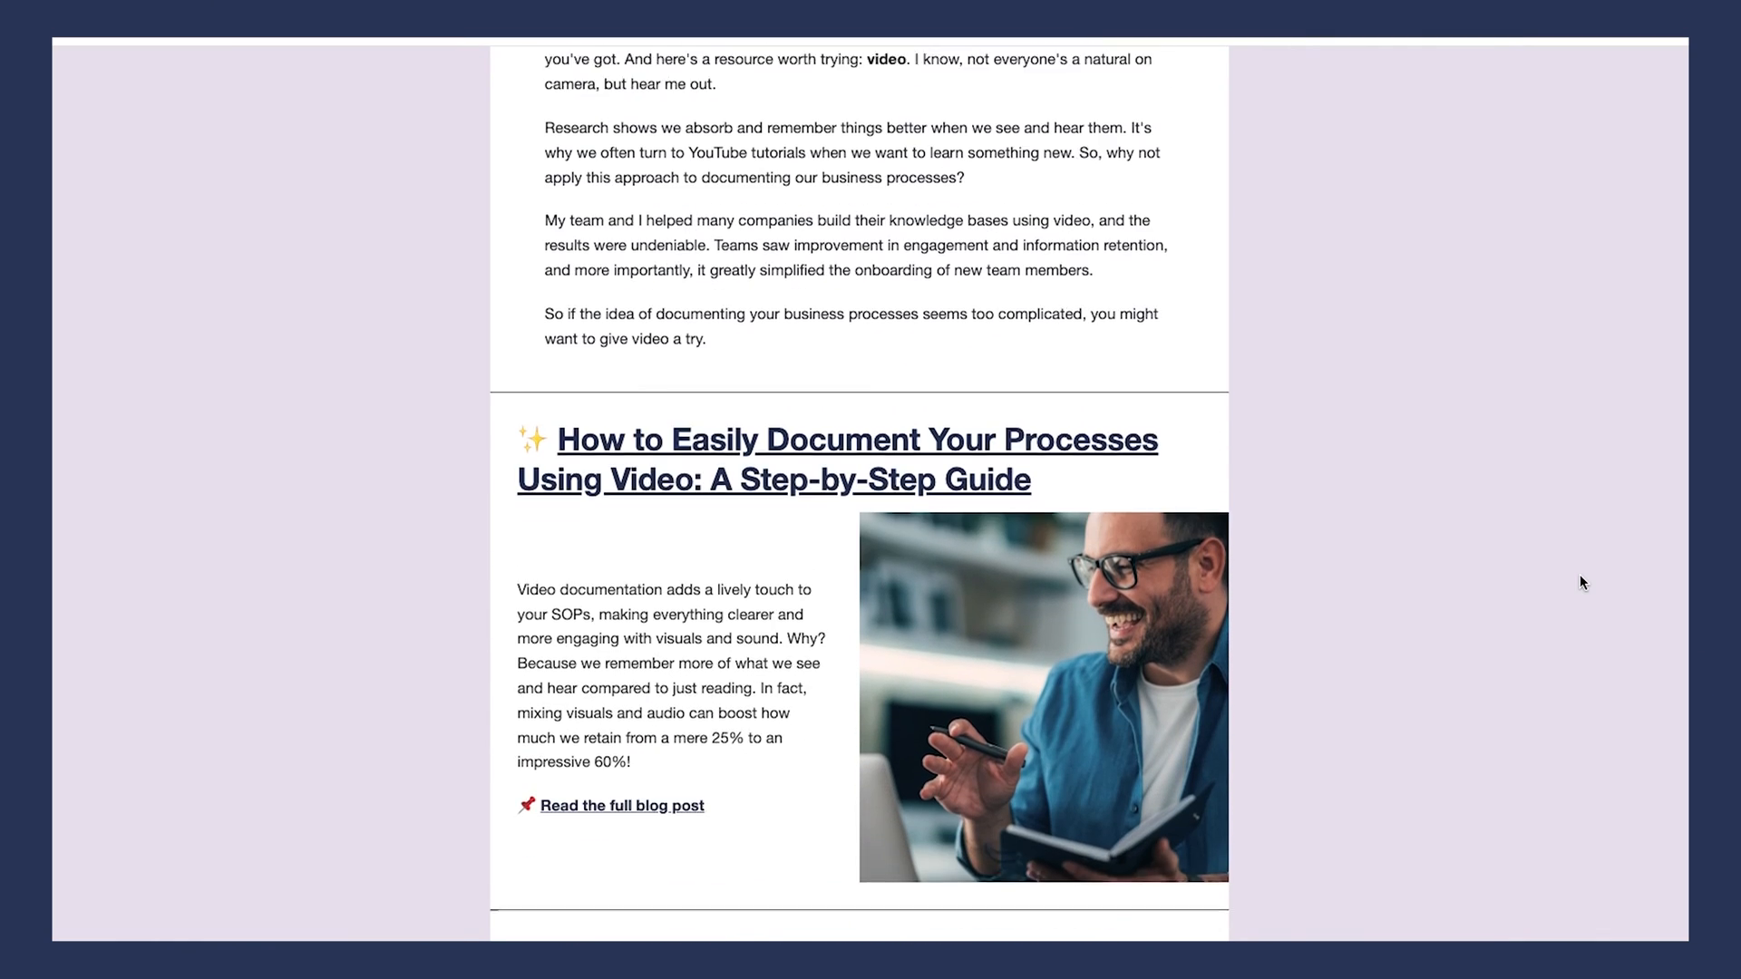
scroll(down, 3)
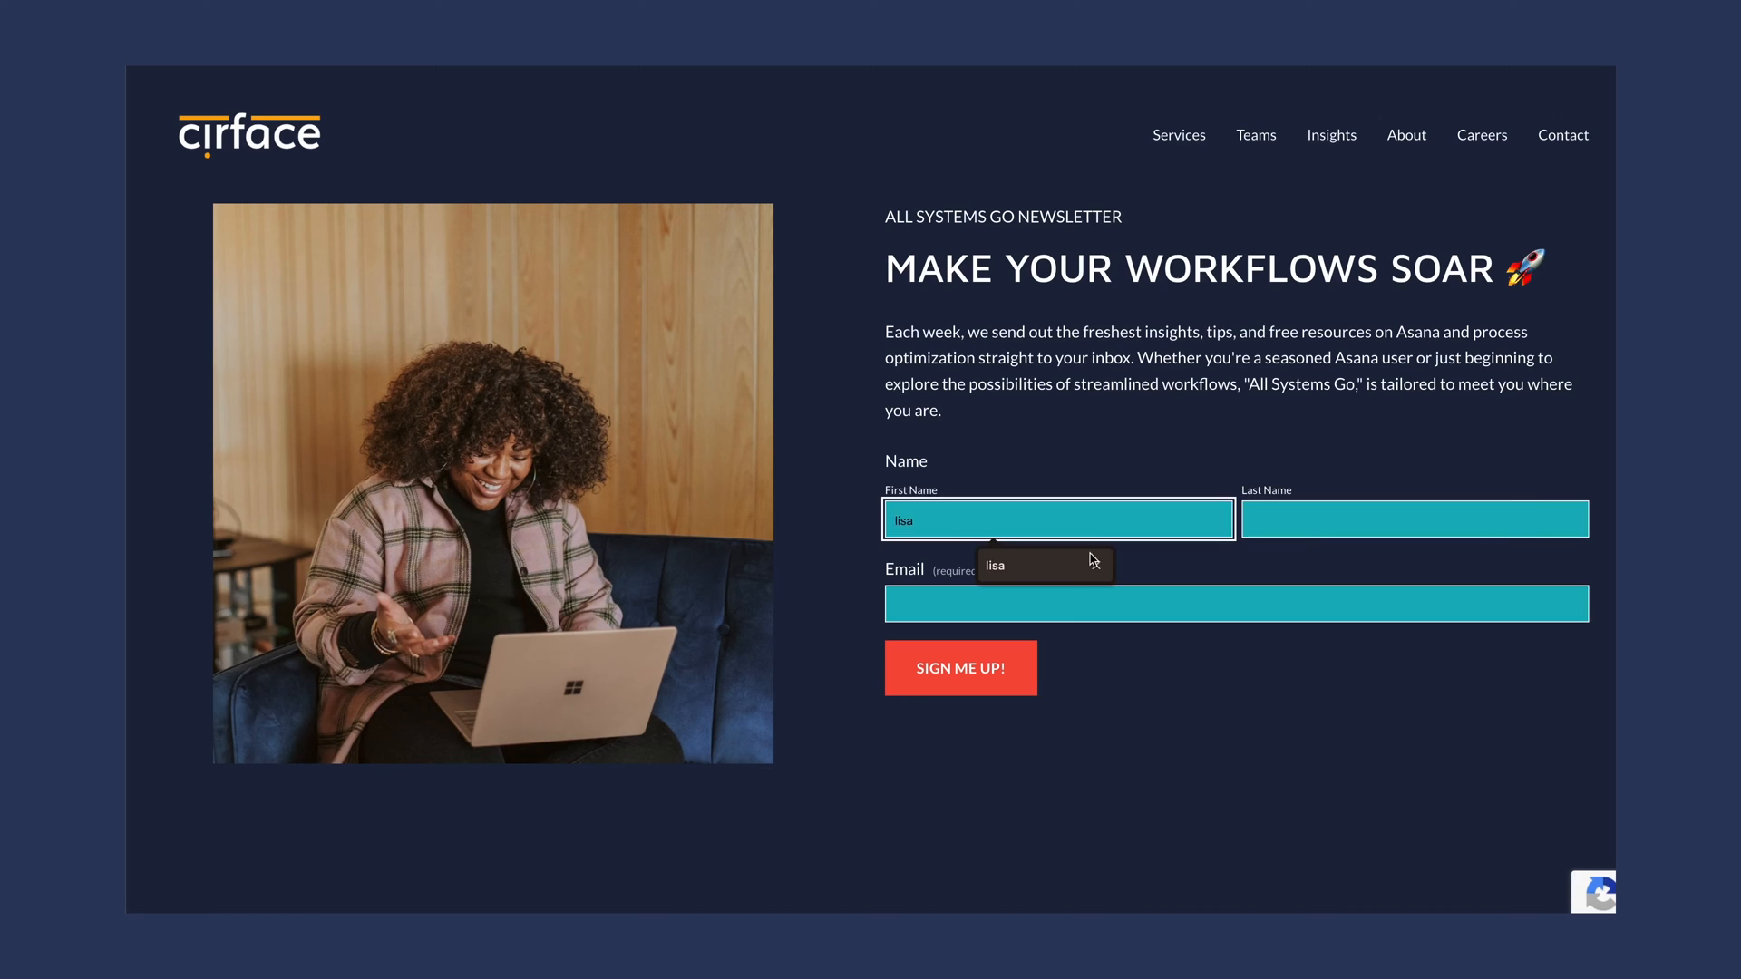
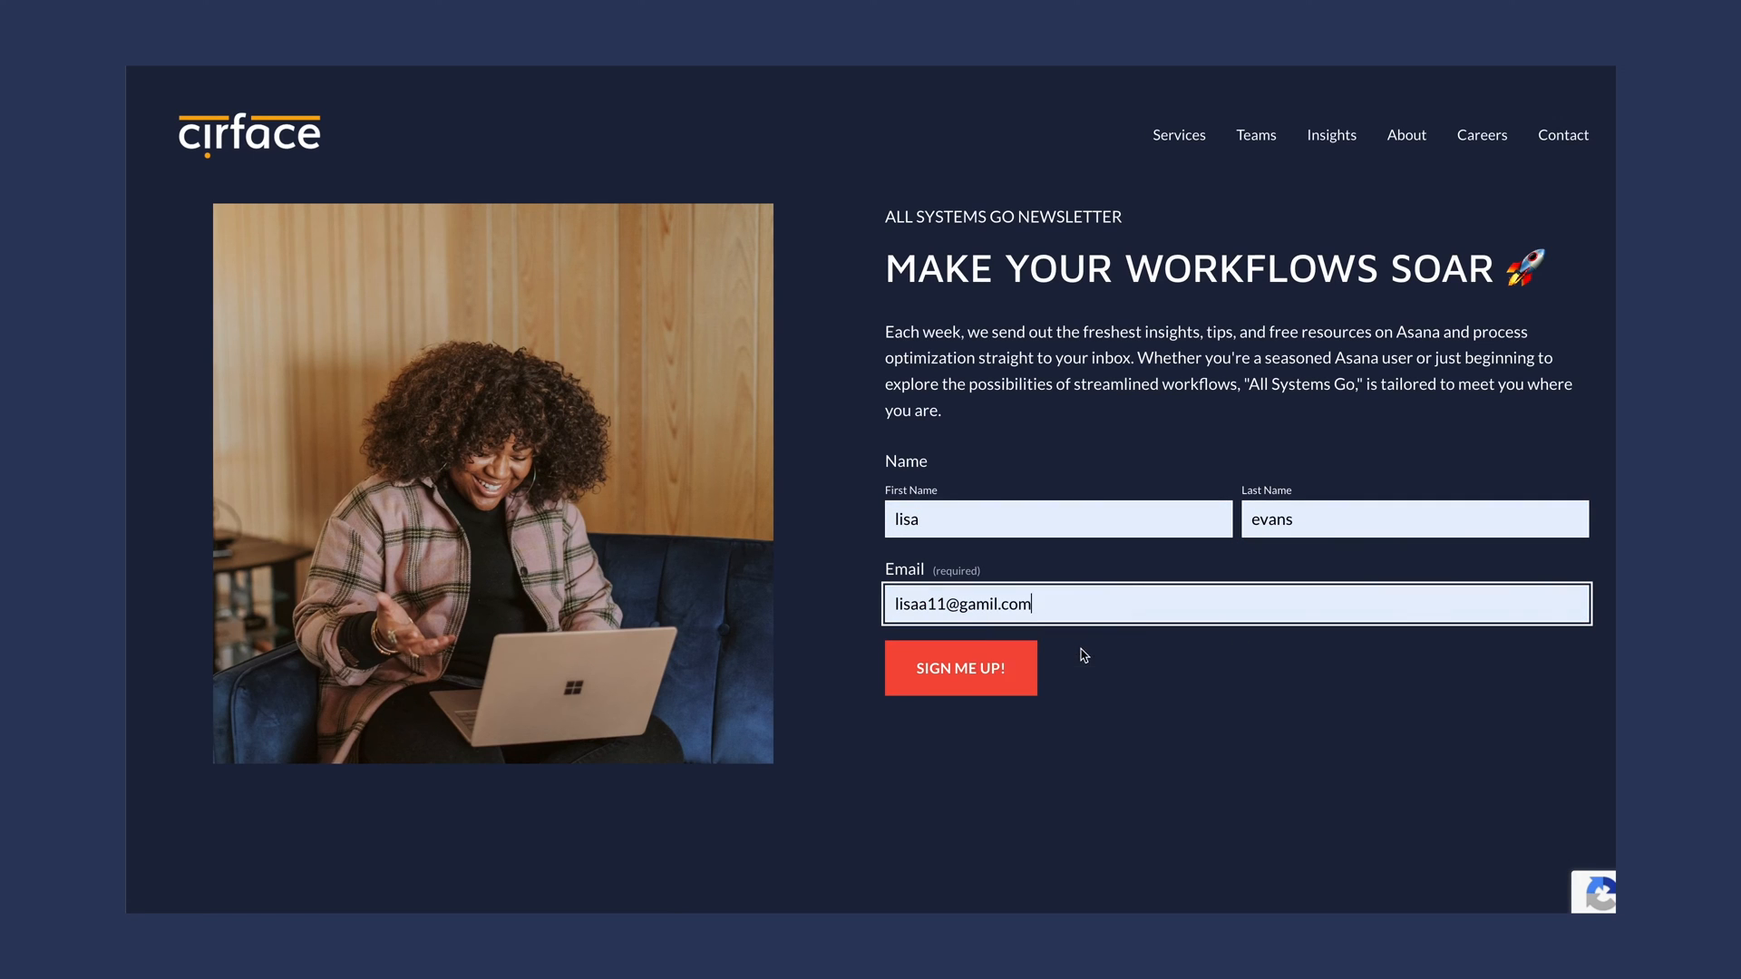
click(960, 668)
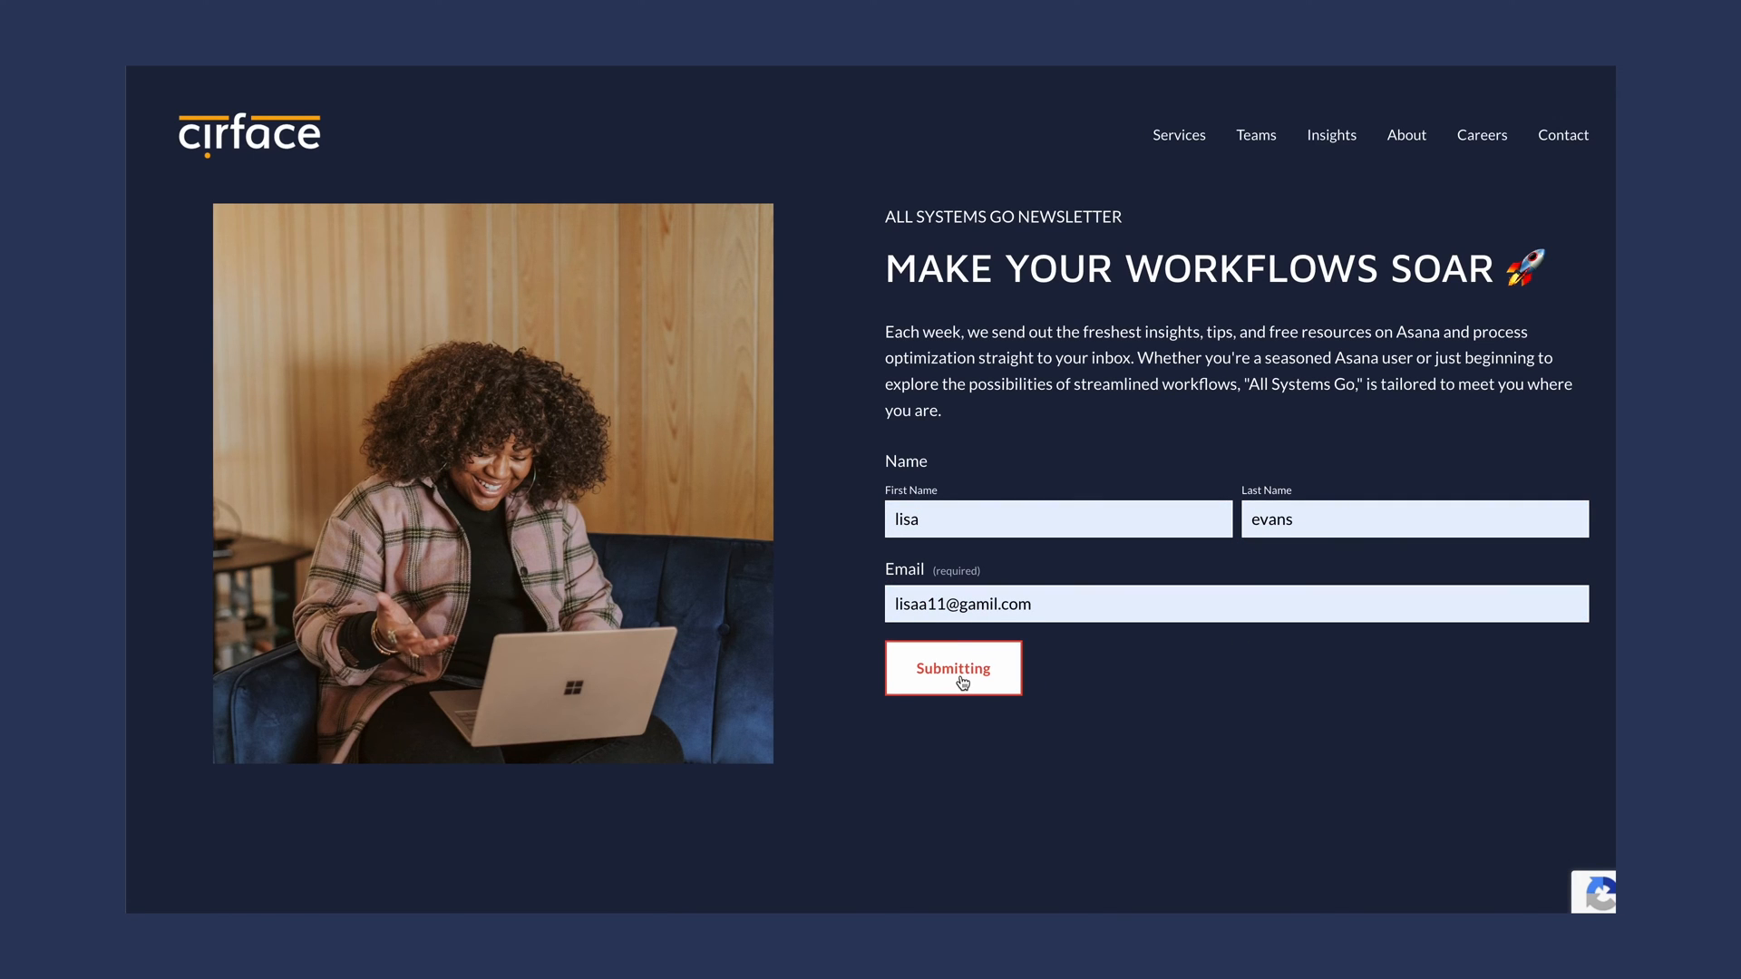
click(953, 667)
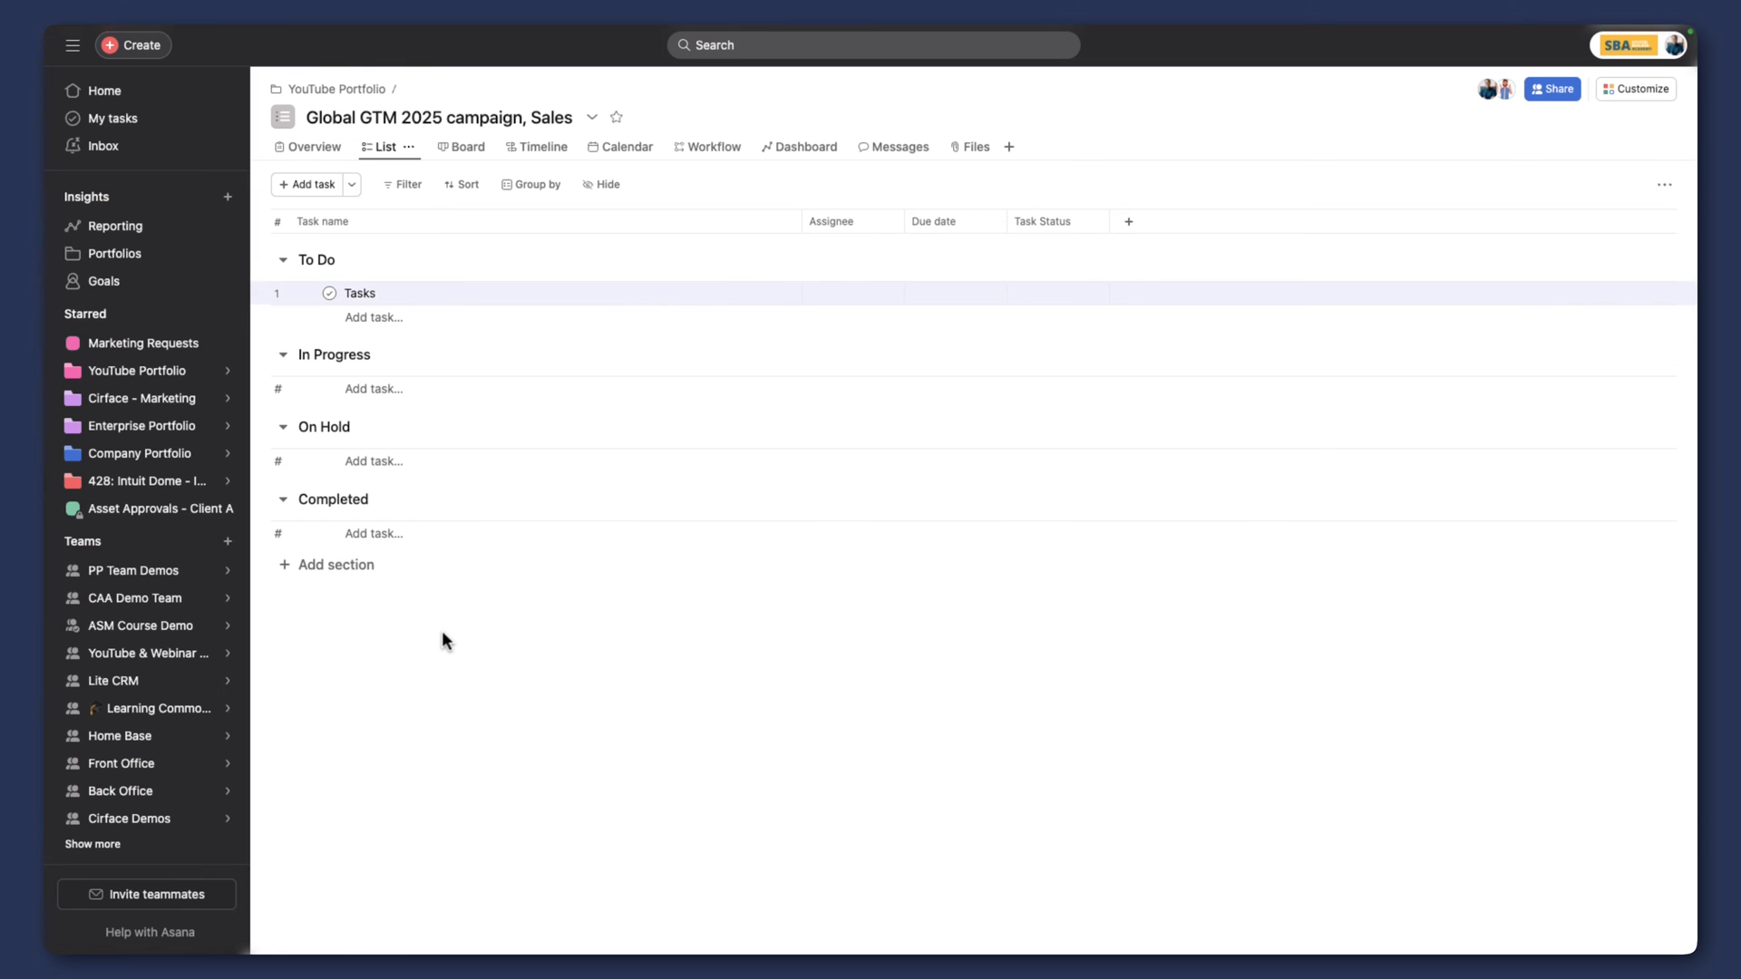
click(357, 293)
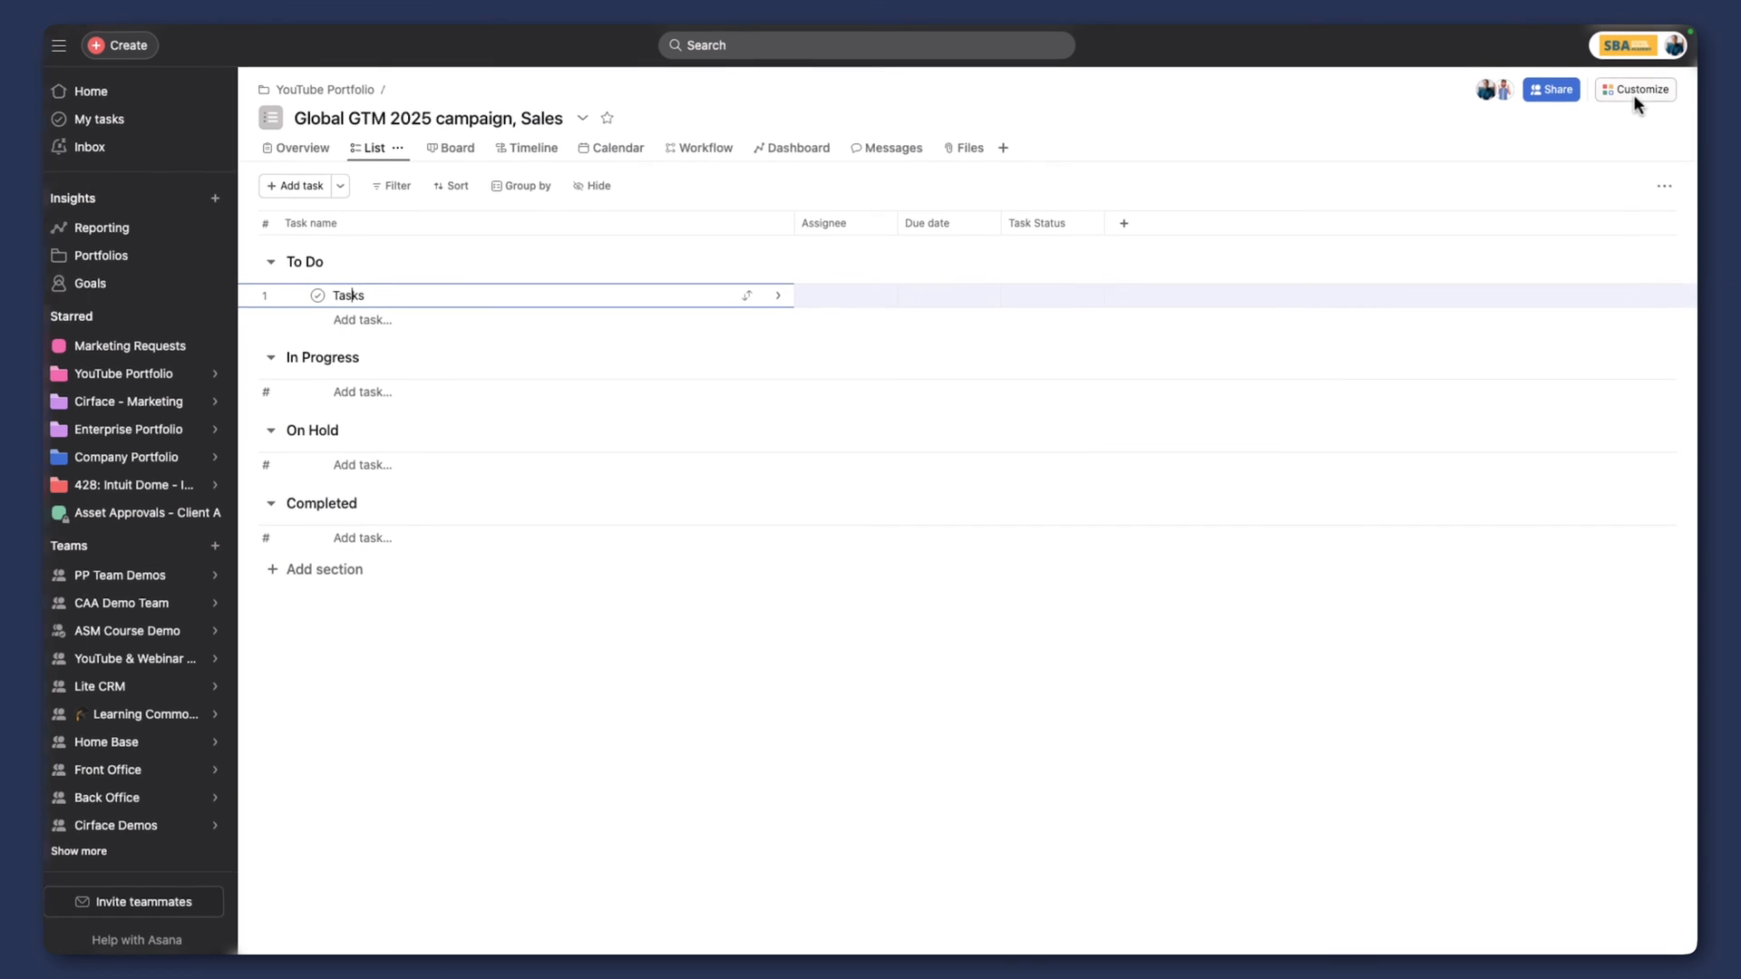
Add the library's Percent allocation field as a column in the Global GTM 2025 project
click(1634, 89)
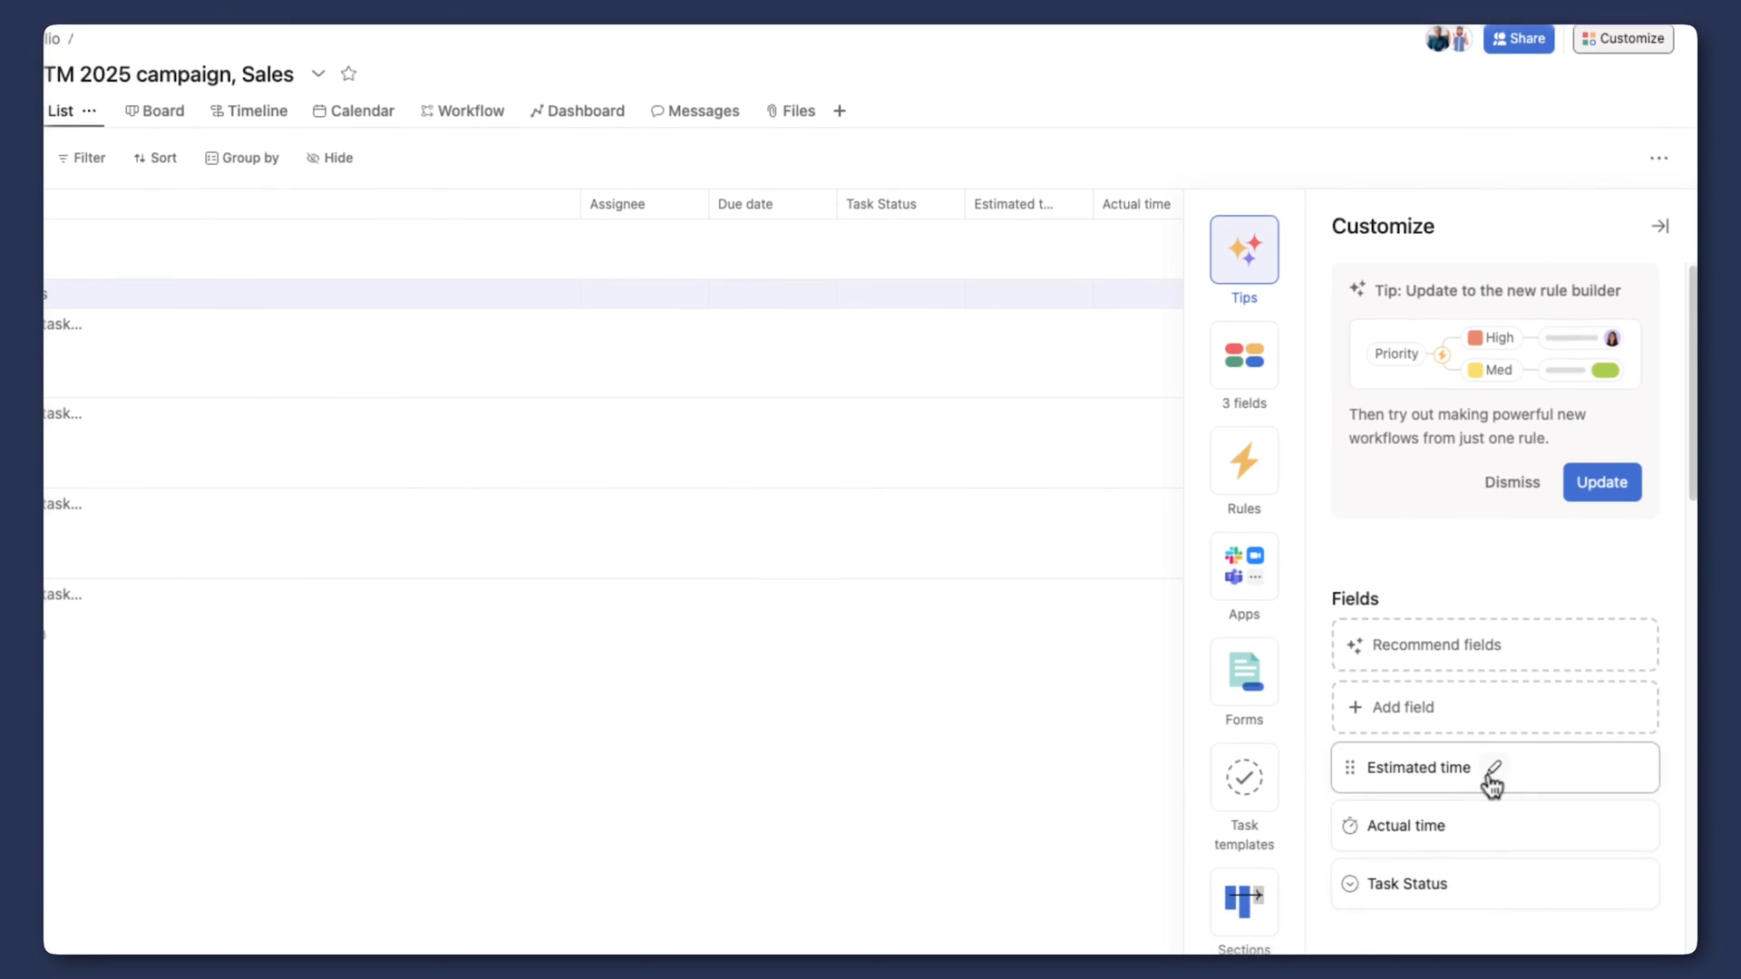
scroll(down, 3)
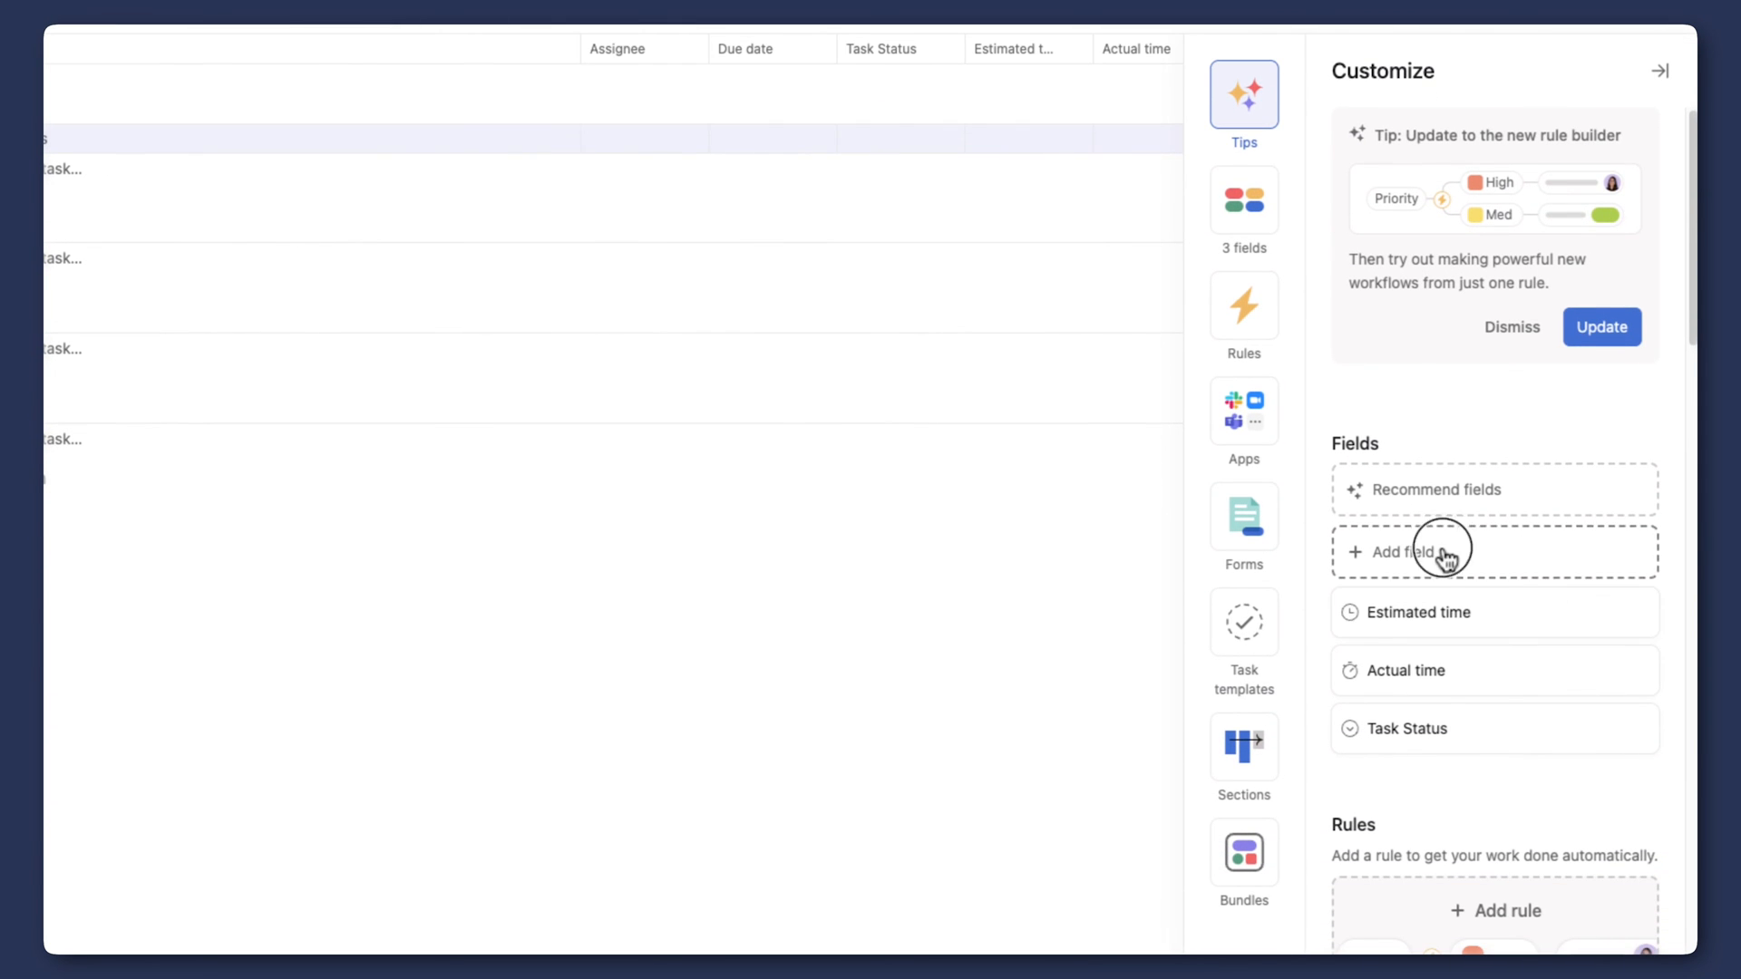
click(1394, 552)
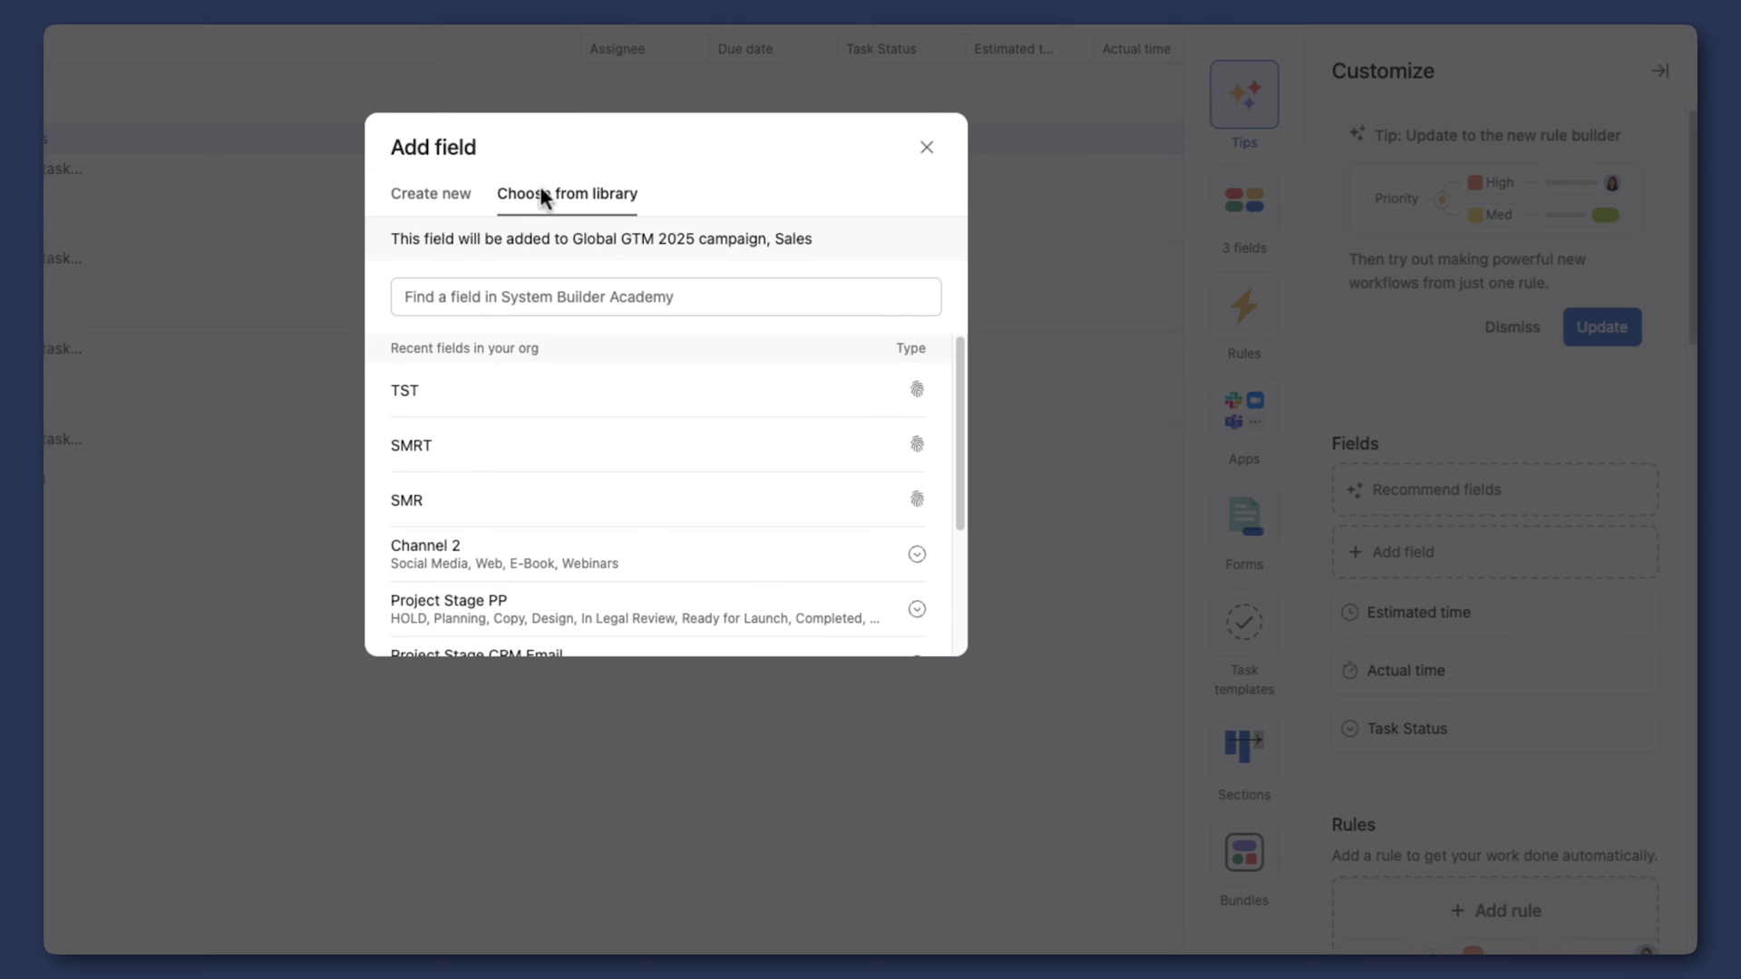
text(oe)
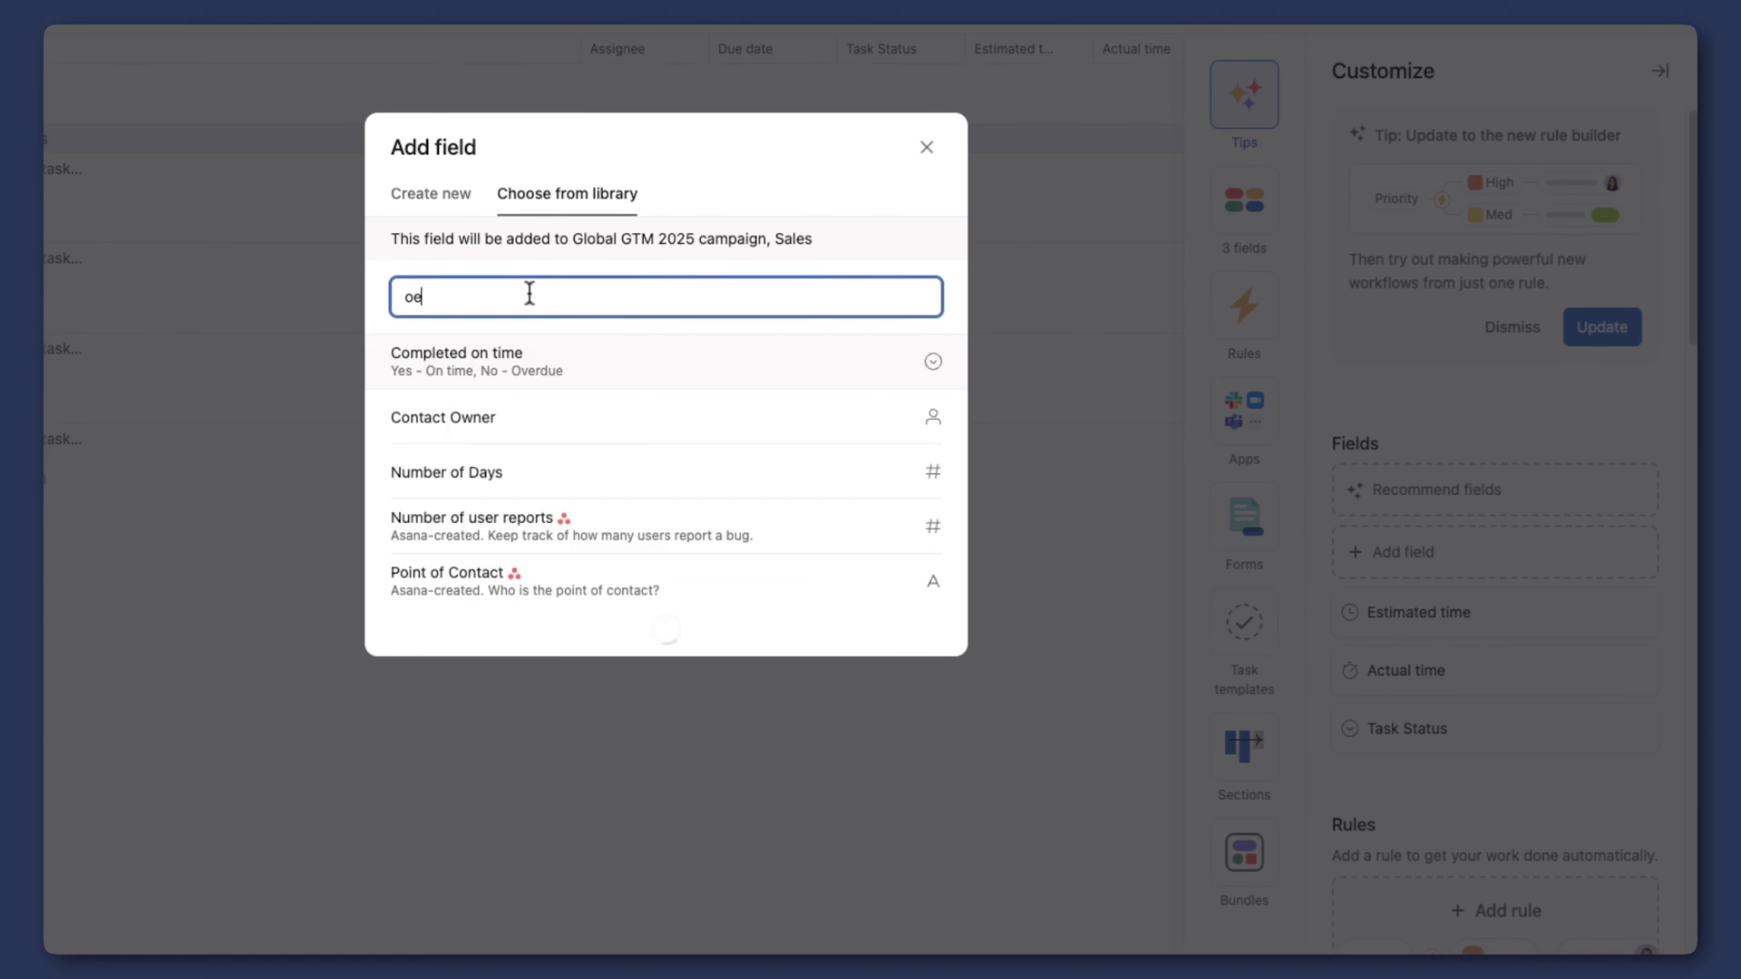
click(926, 147)
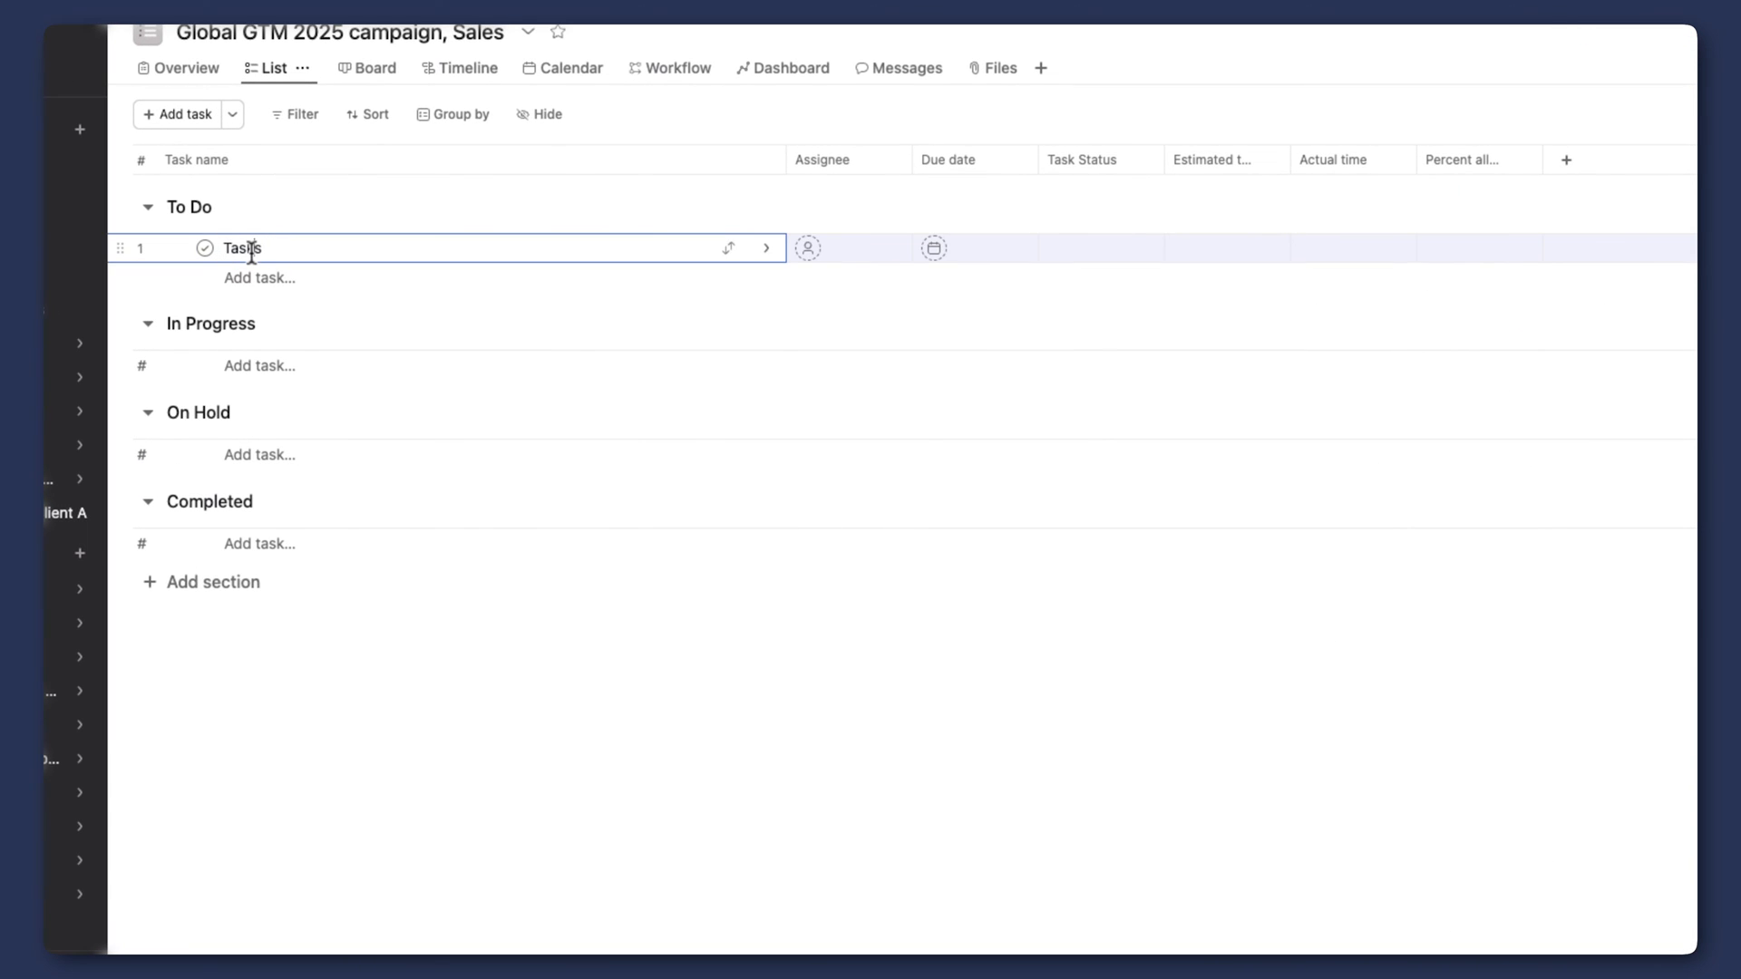
text(Resourcing)
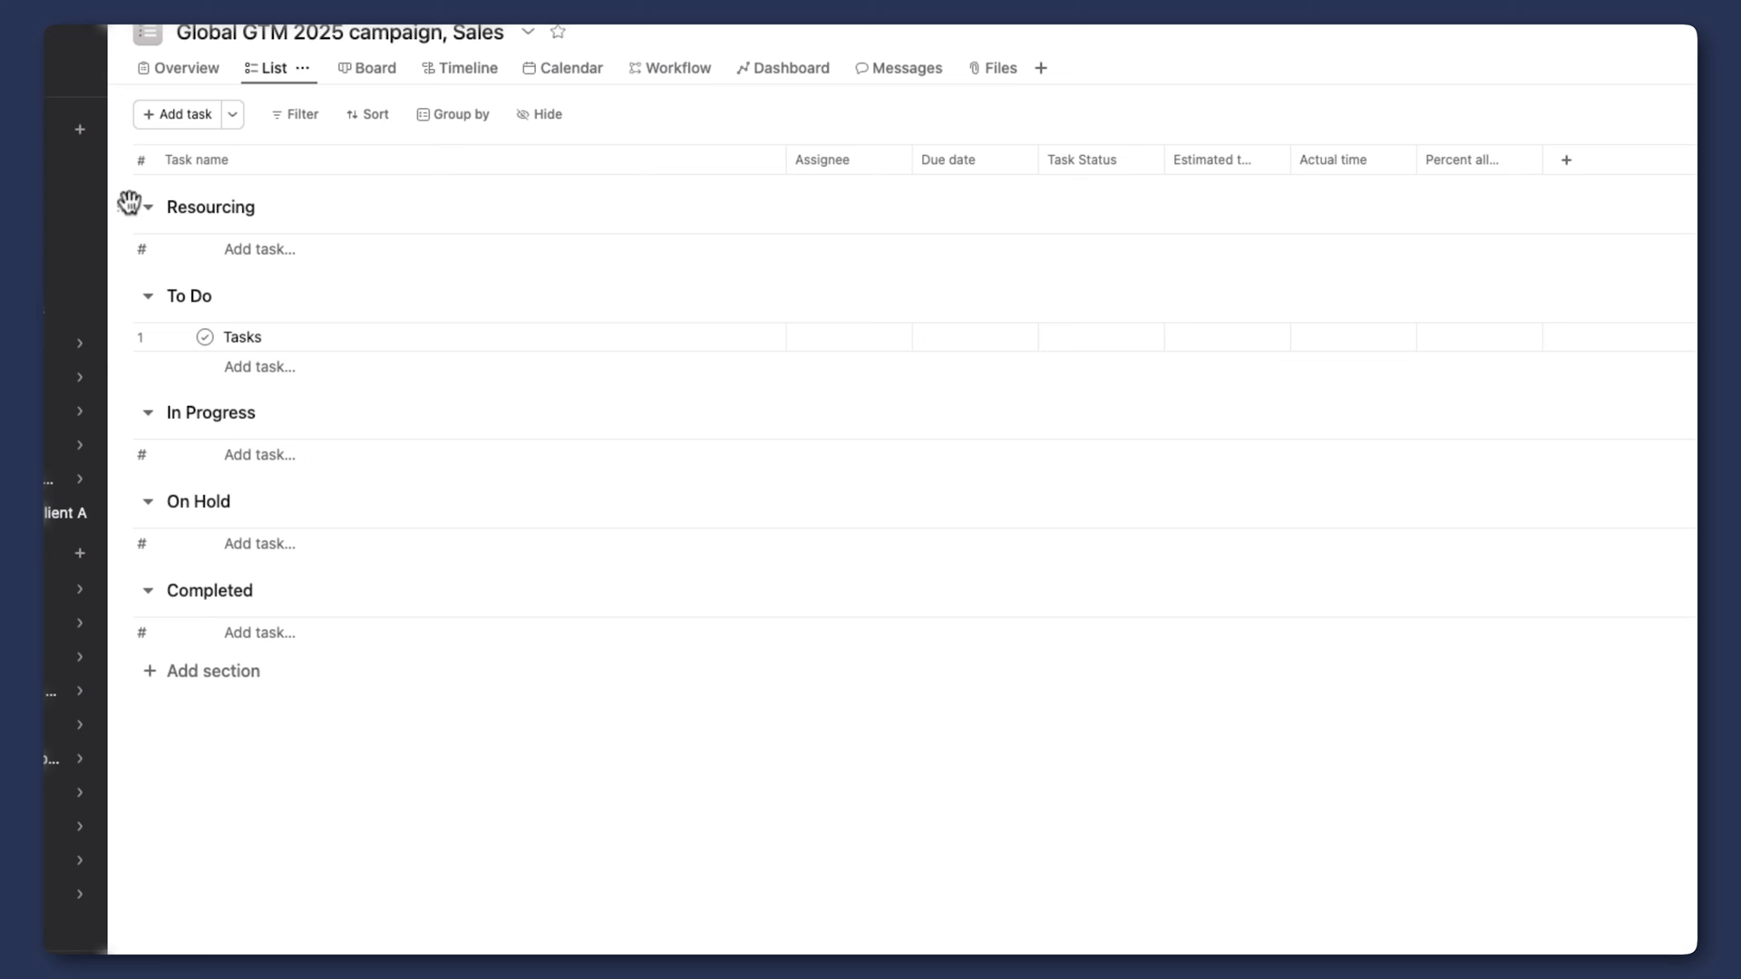
mouse_move(277, 274)
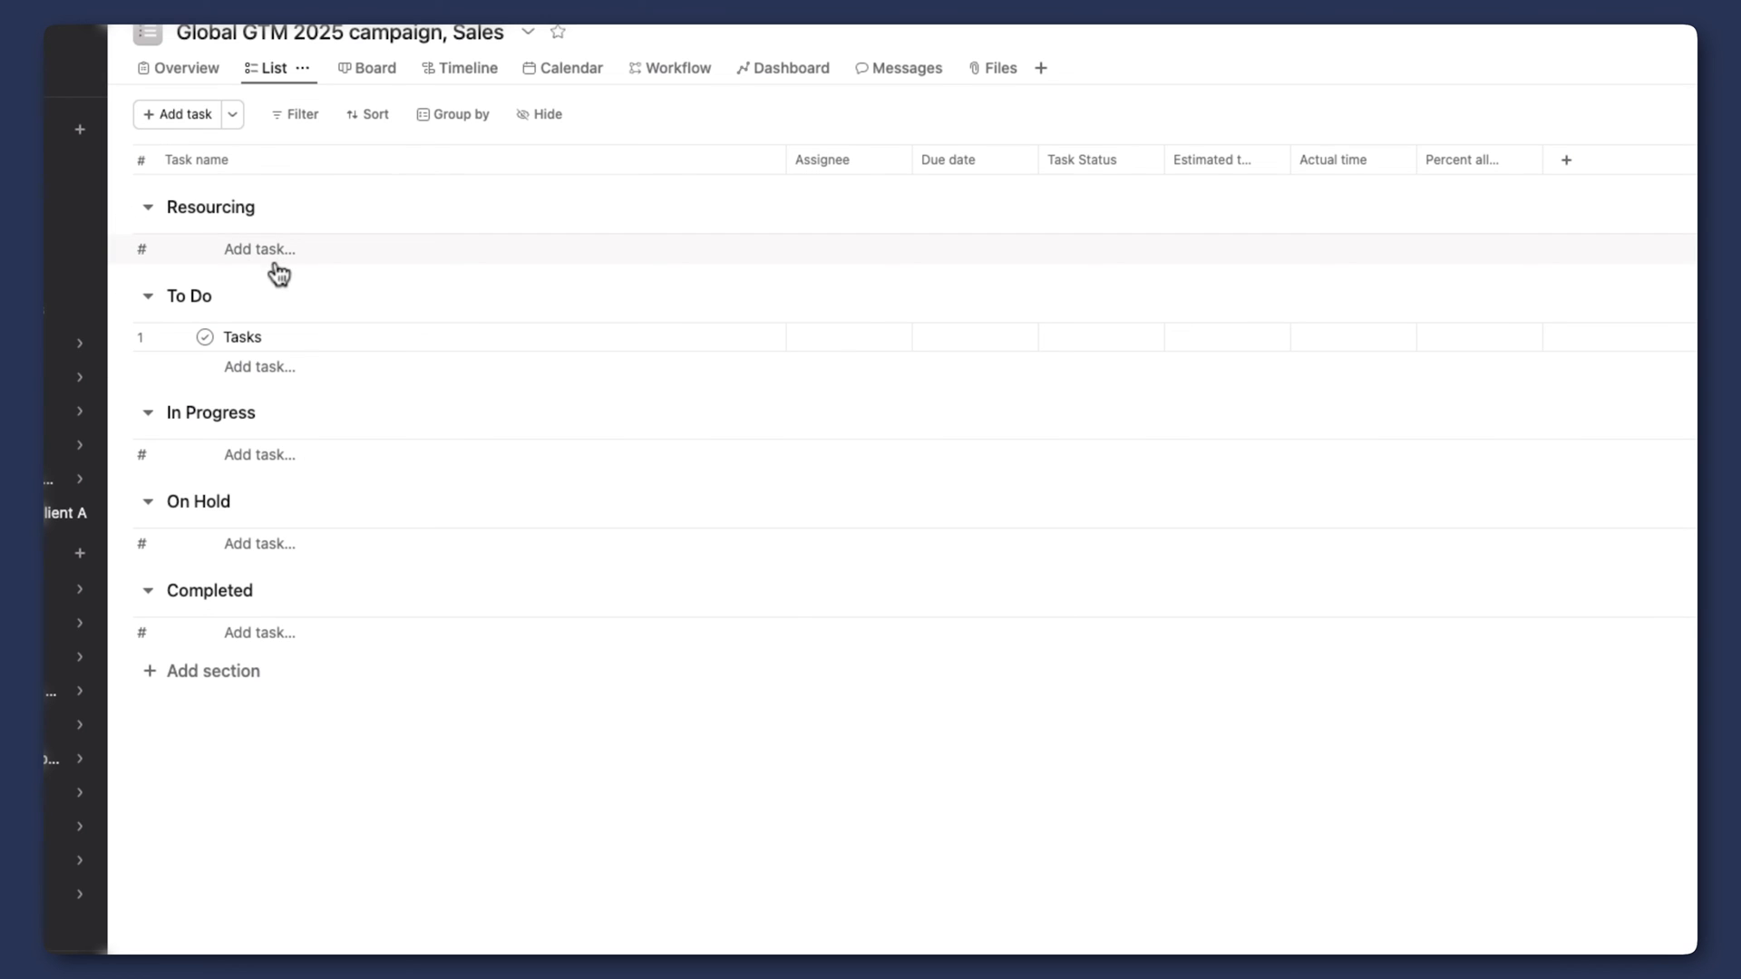
click(1478, 336)
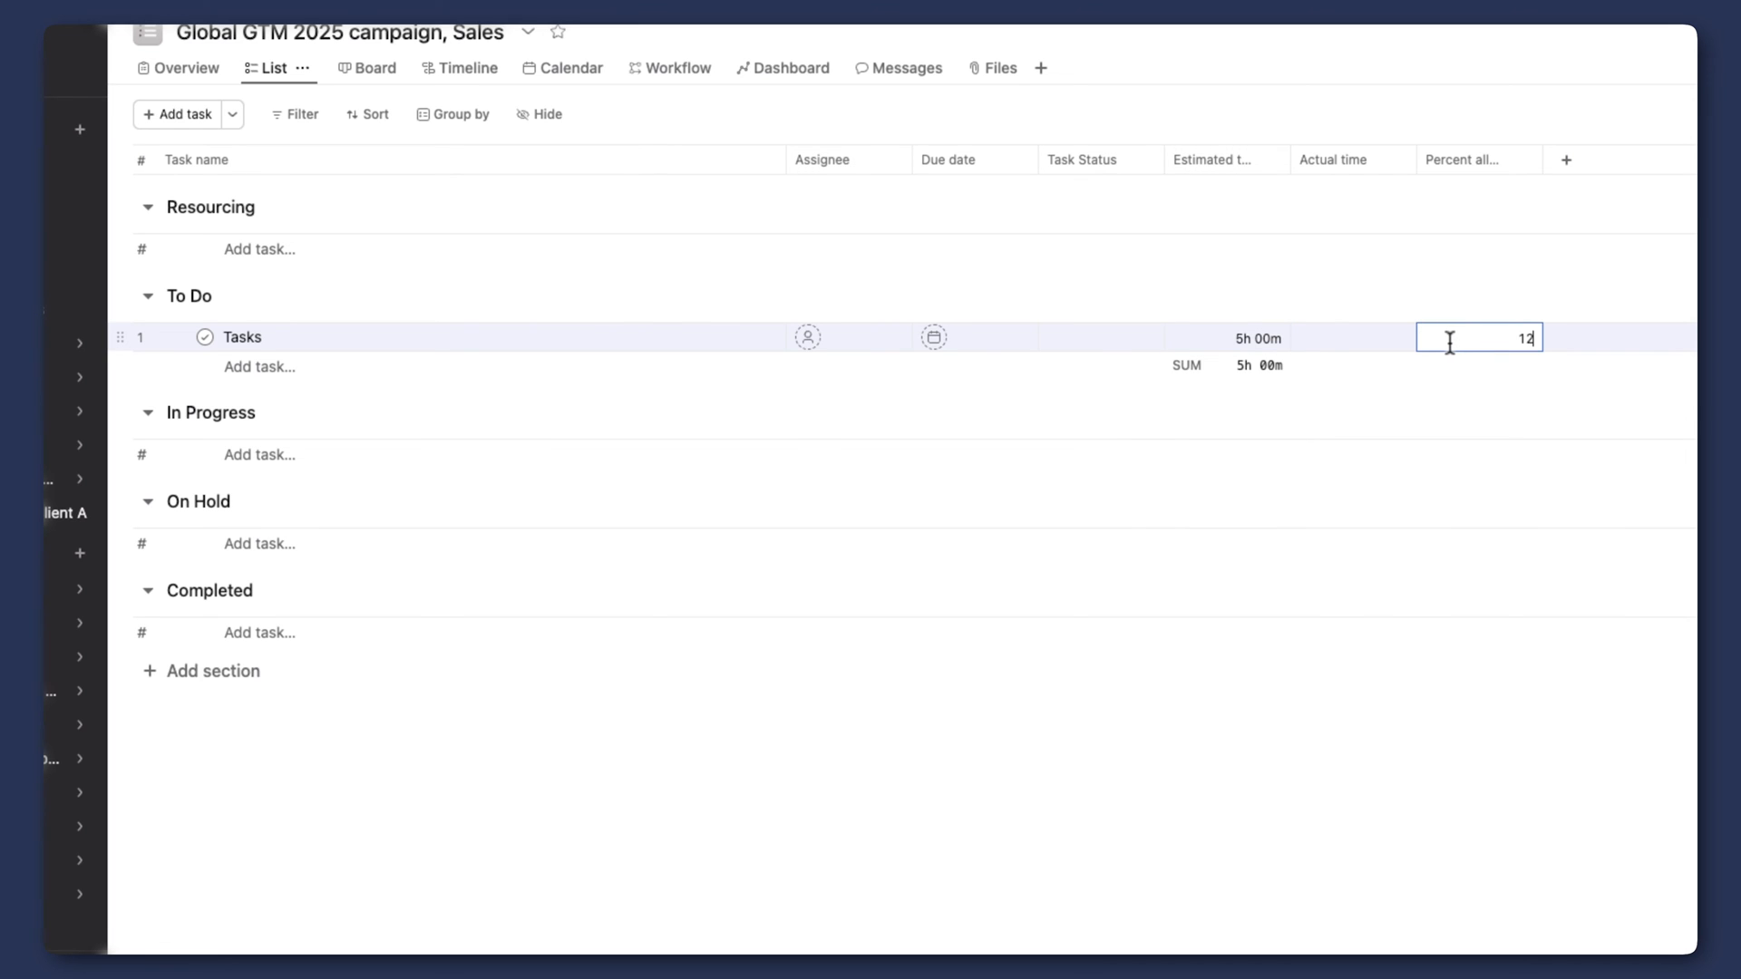
click(933, 338)
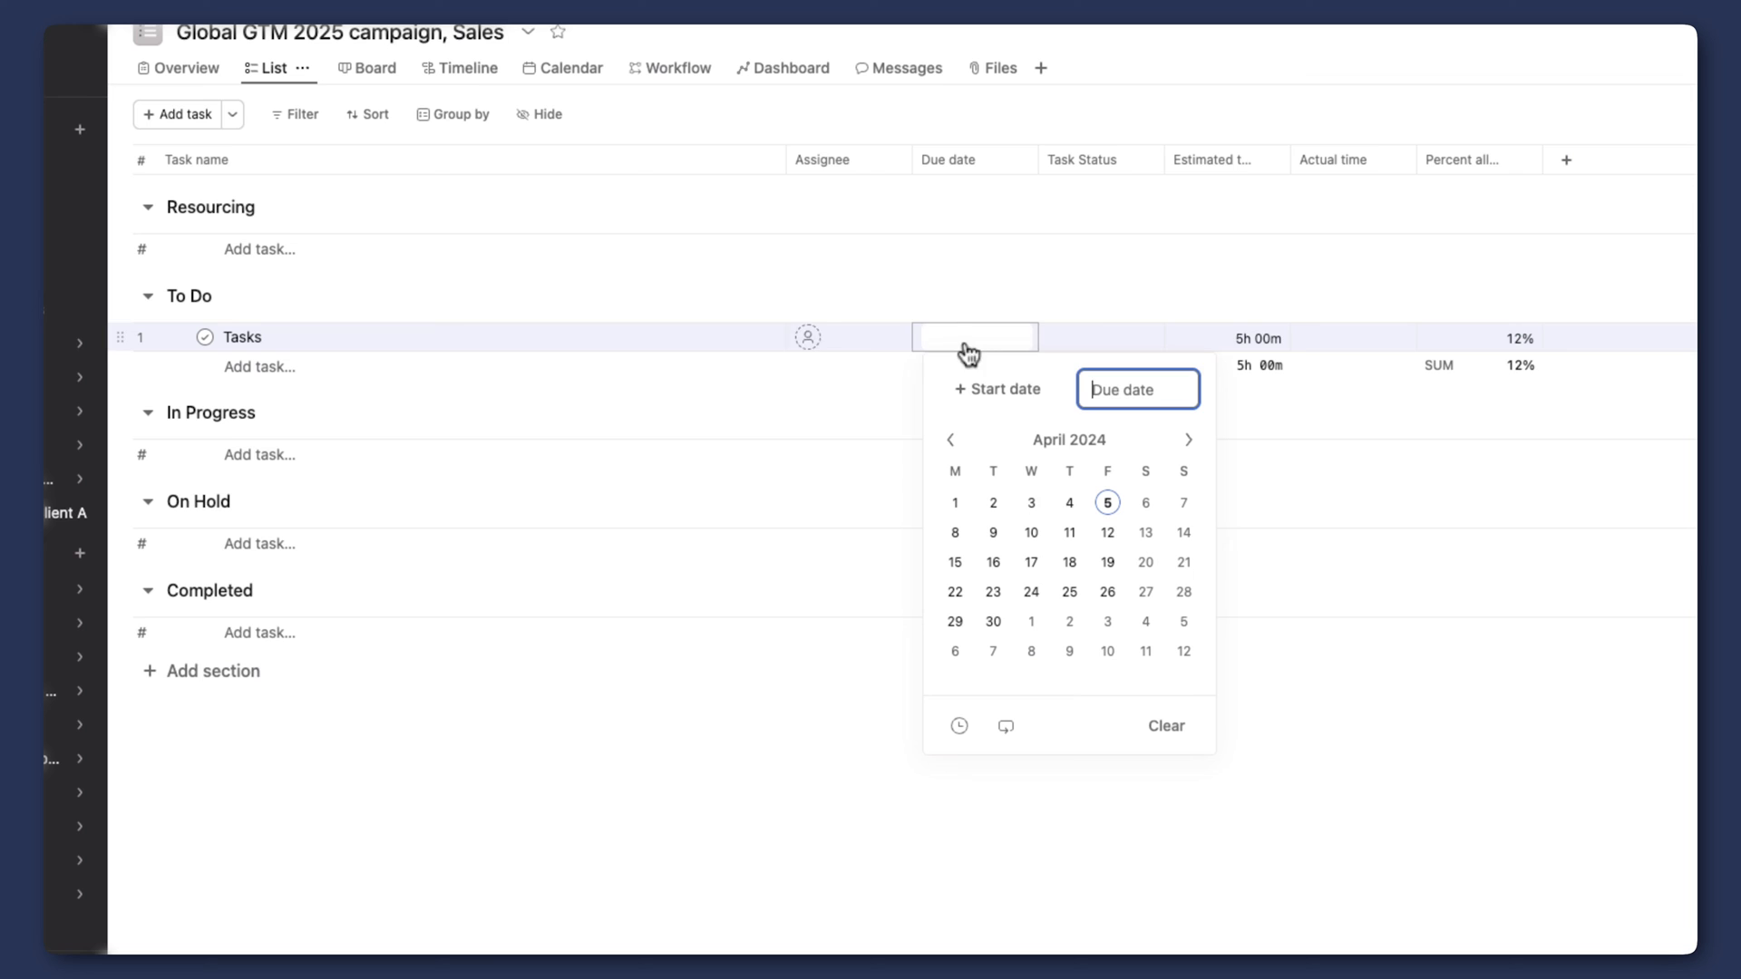
click(1068, 533)
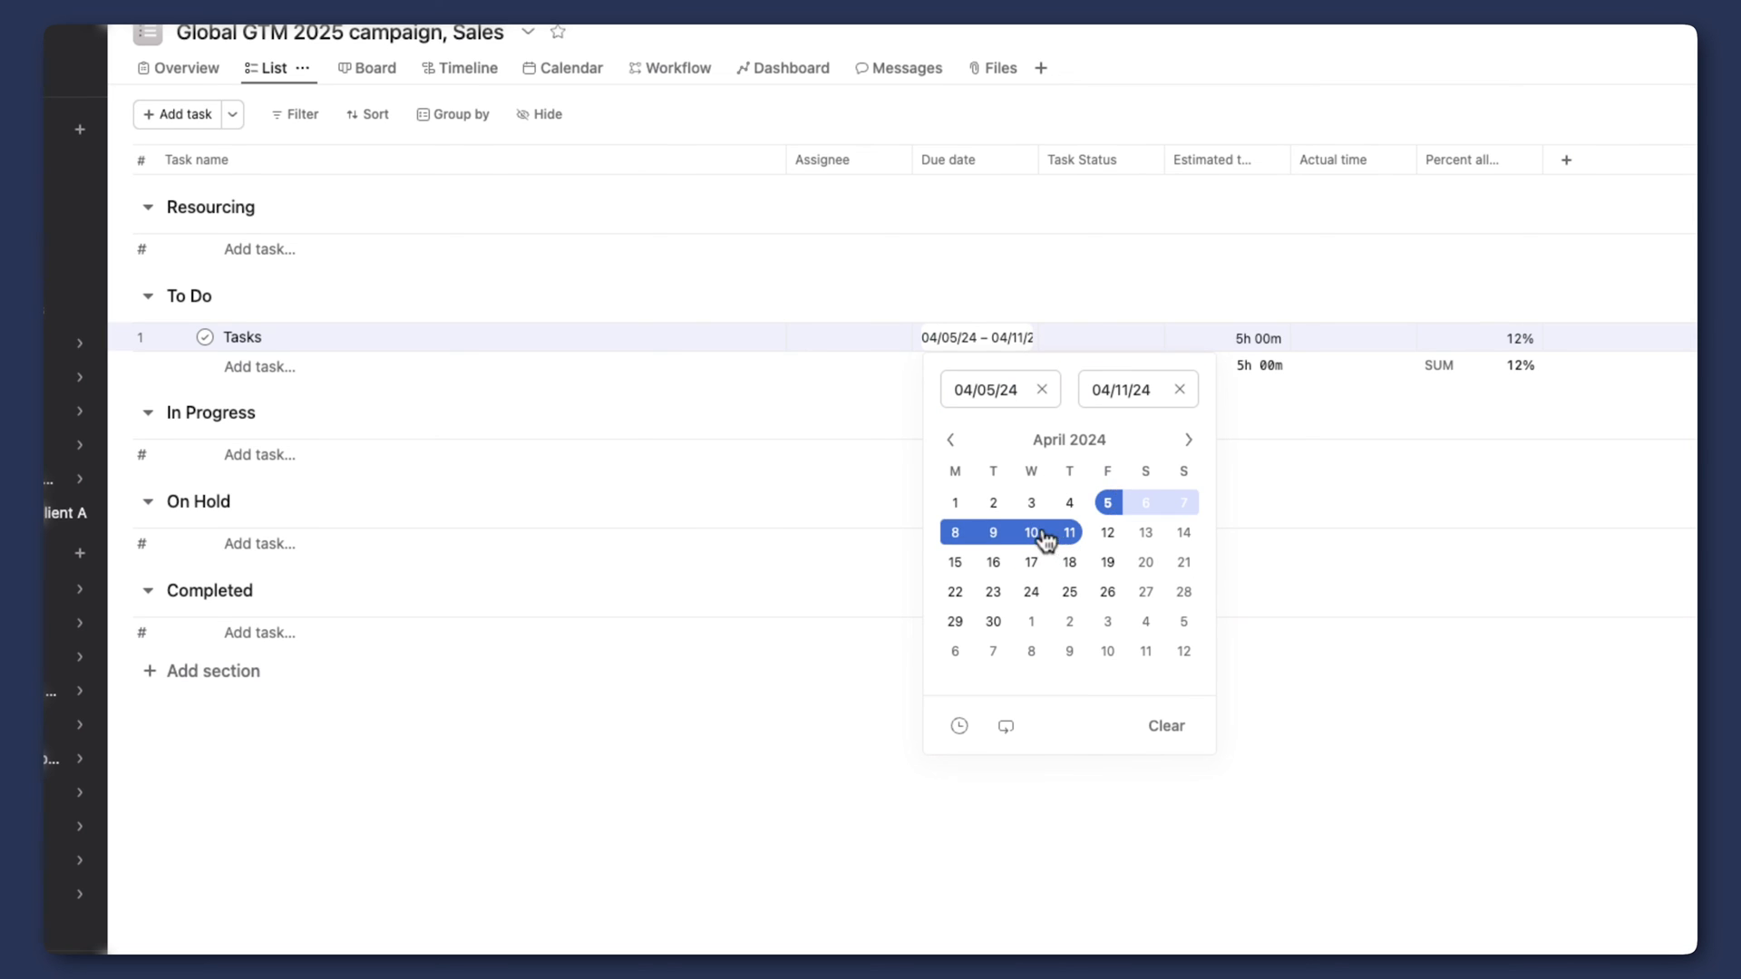
click(846, 336)
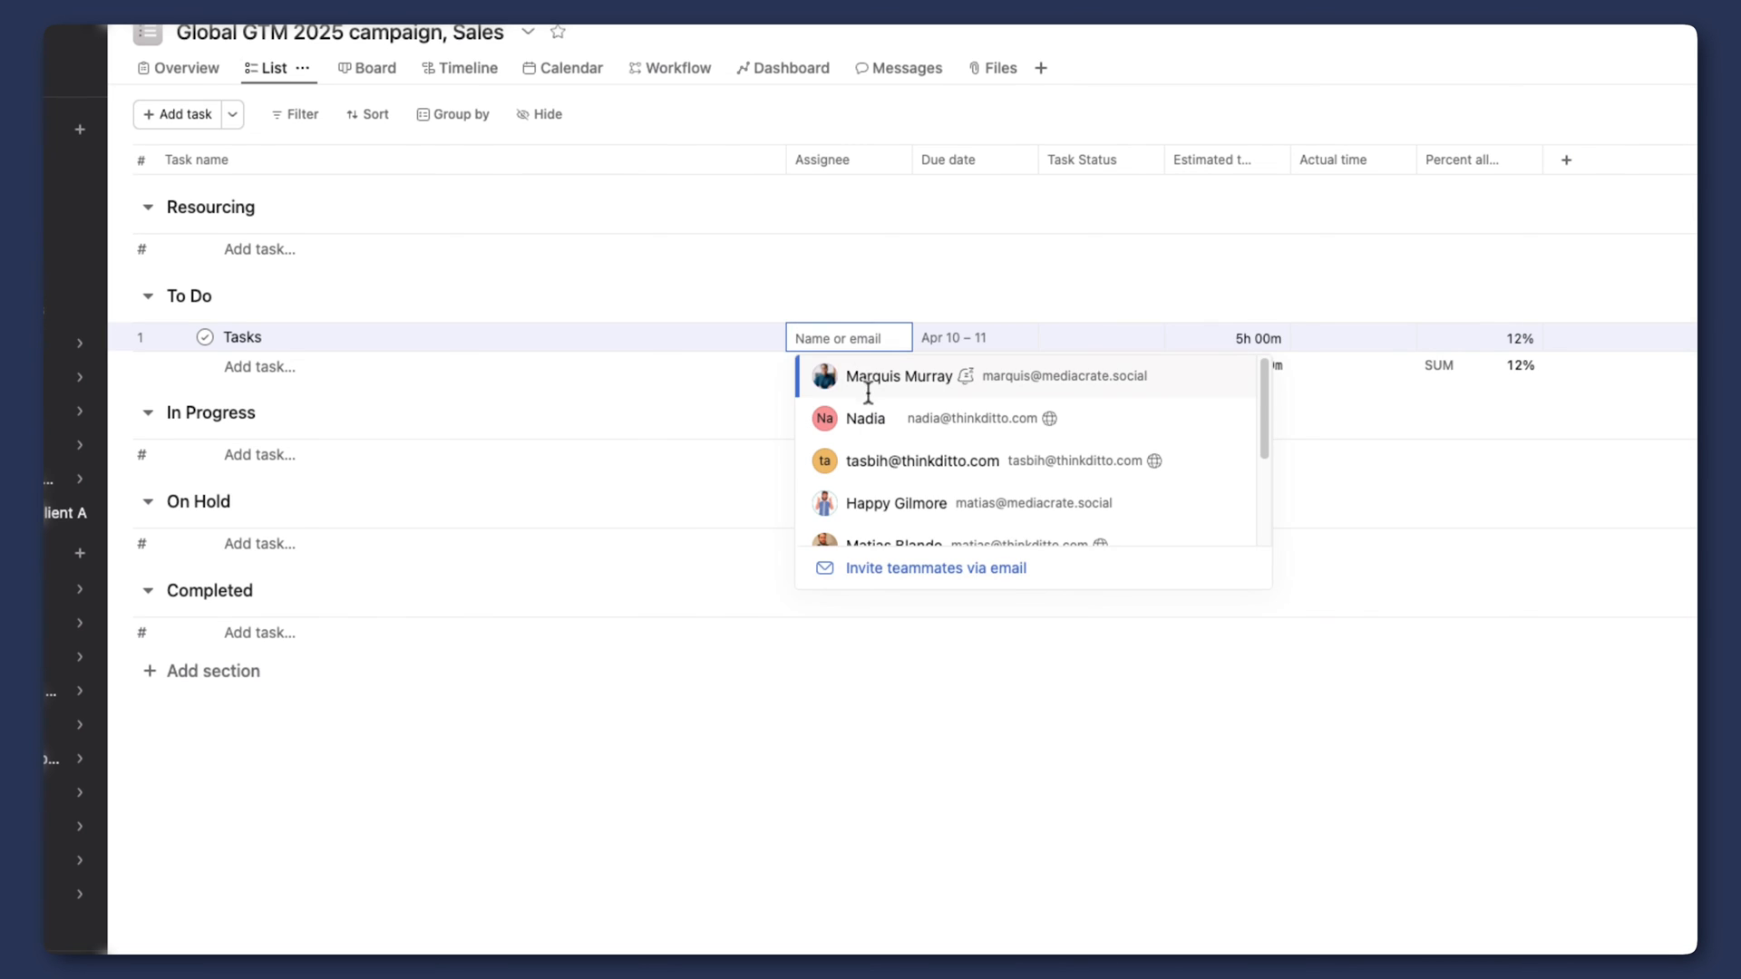
click(897, 375)
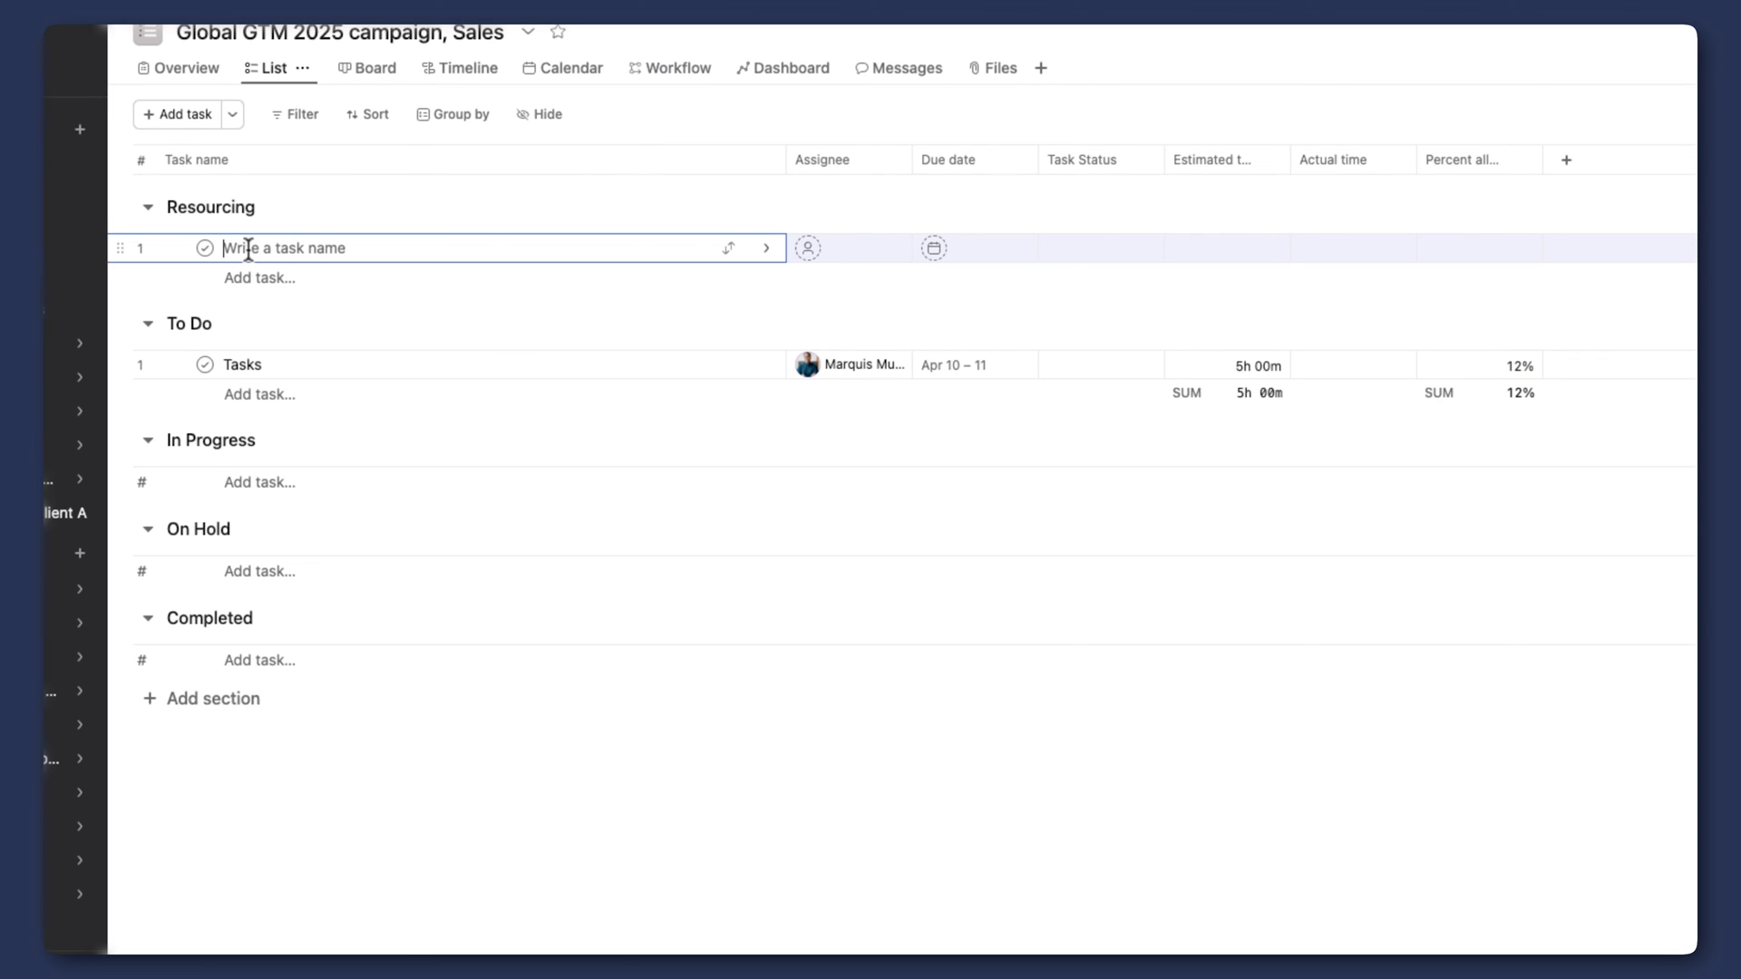
Add Designer, Copywriter, Social and Email tasks under Resourcing and assign each a teammate
text(Designer)
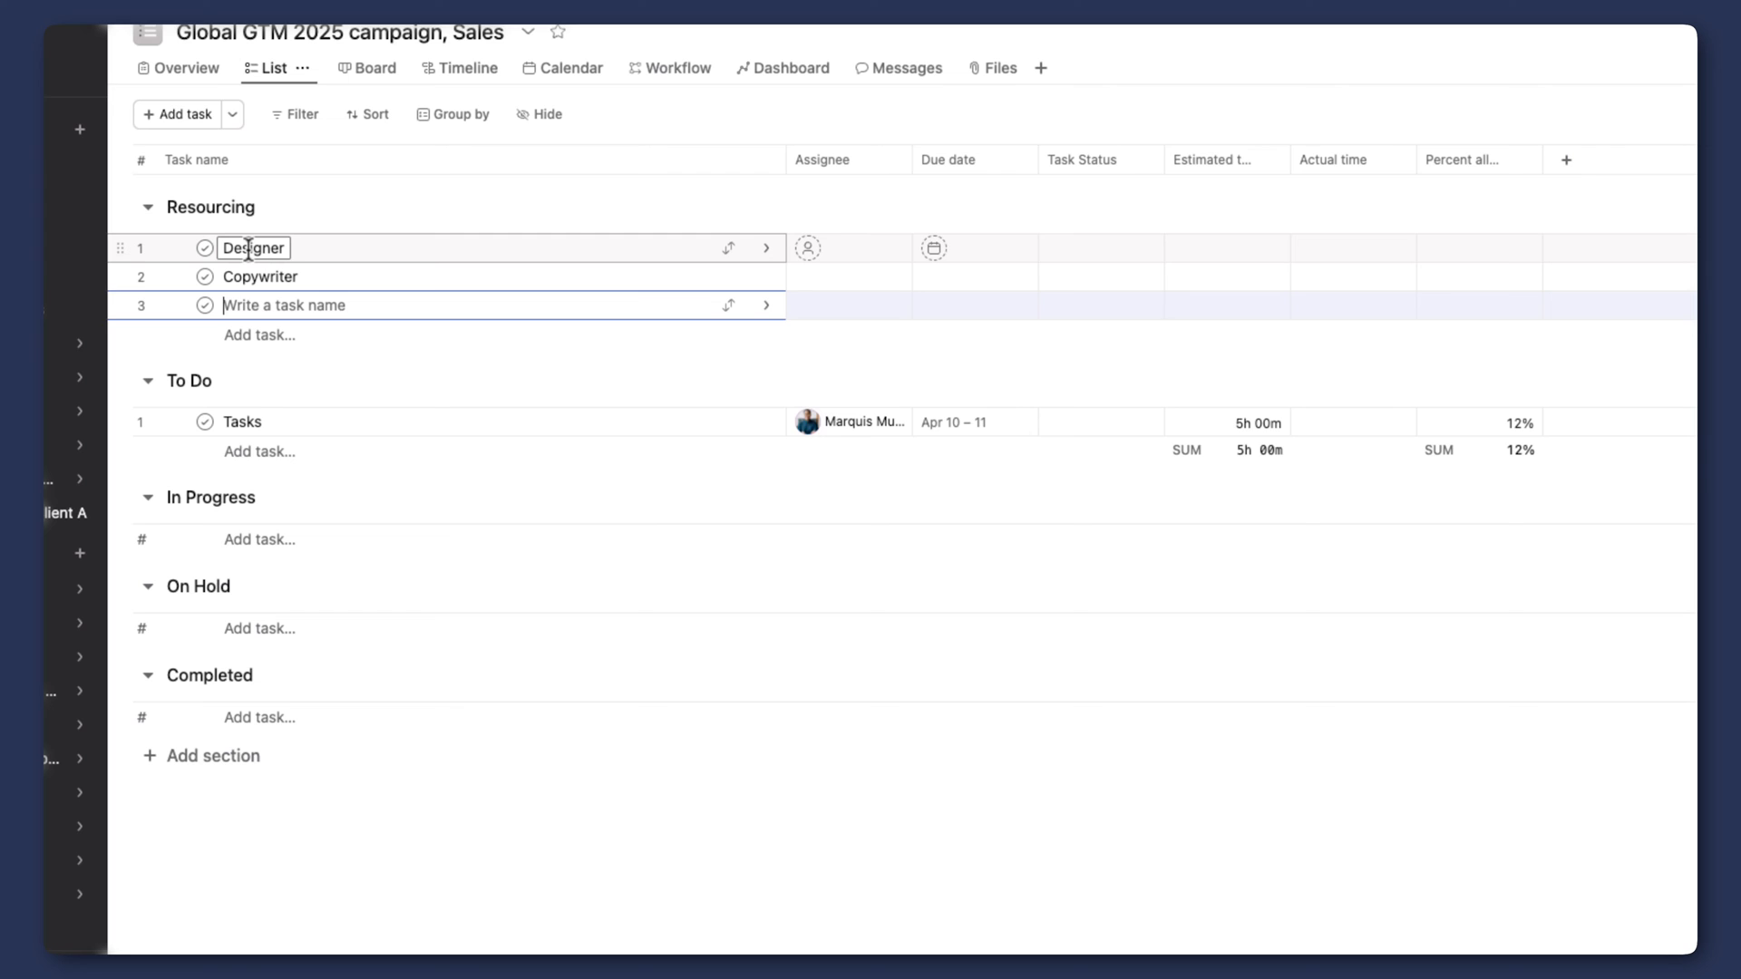
text(SOcial)
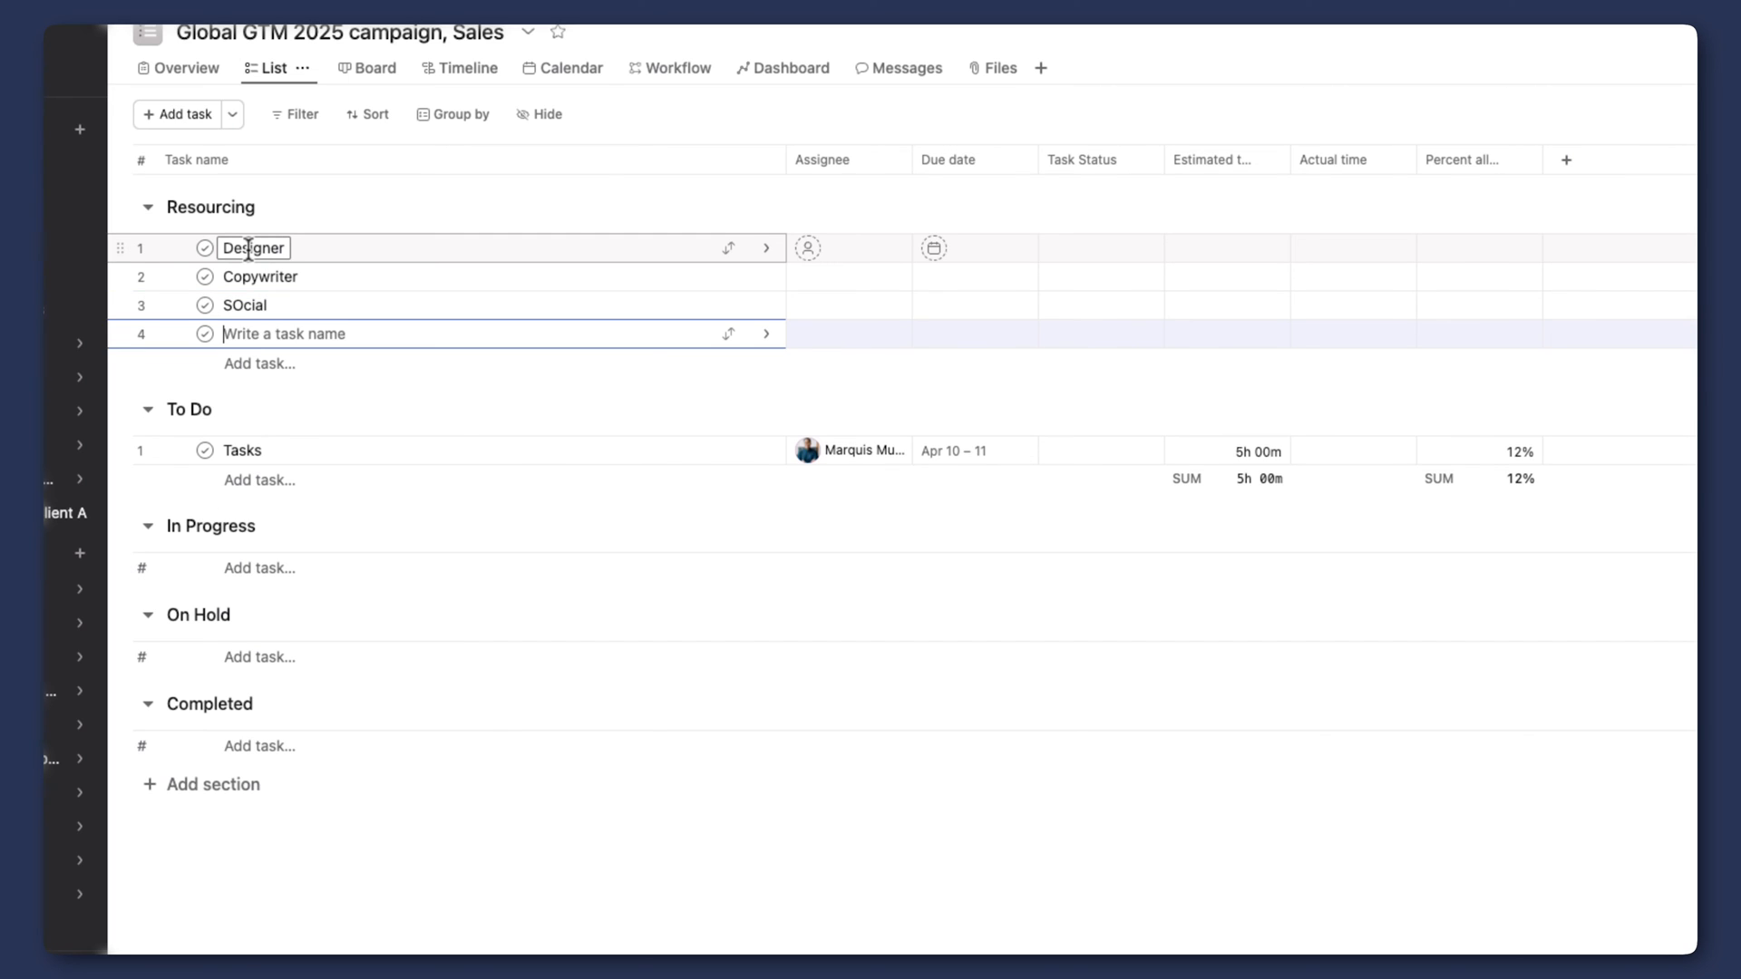
text(Email)
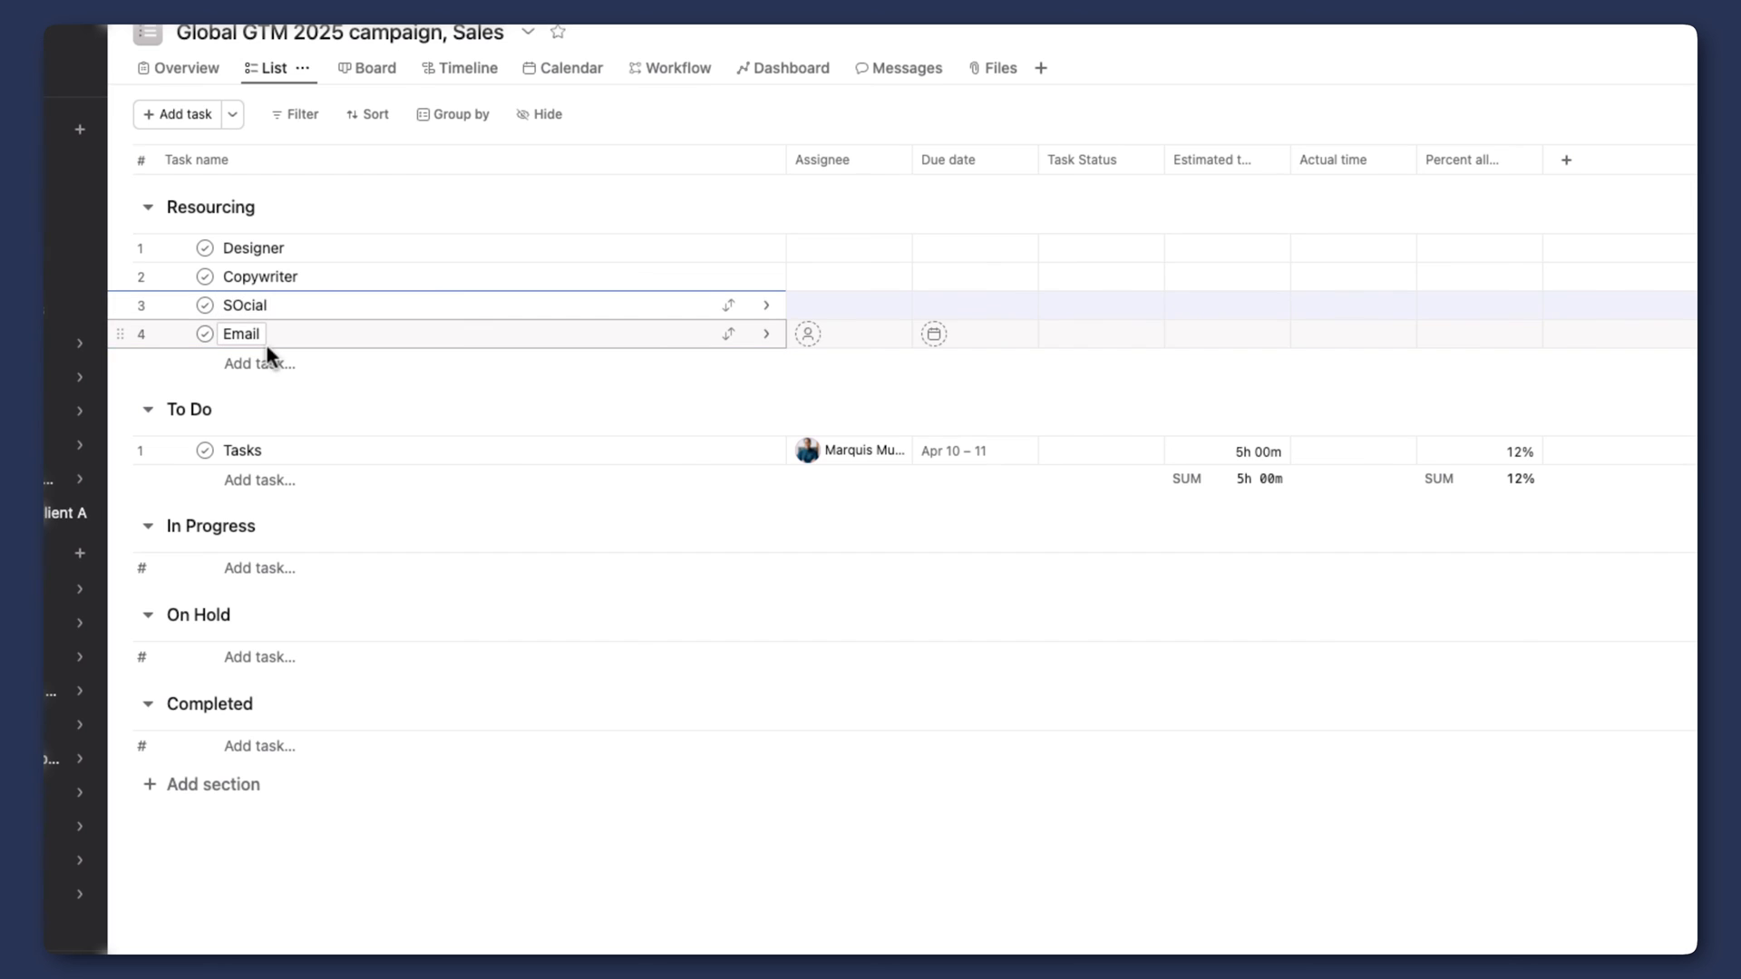
click(847, 248)
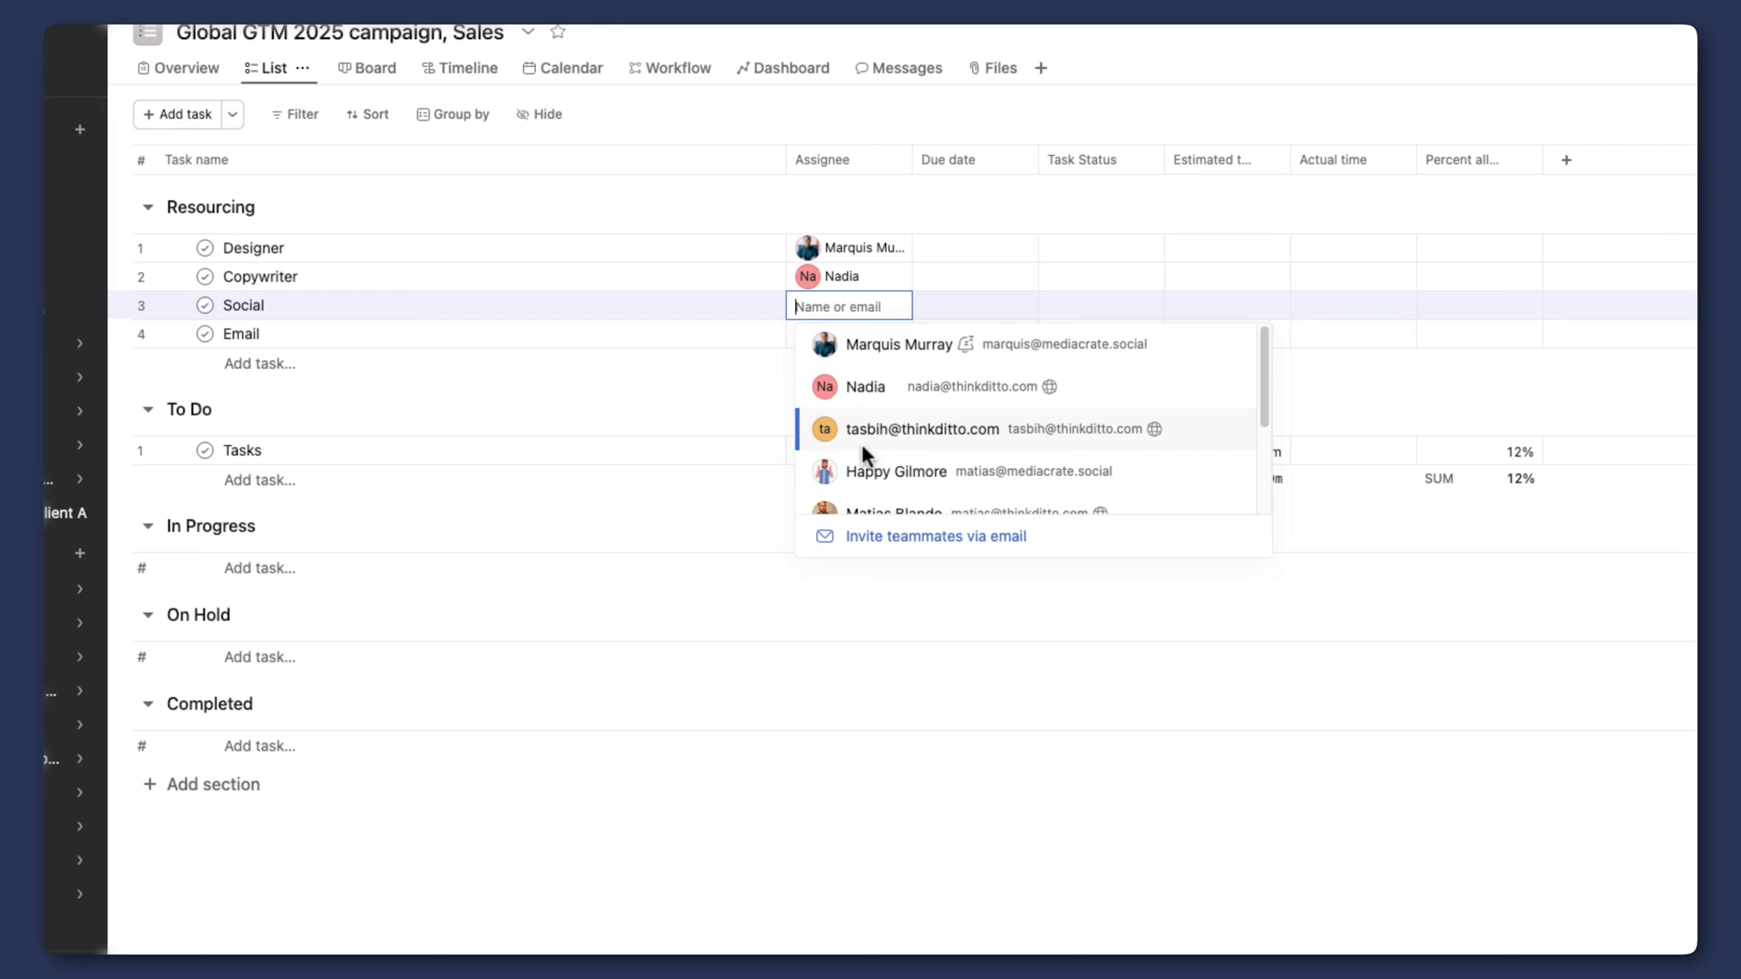
click(895, 471)
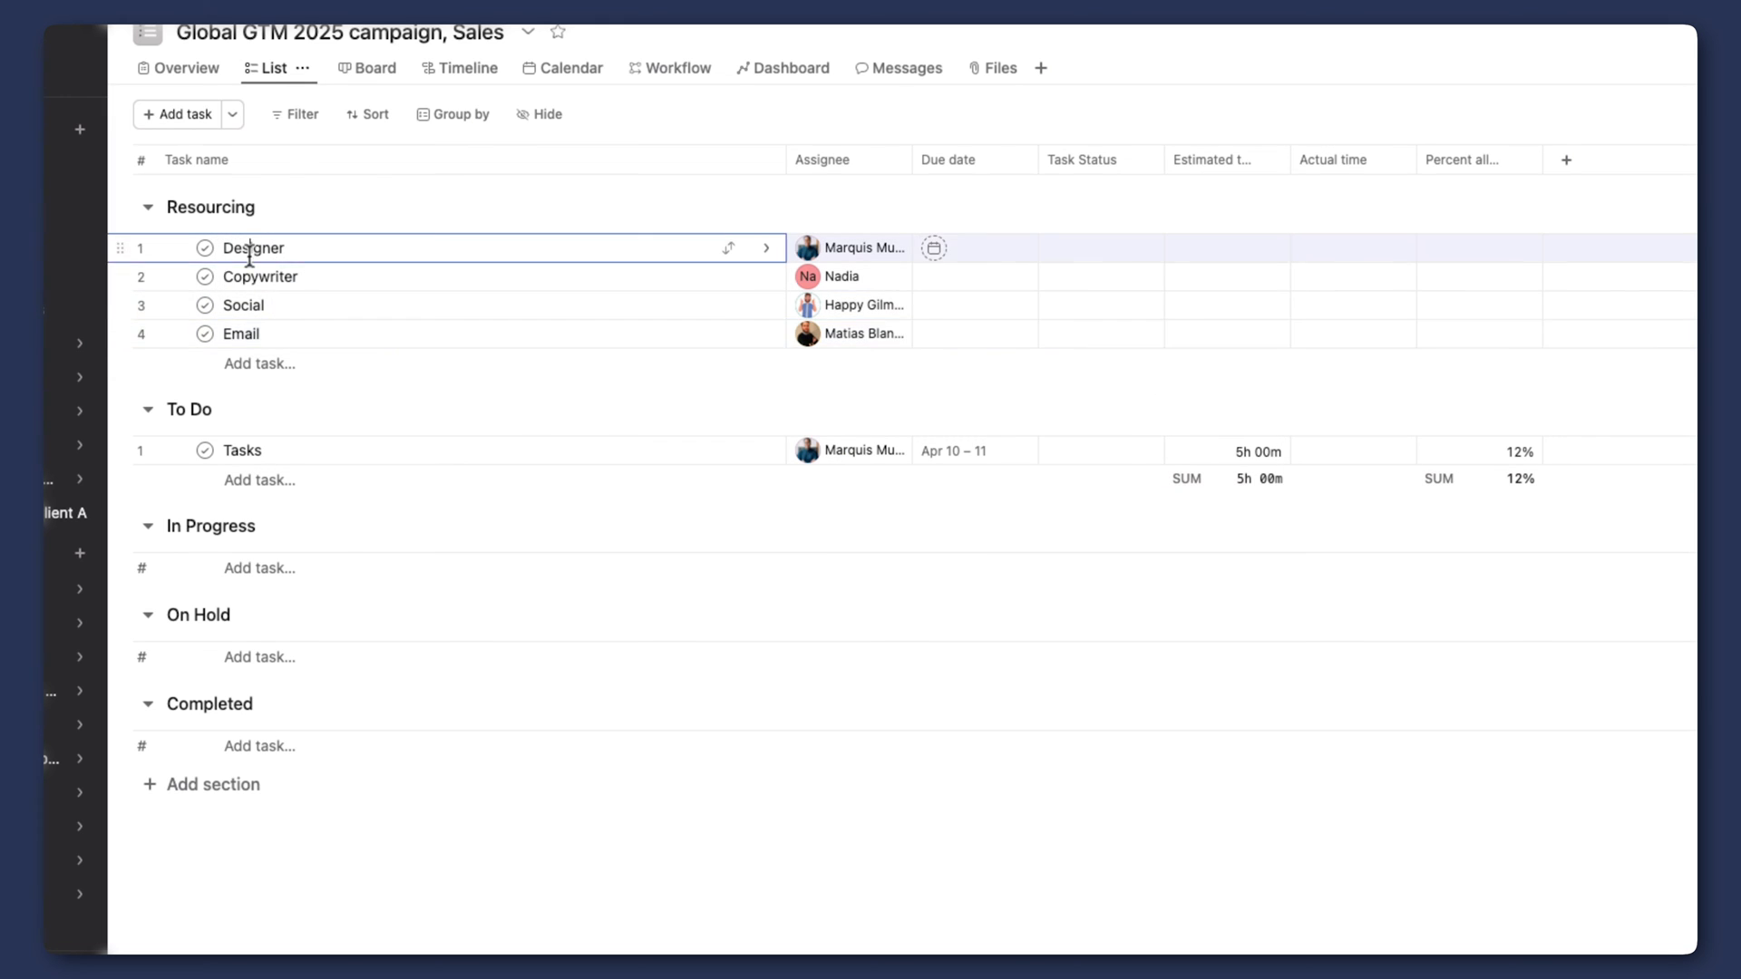
Date all four Resourcing tasks Today–Apr 30 and give each a 25% allocation
click(974, 248)
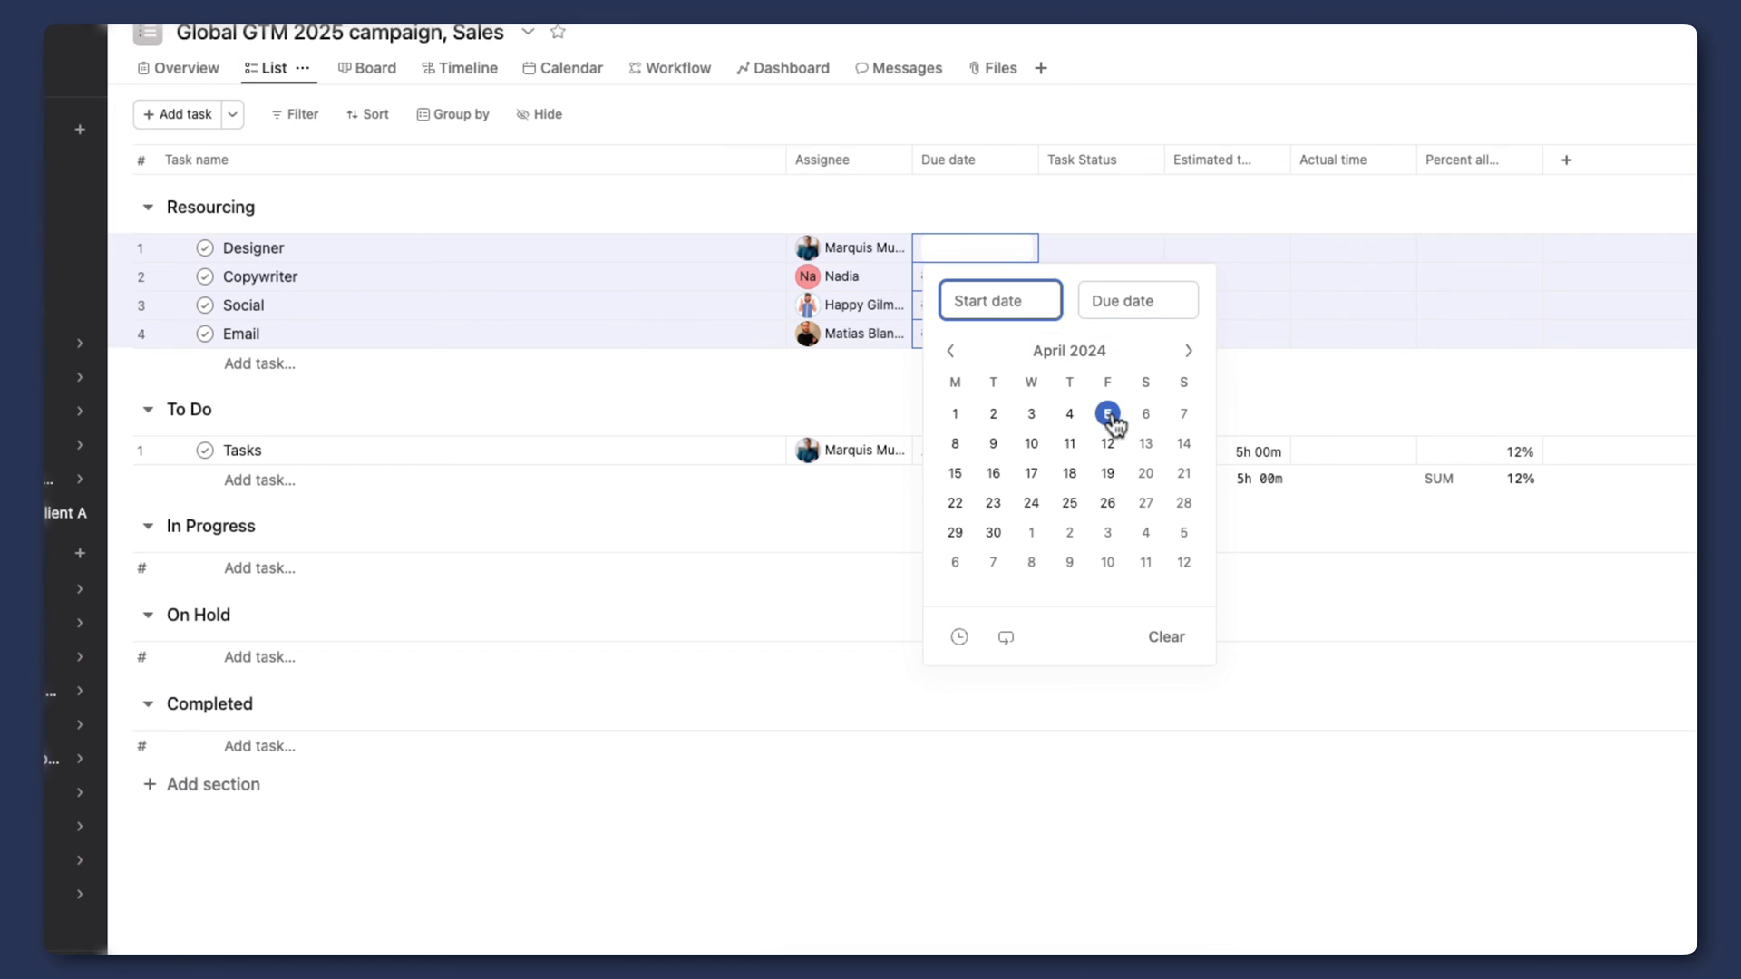
click(993, 533)
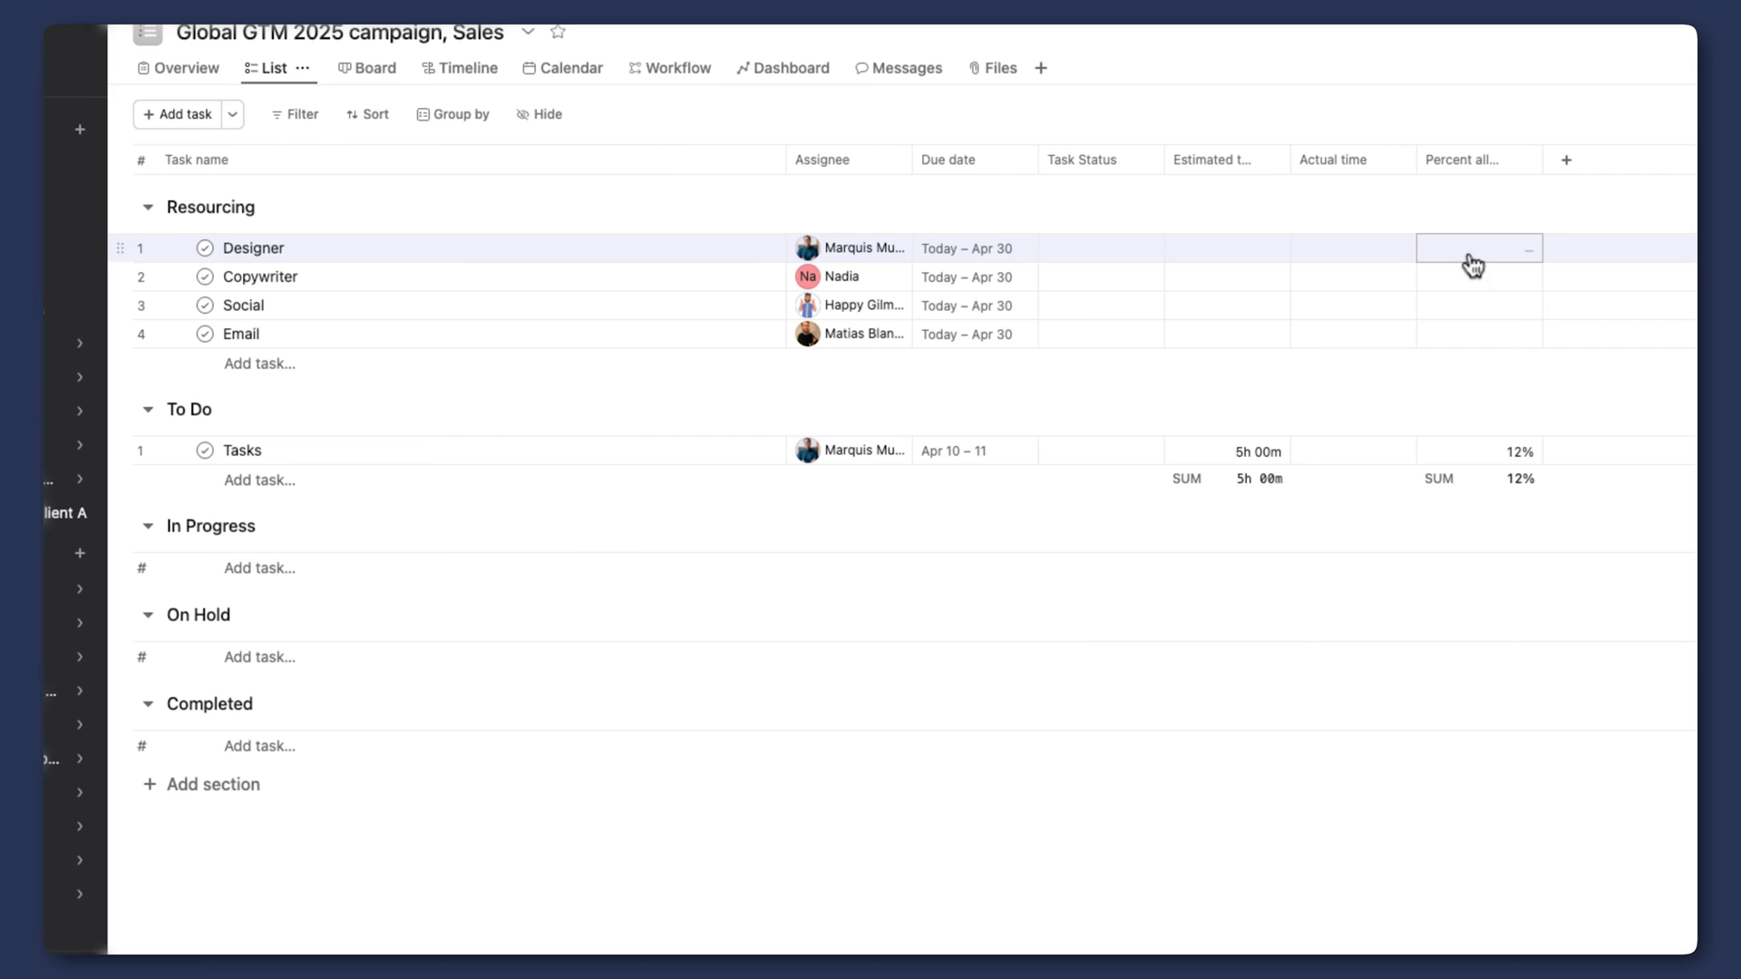
click(1478, 248)
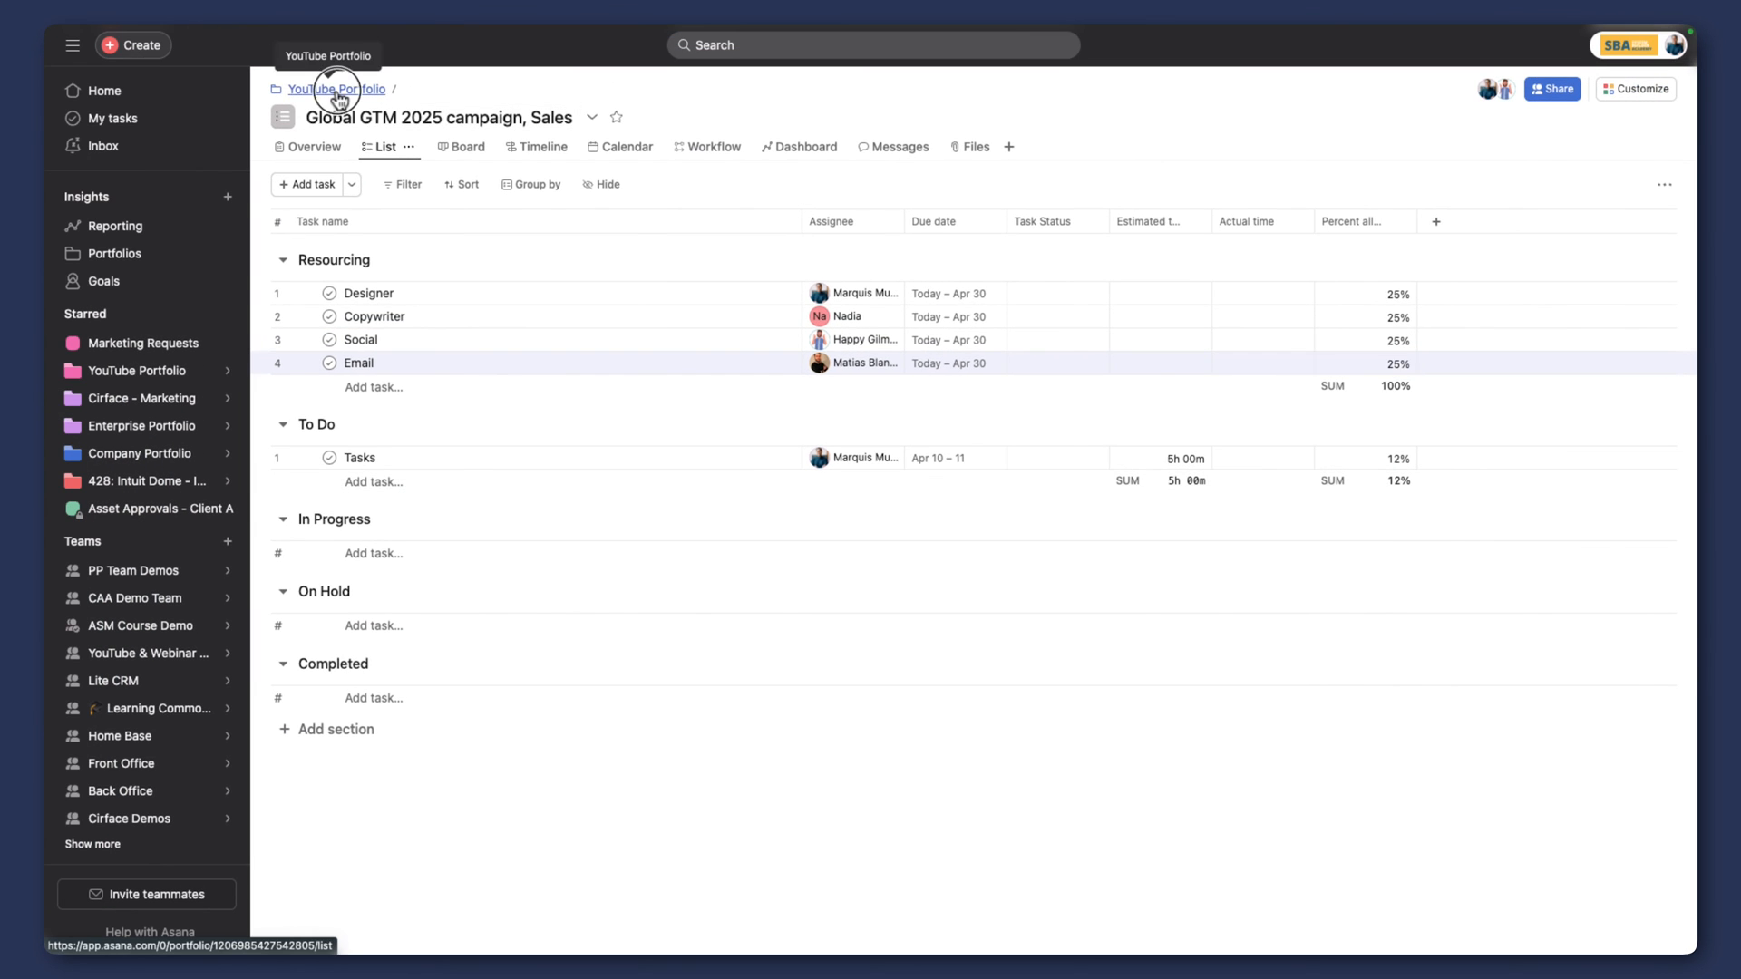
click(336, 89)
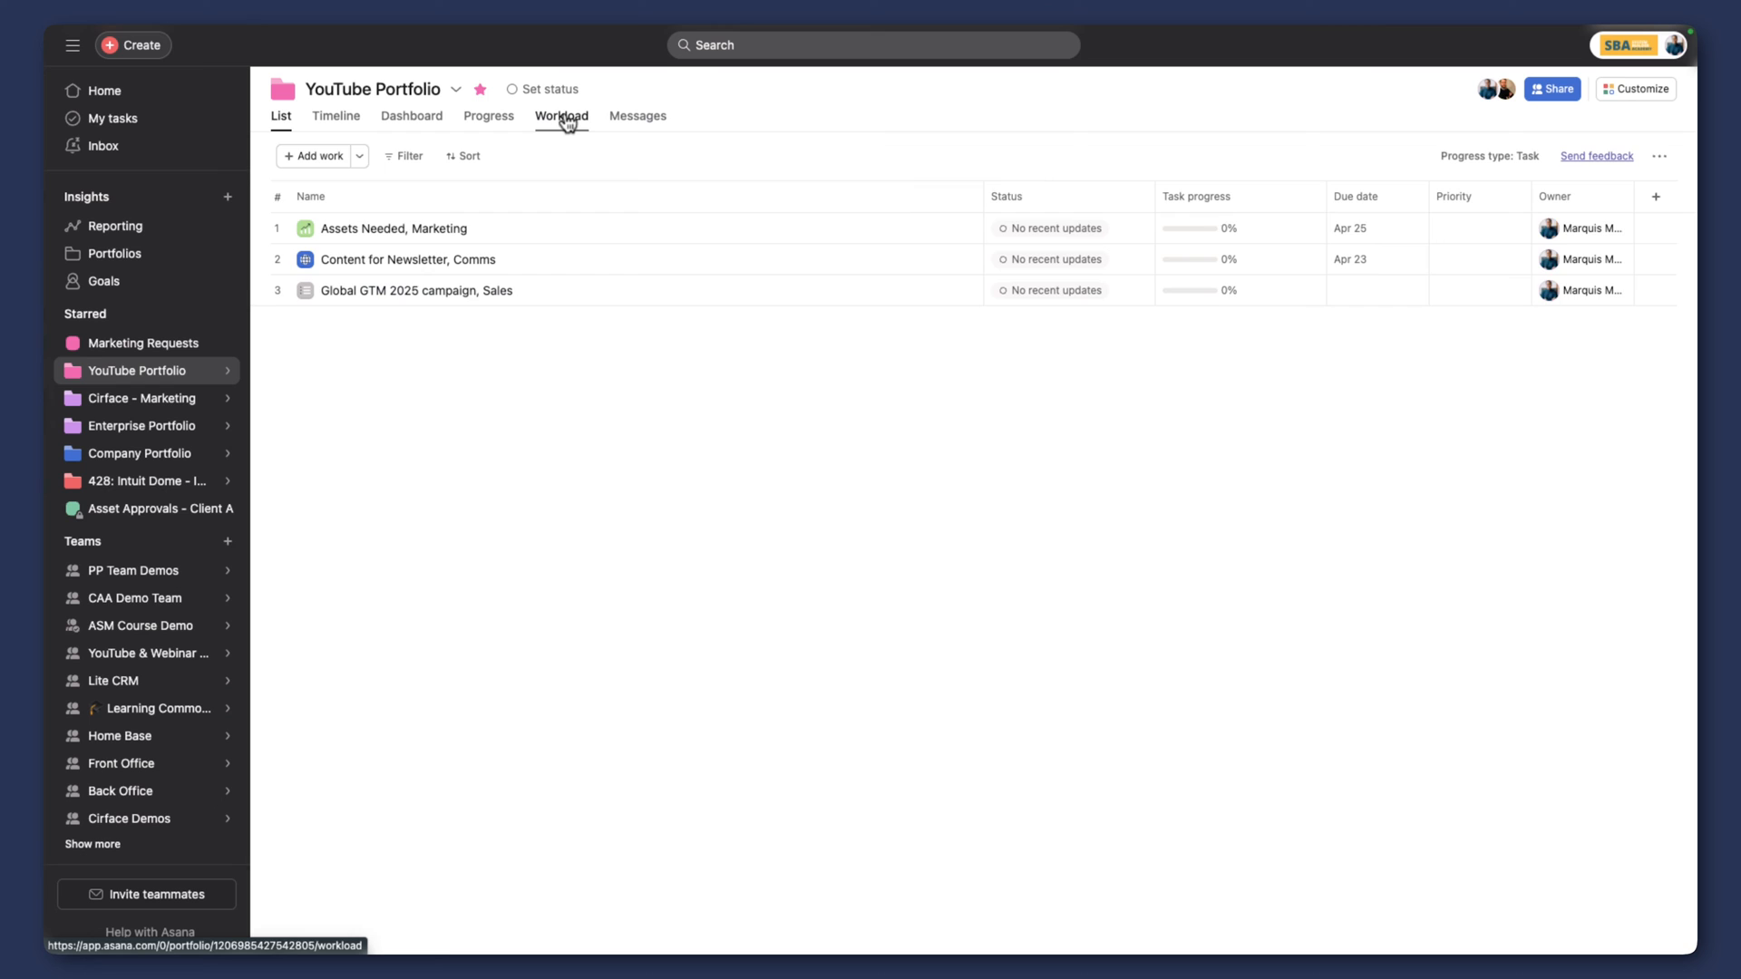
Add Percent allocation as the YouTube Portfolio workload's effort measure
click(561, 115)
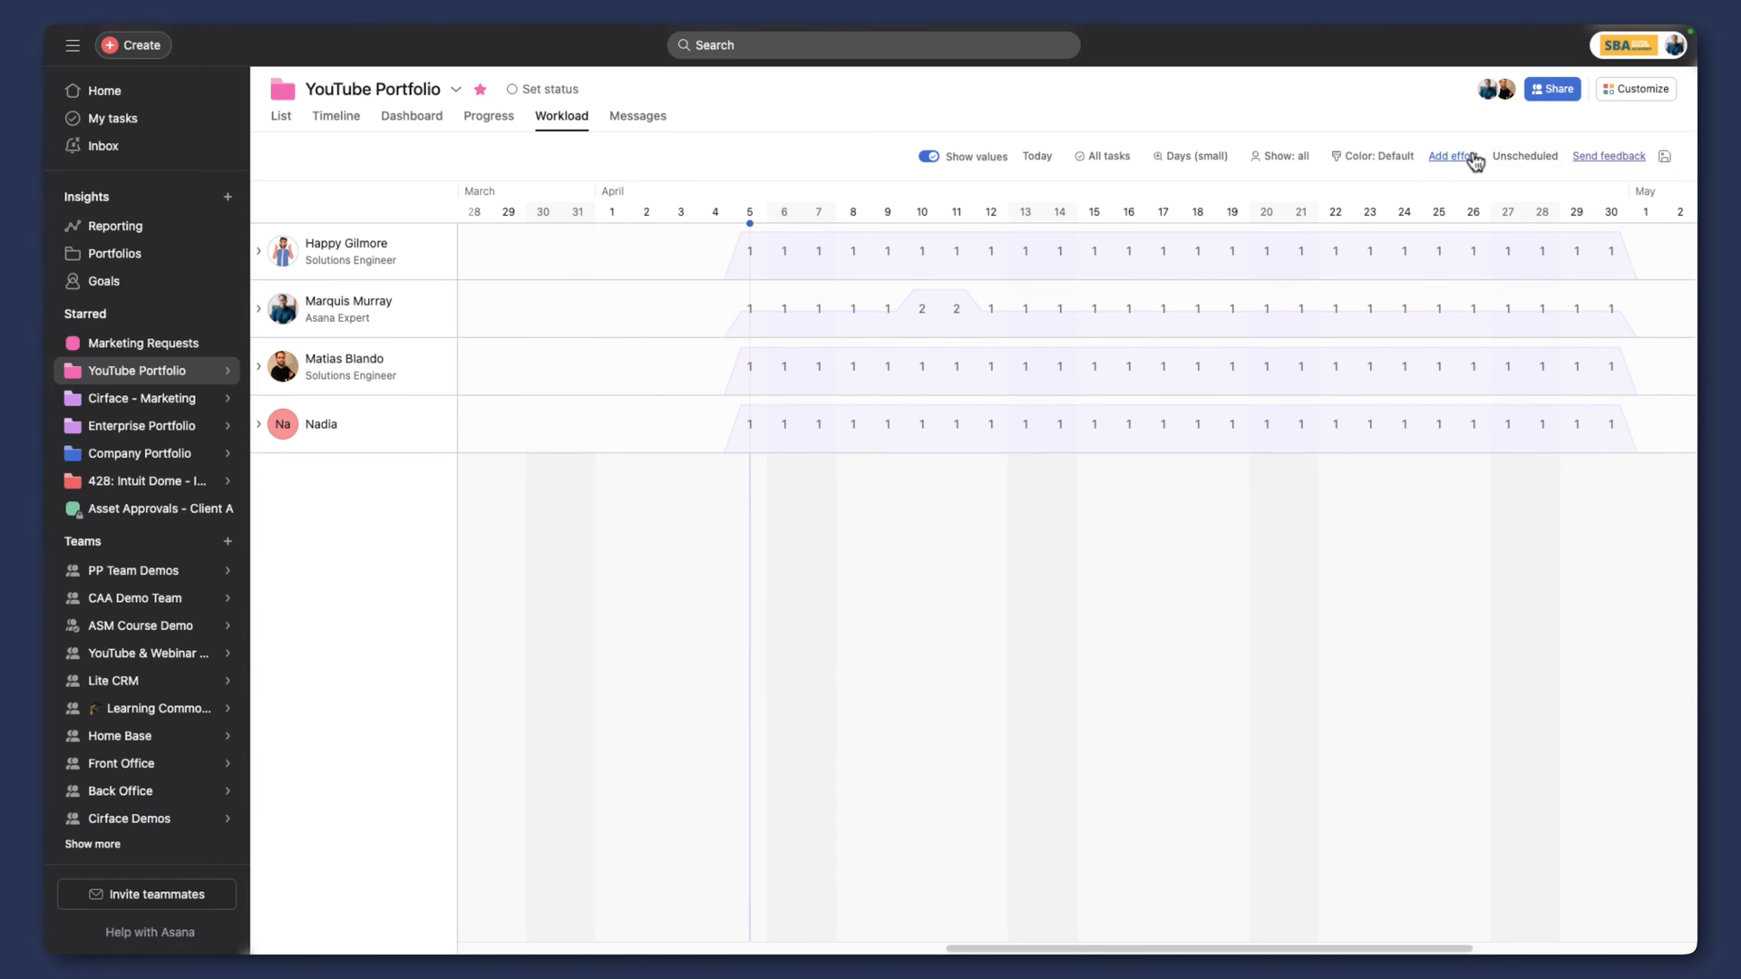
click(1451, 155)
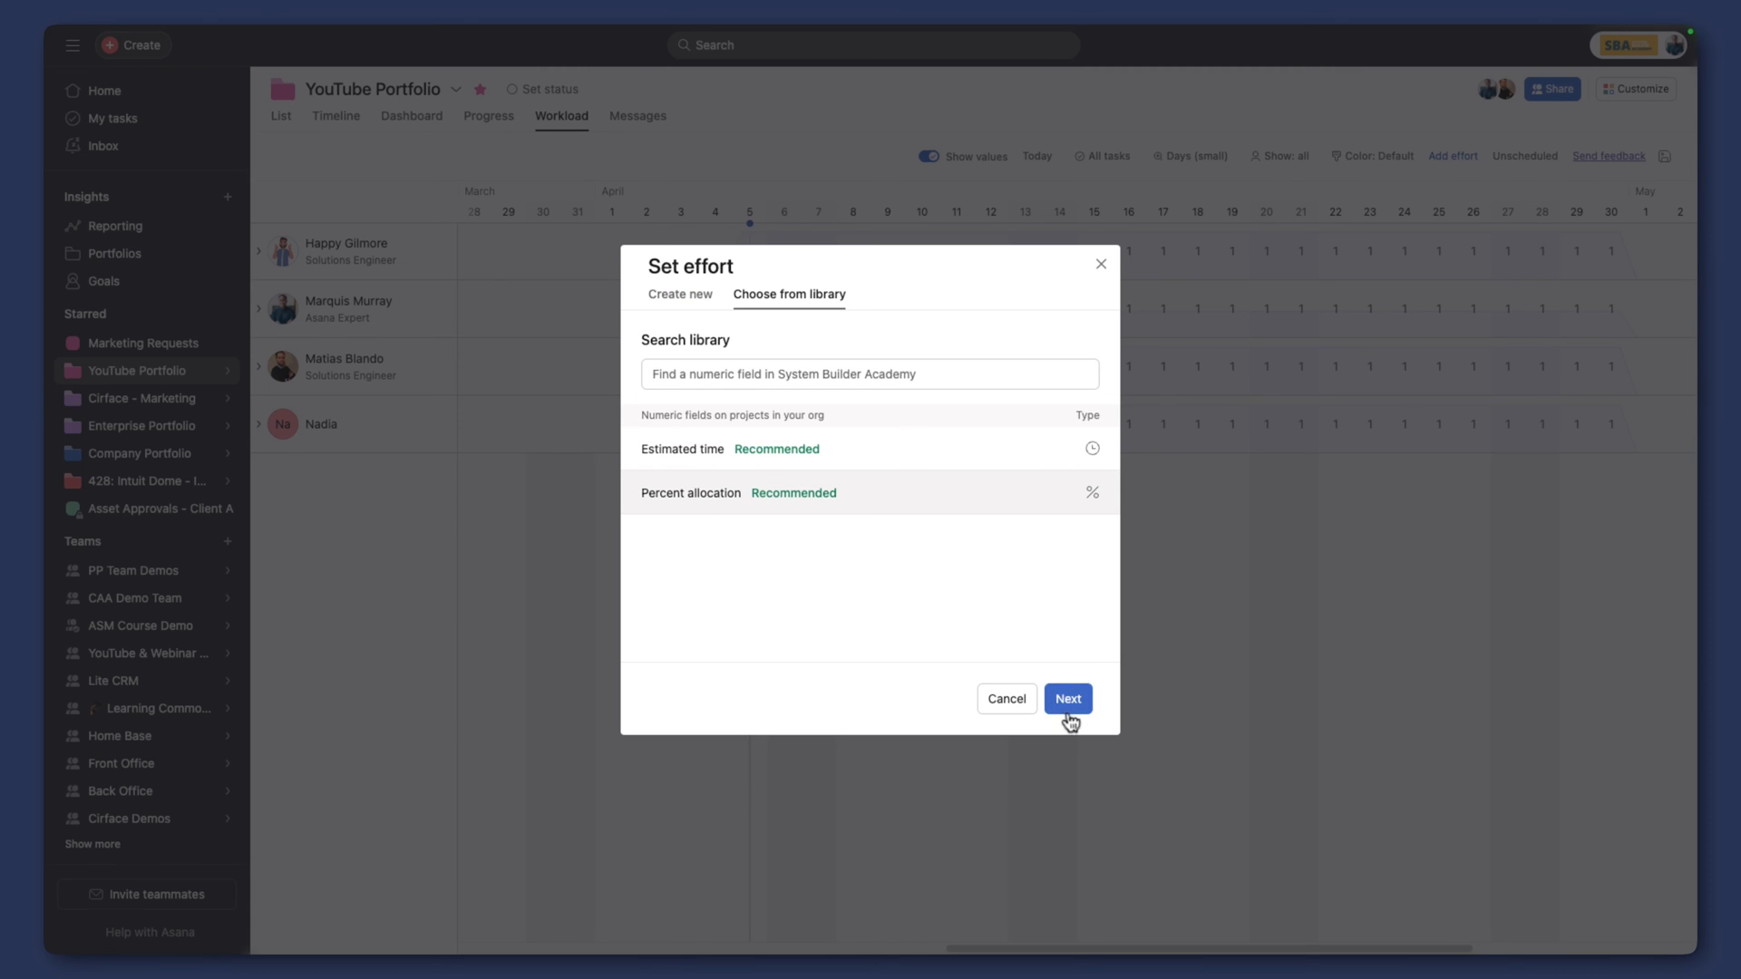
click(1066, 699)
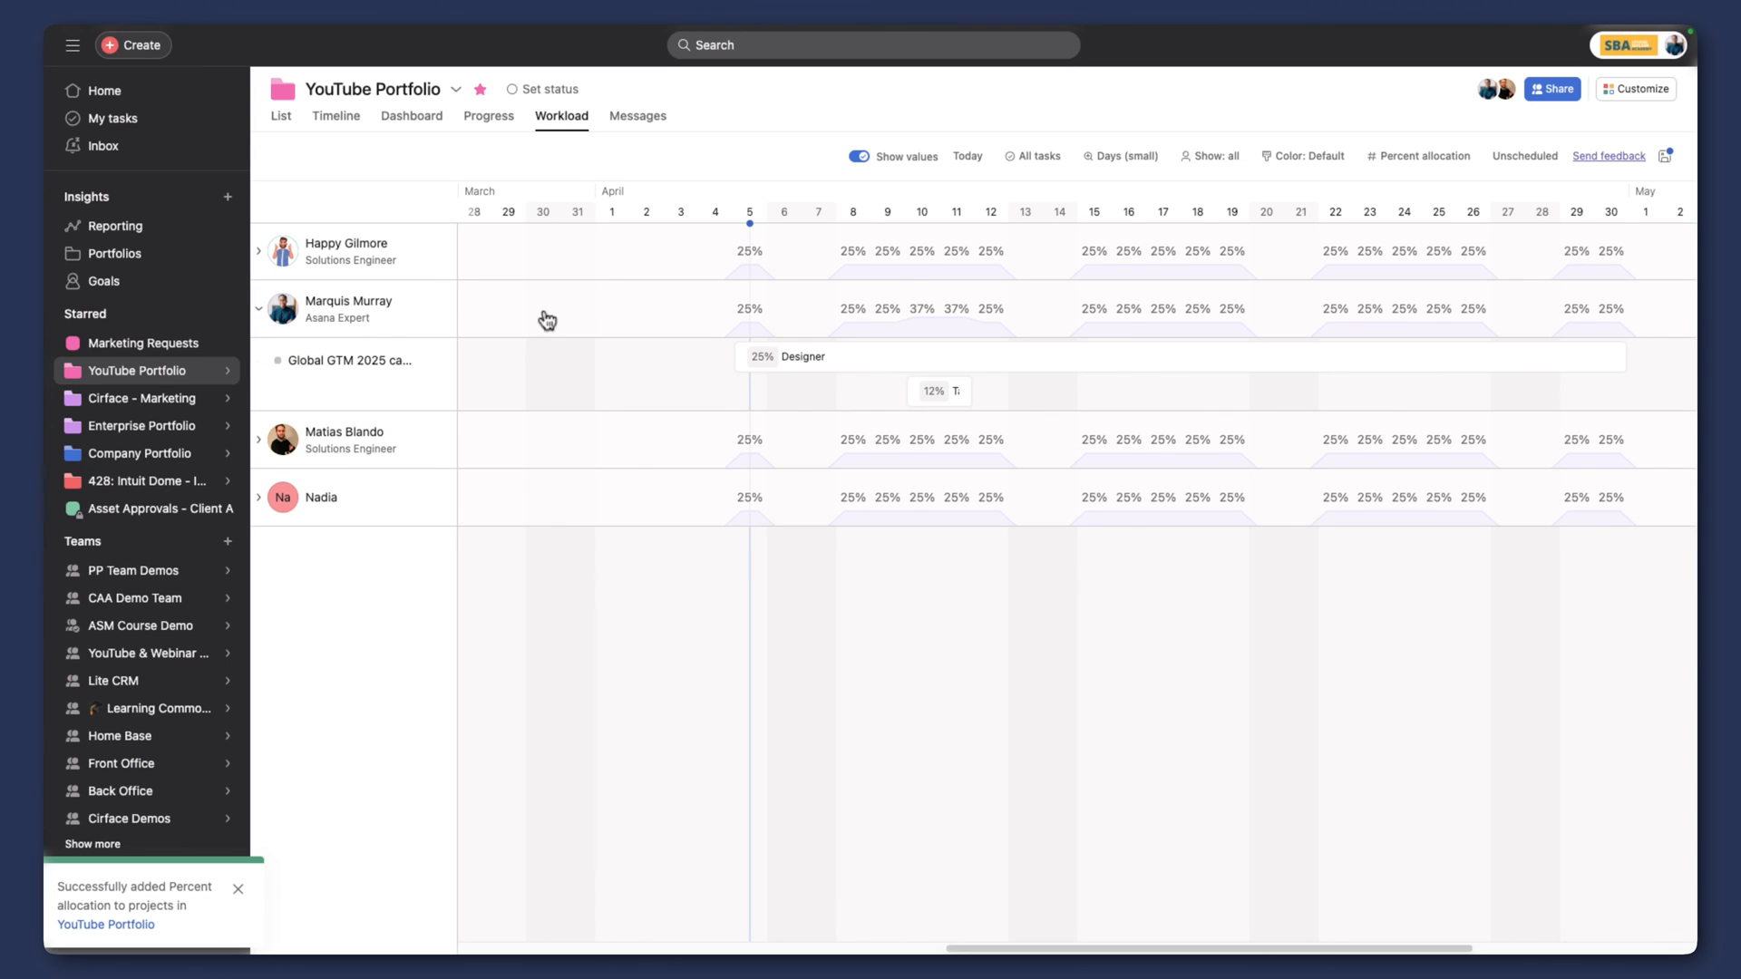
mouse_move(325, 370)
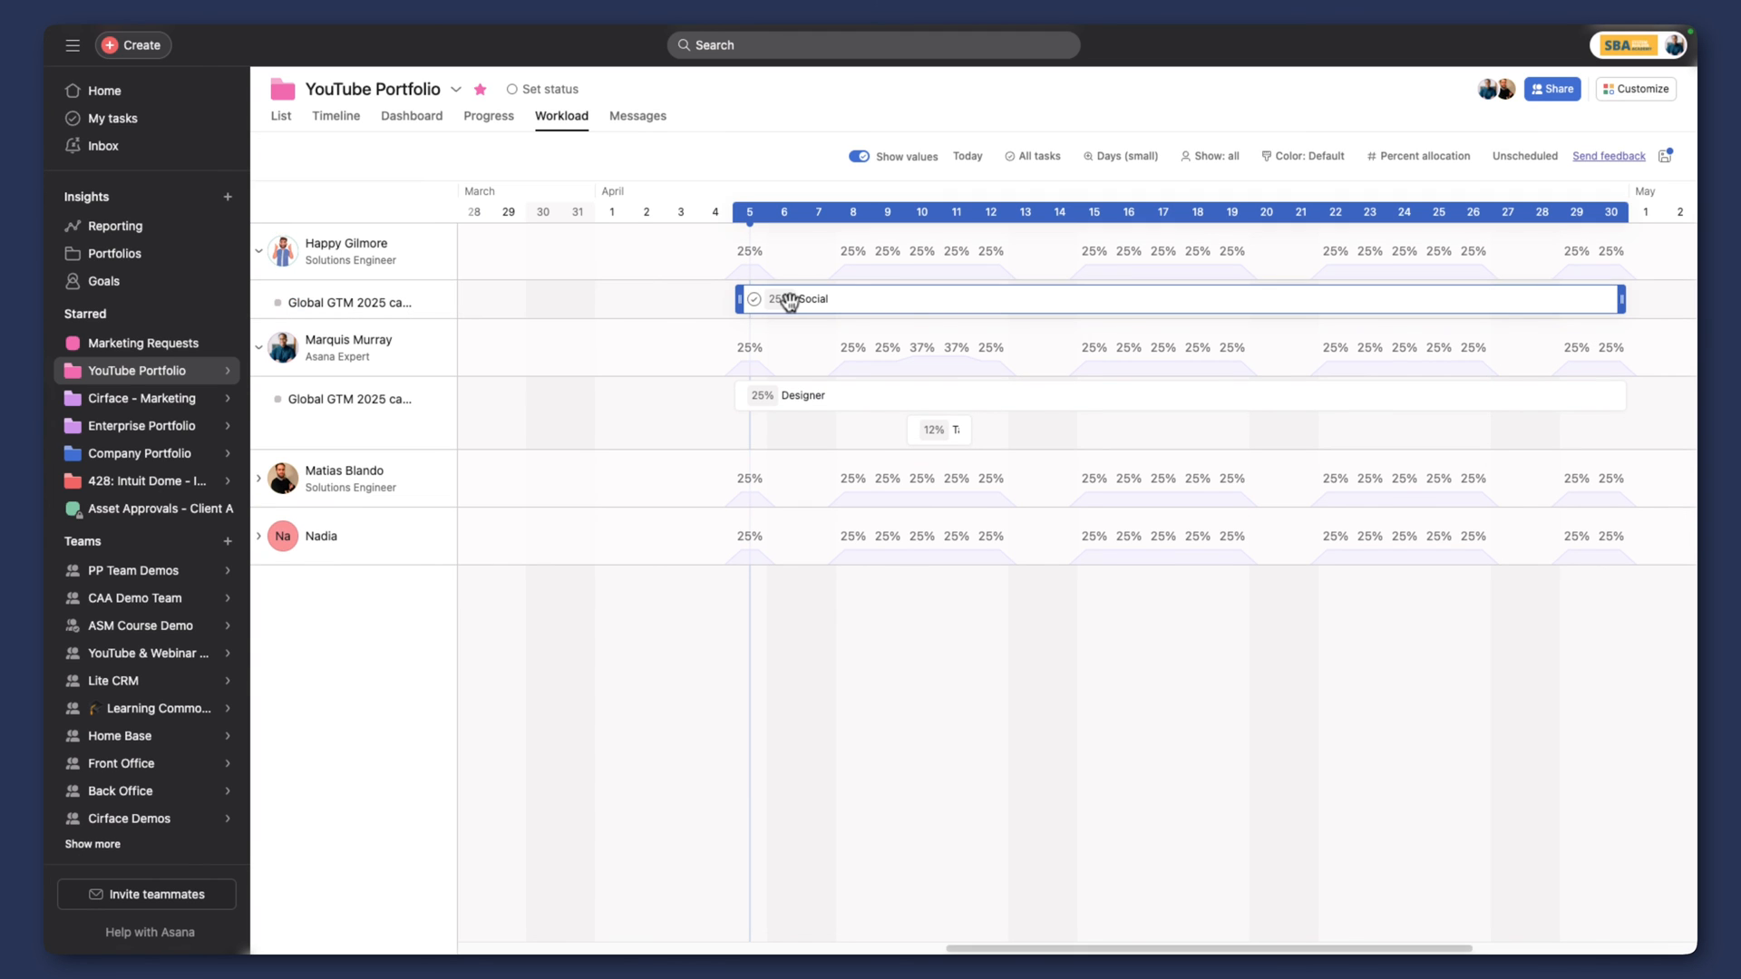
Move the Social task's end date to Apr 19 and set its allocation to 15%
drag(1621, 299, 1241, 299)
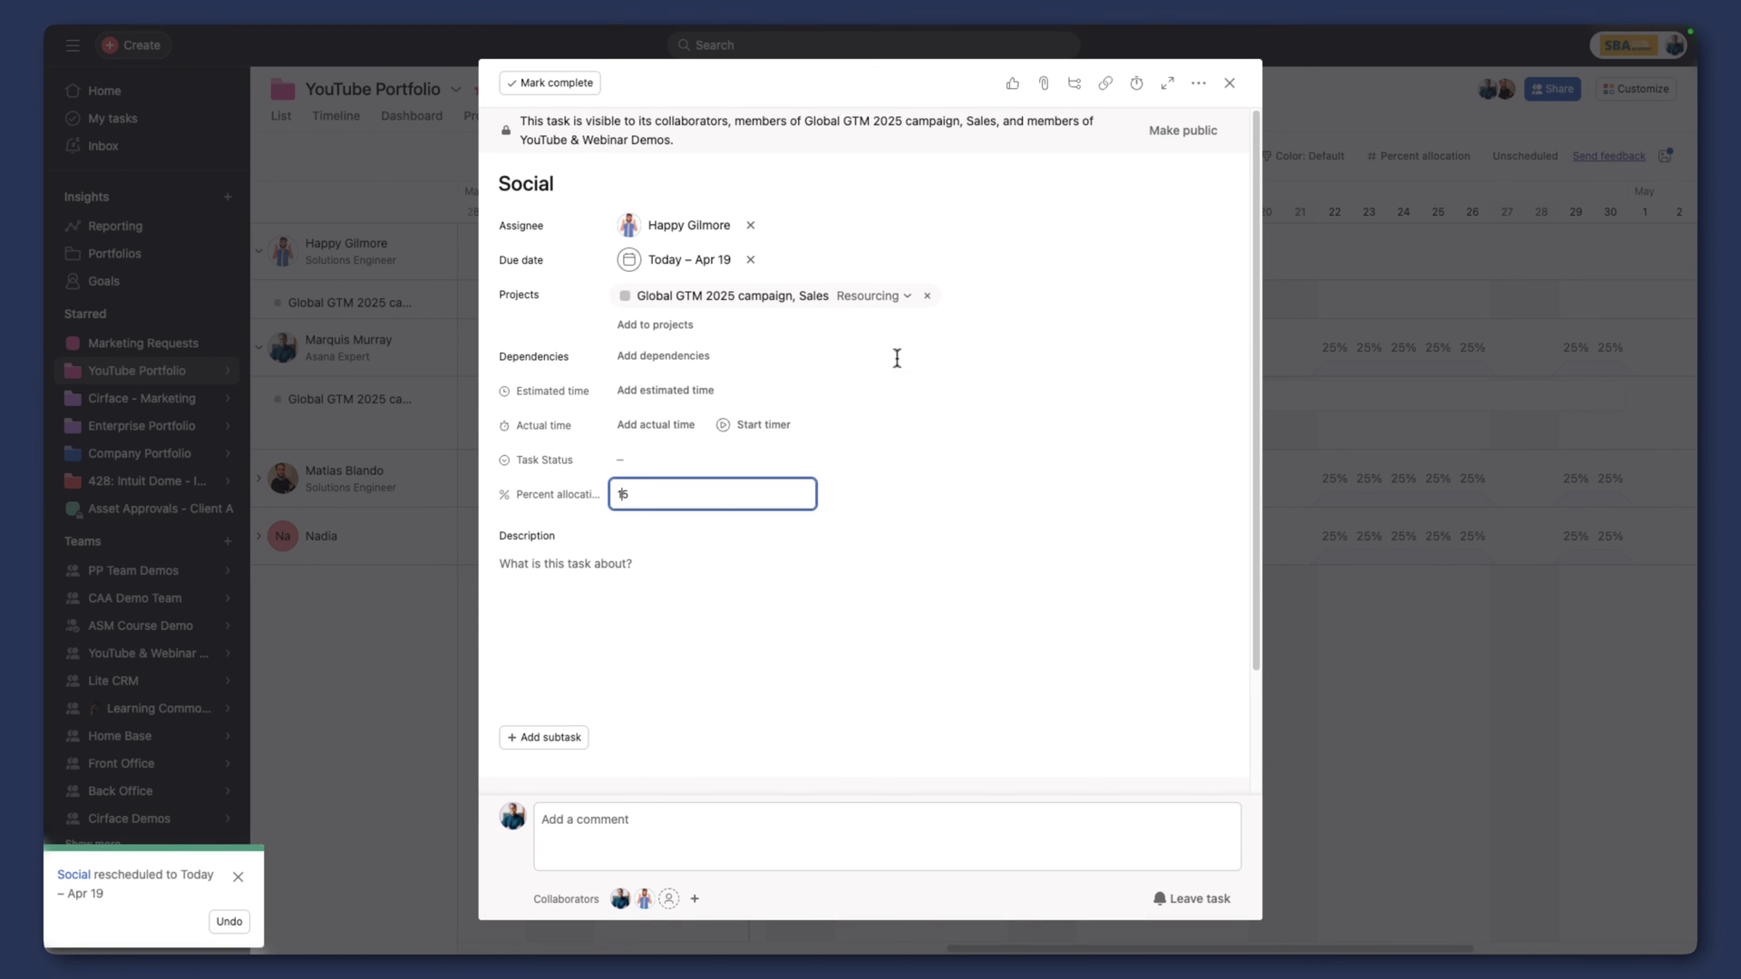
click(1228, 82)
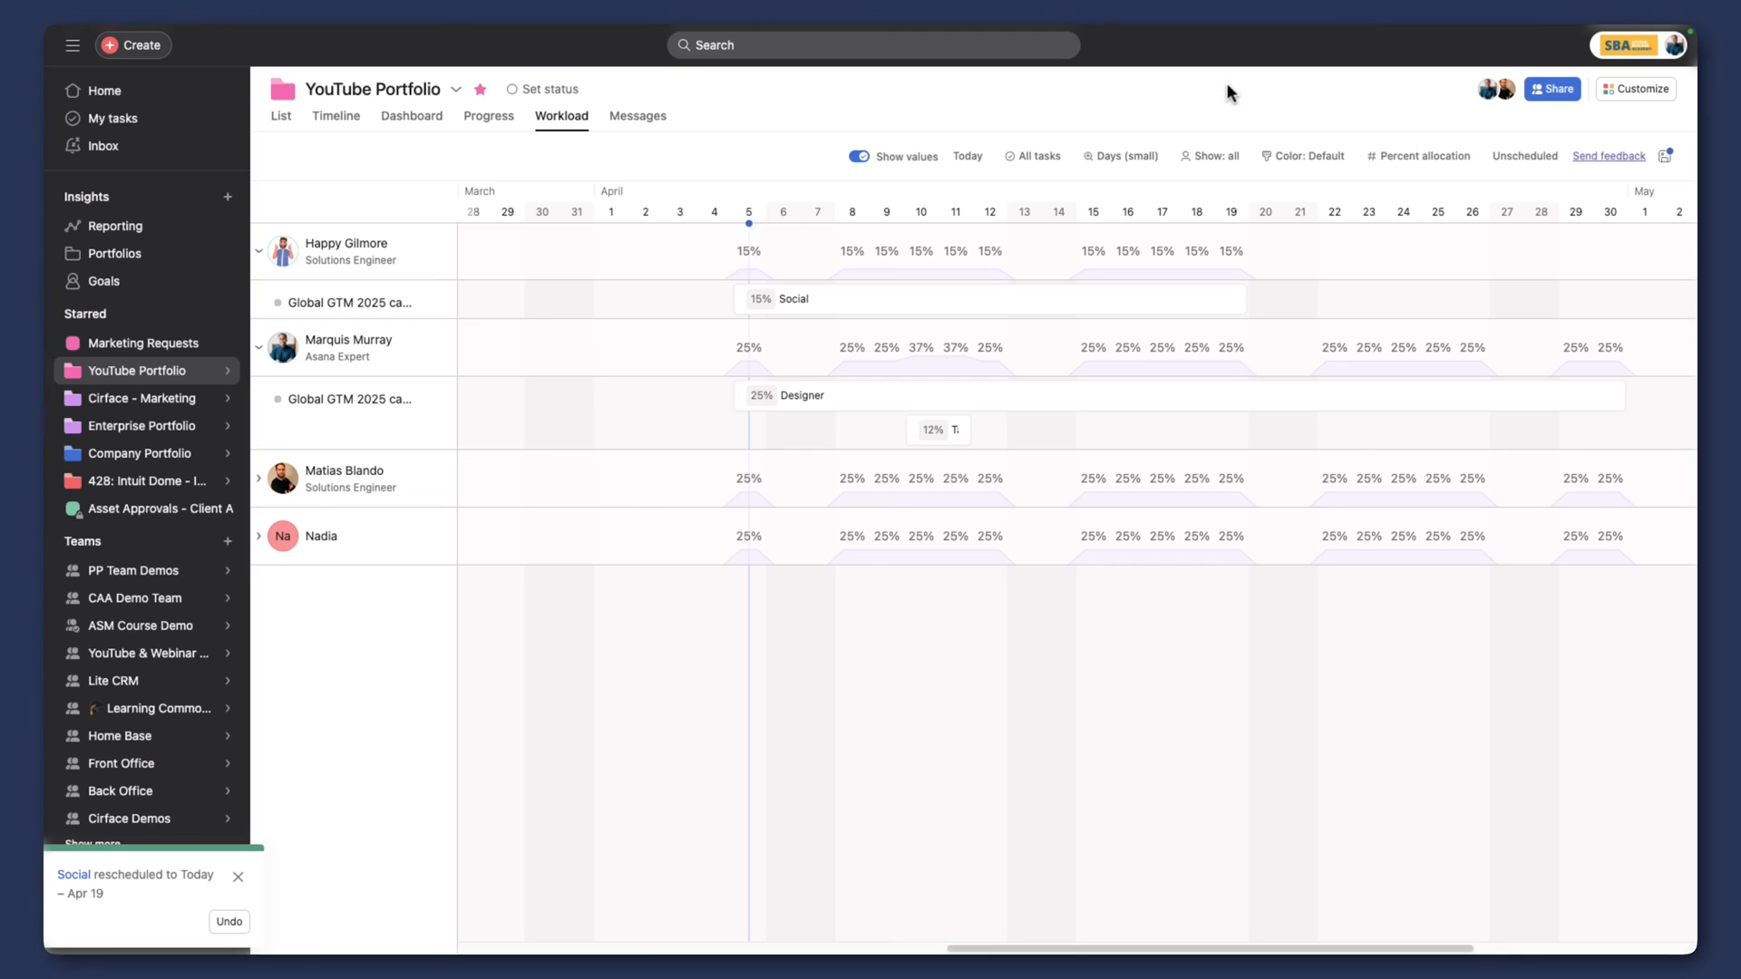
mouse_move(335, 115)
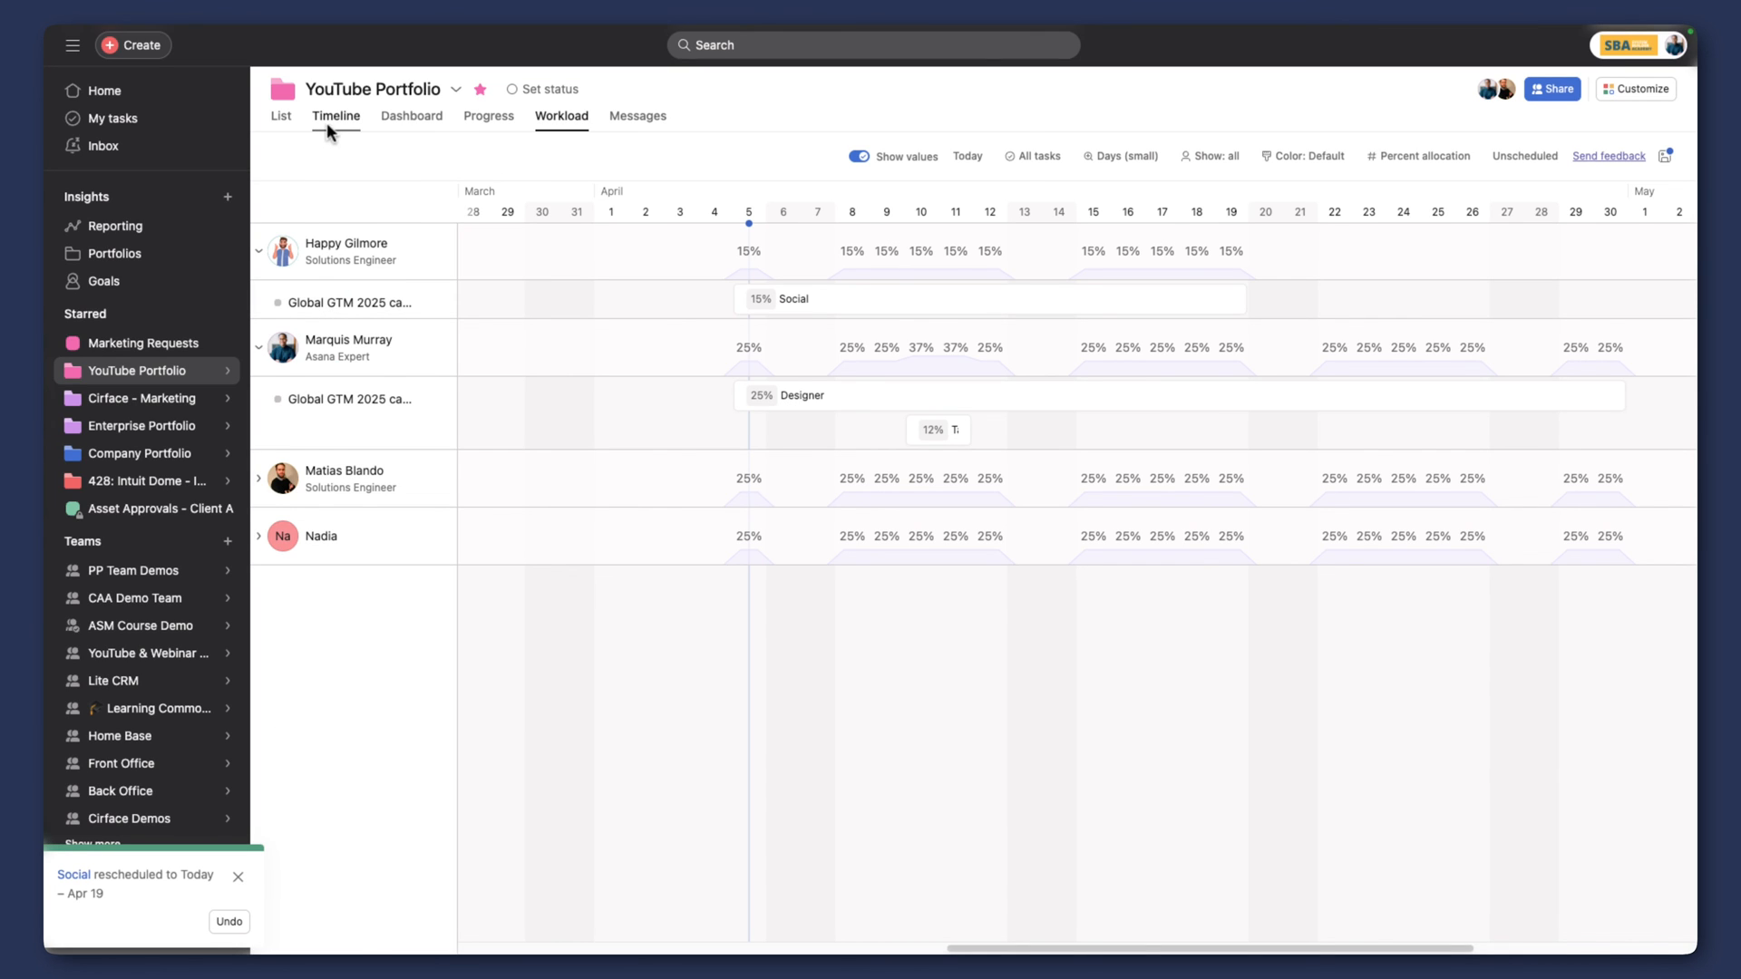
Rename the YouTube Portfolio to 'Master Portfolio' and save the change
click(280, 115)
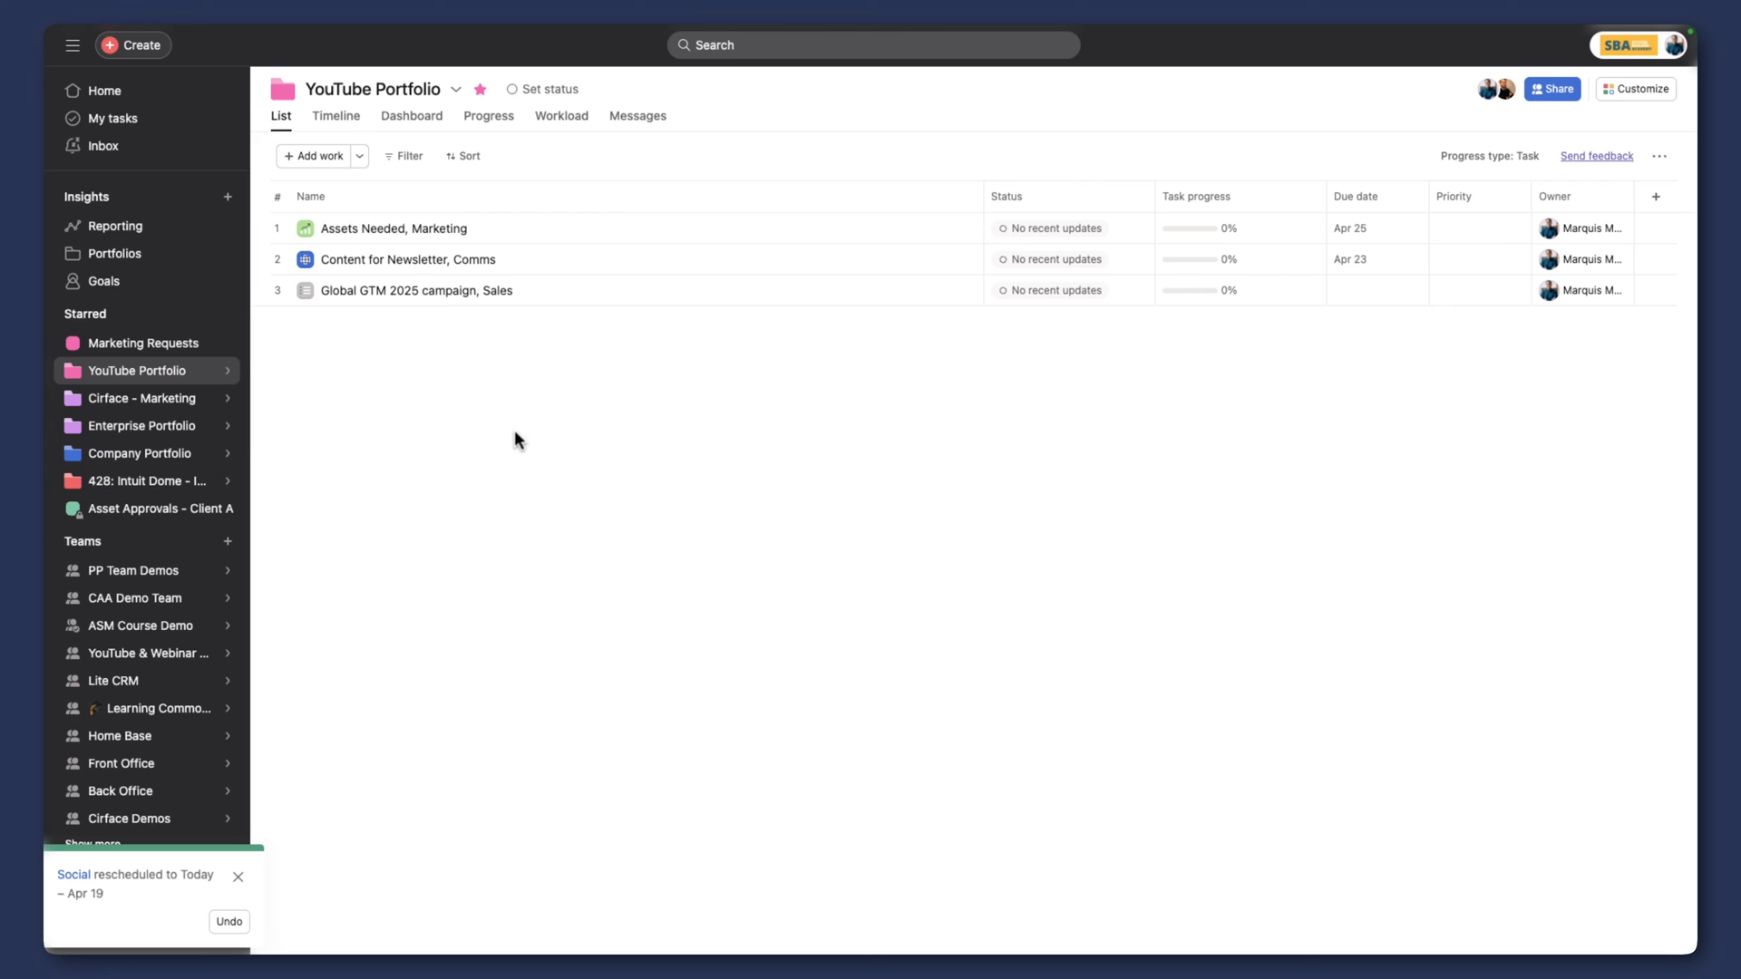
click(142, 343)
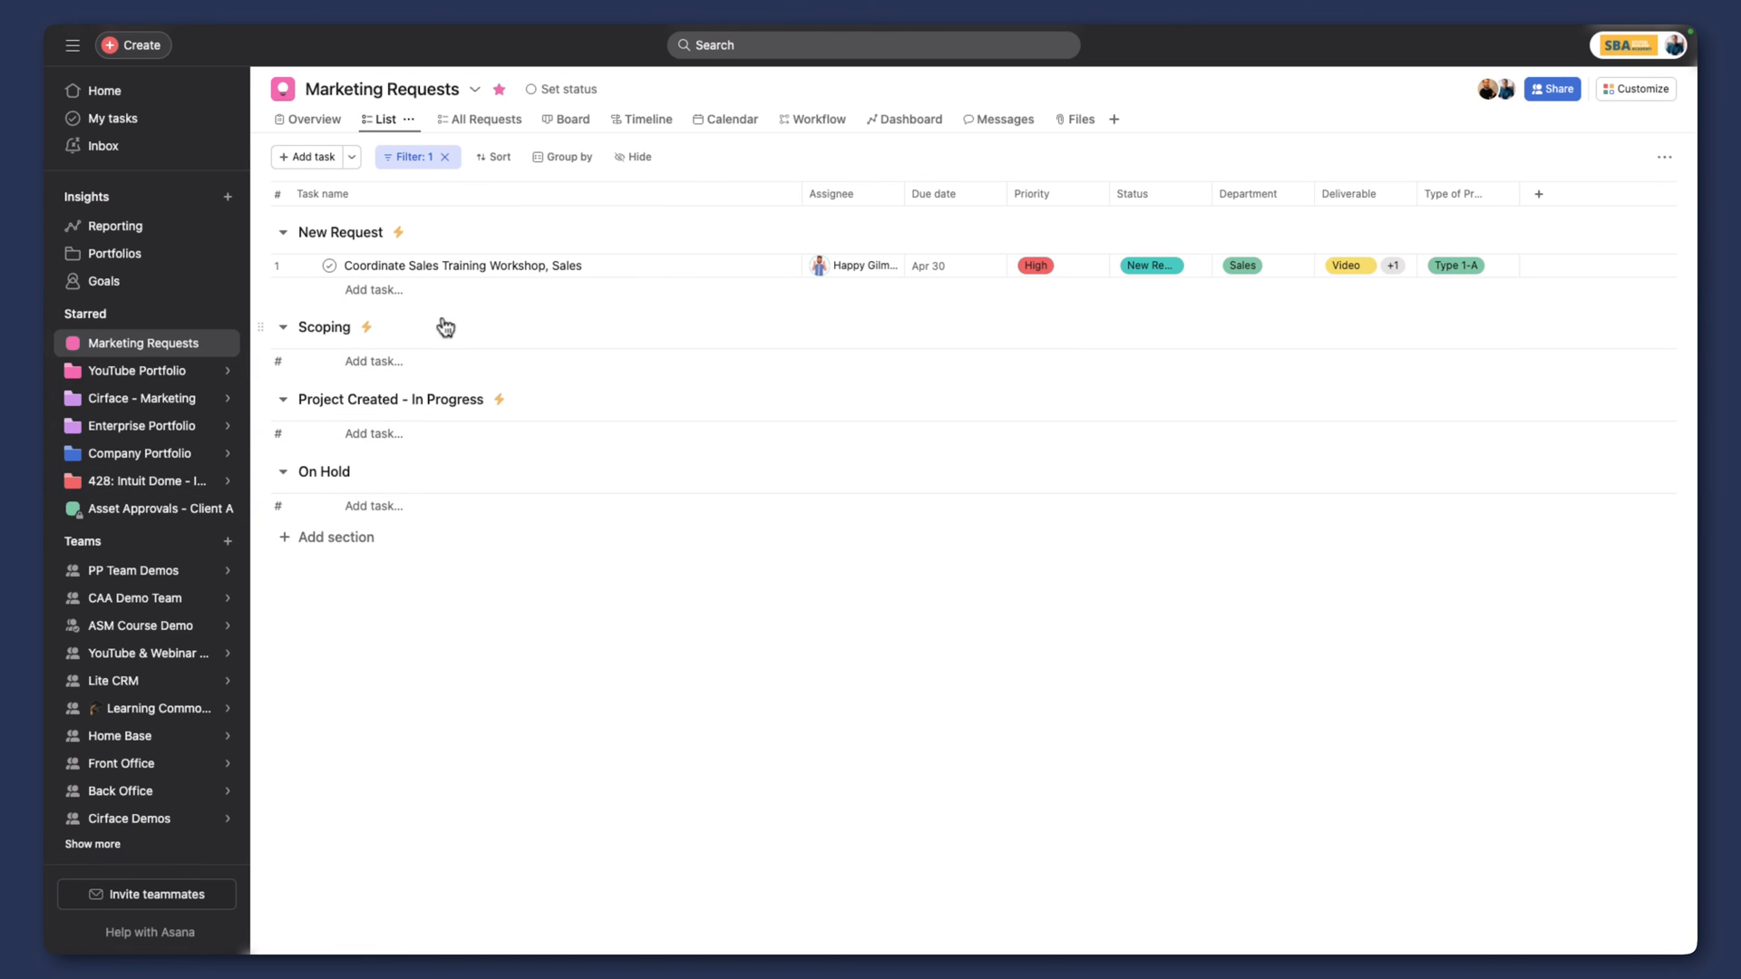
mouse_move(135, 371)
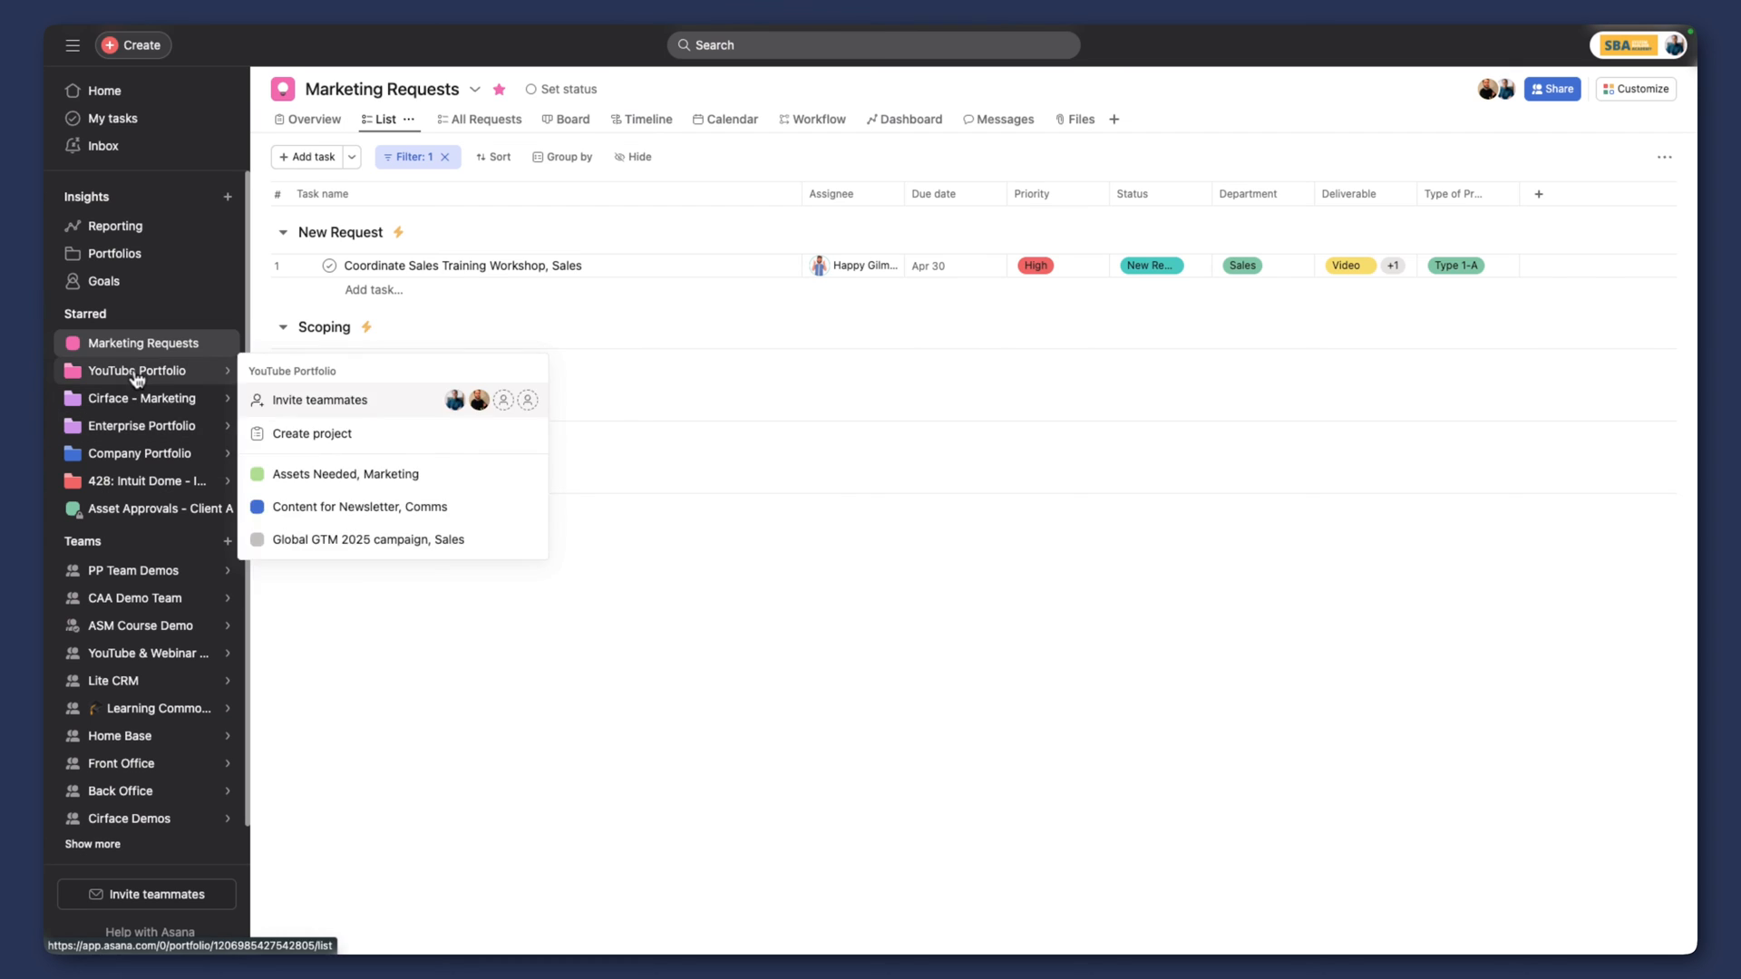
click(135, 371)
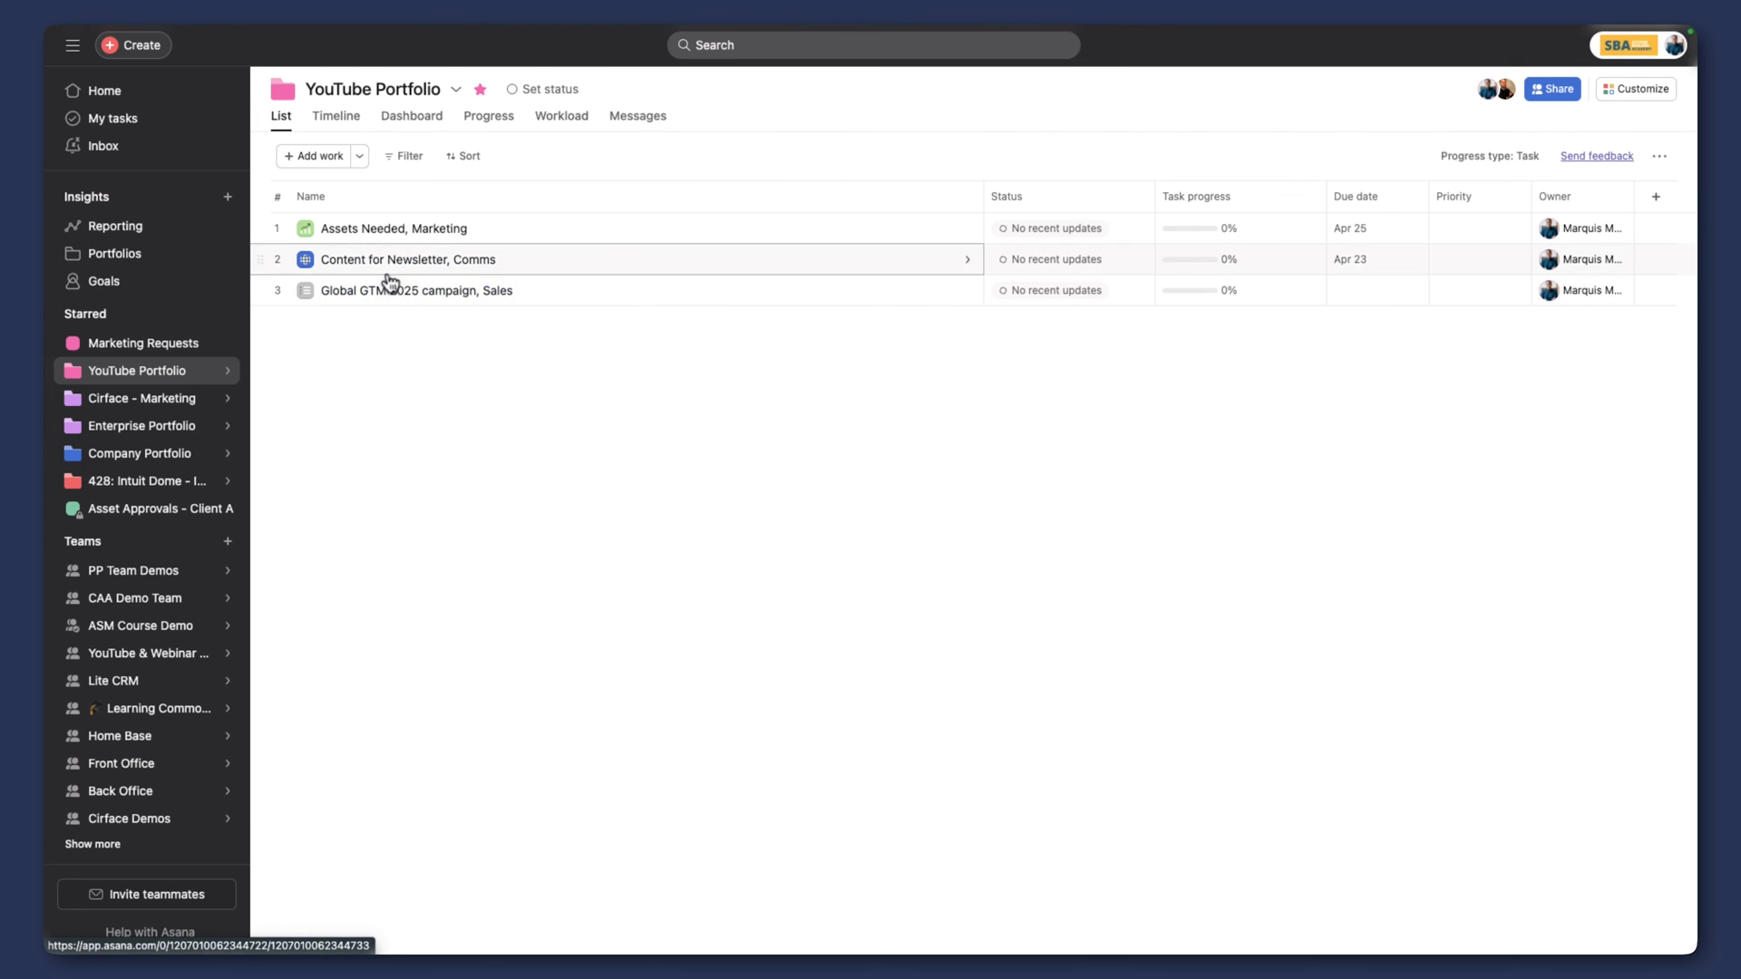
mouse_move(397, 301)
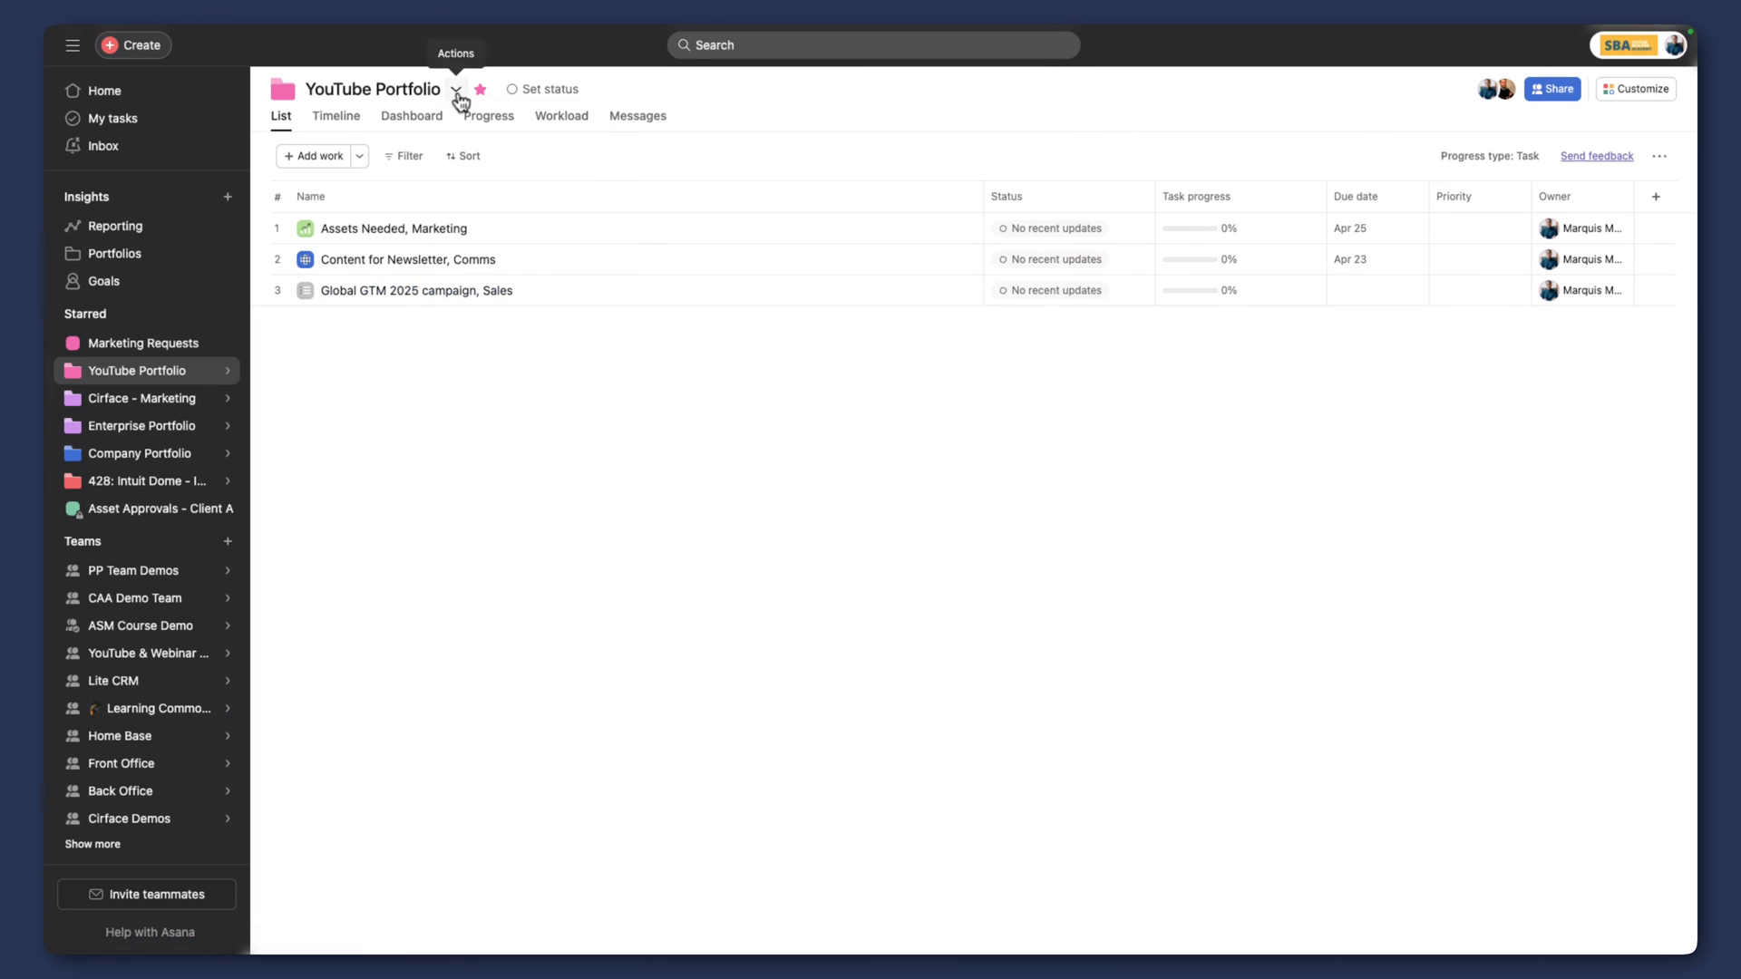
click(455, 89)
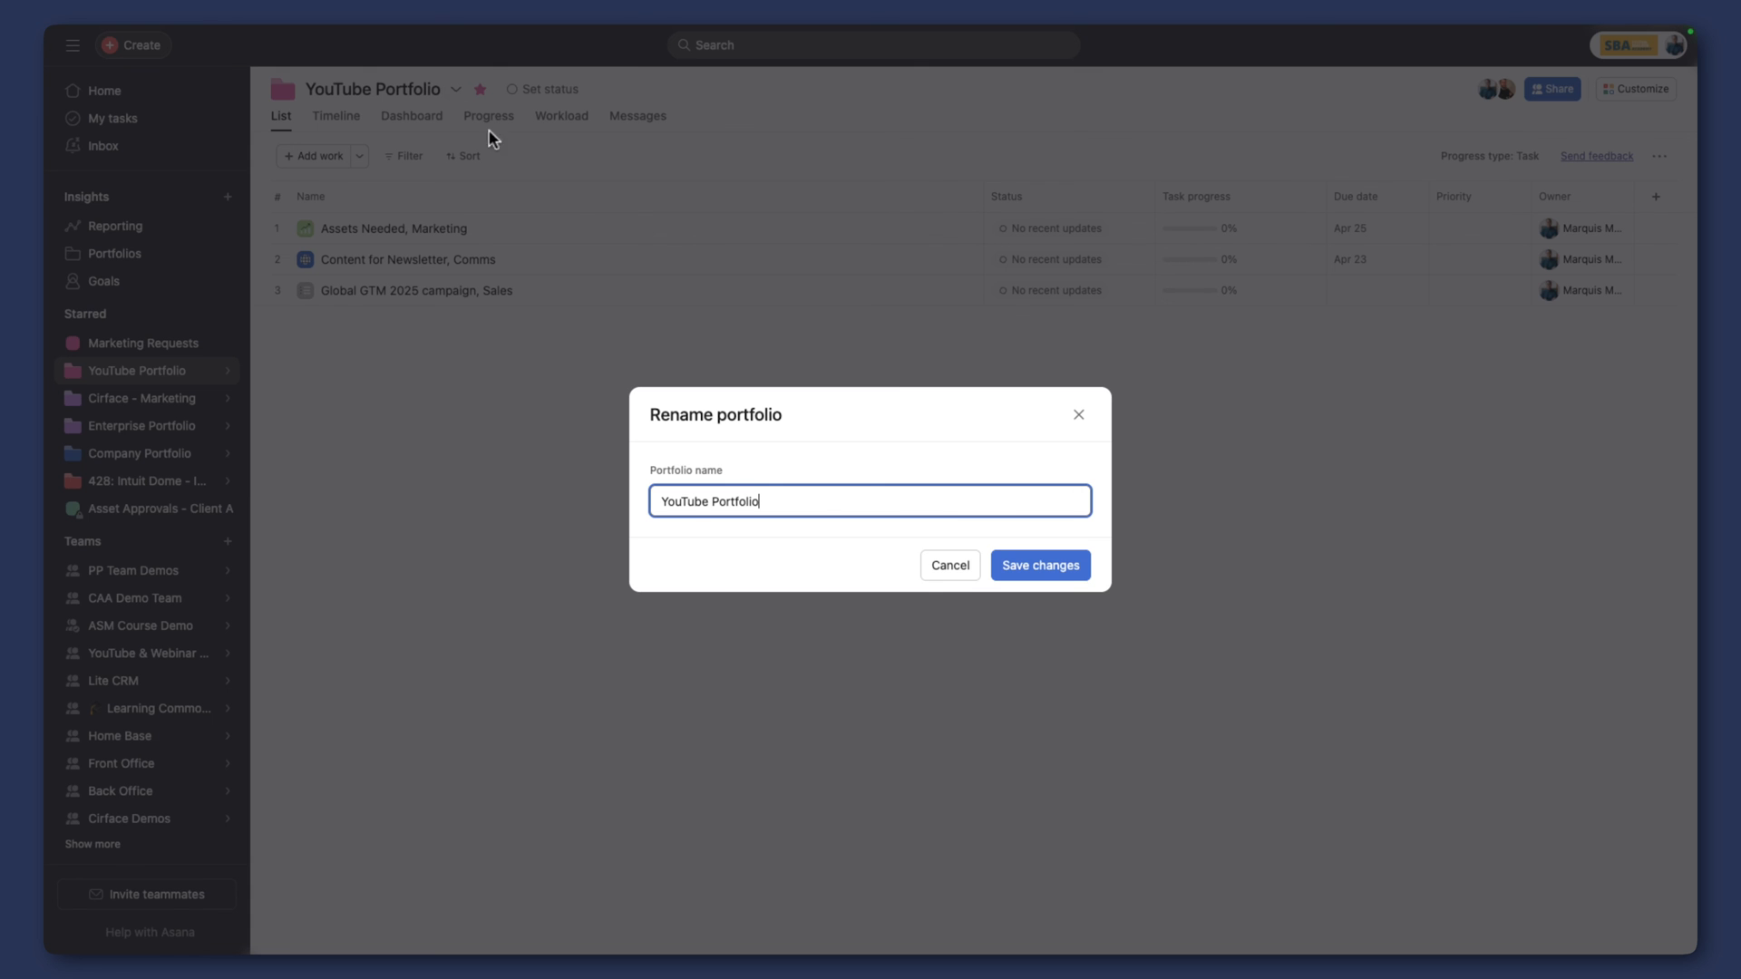
text(M Portfolio)
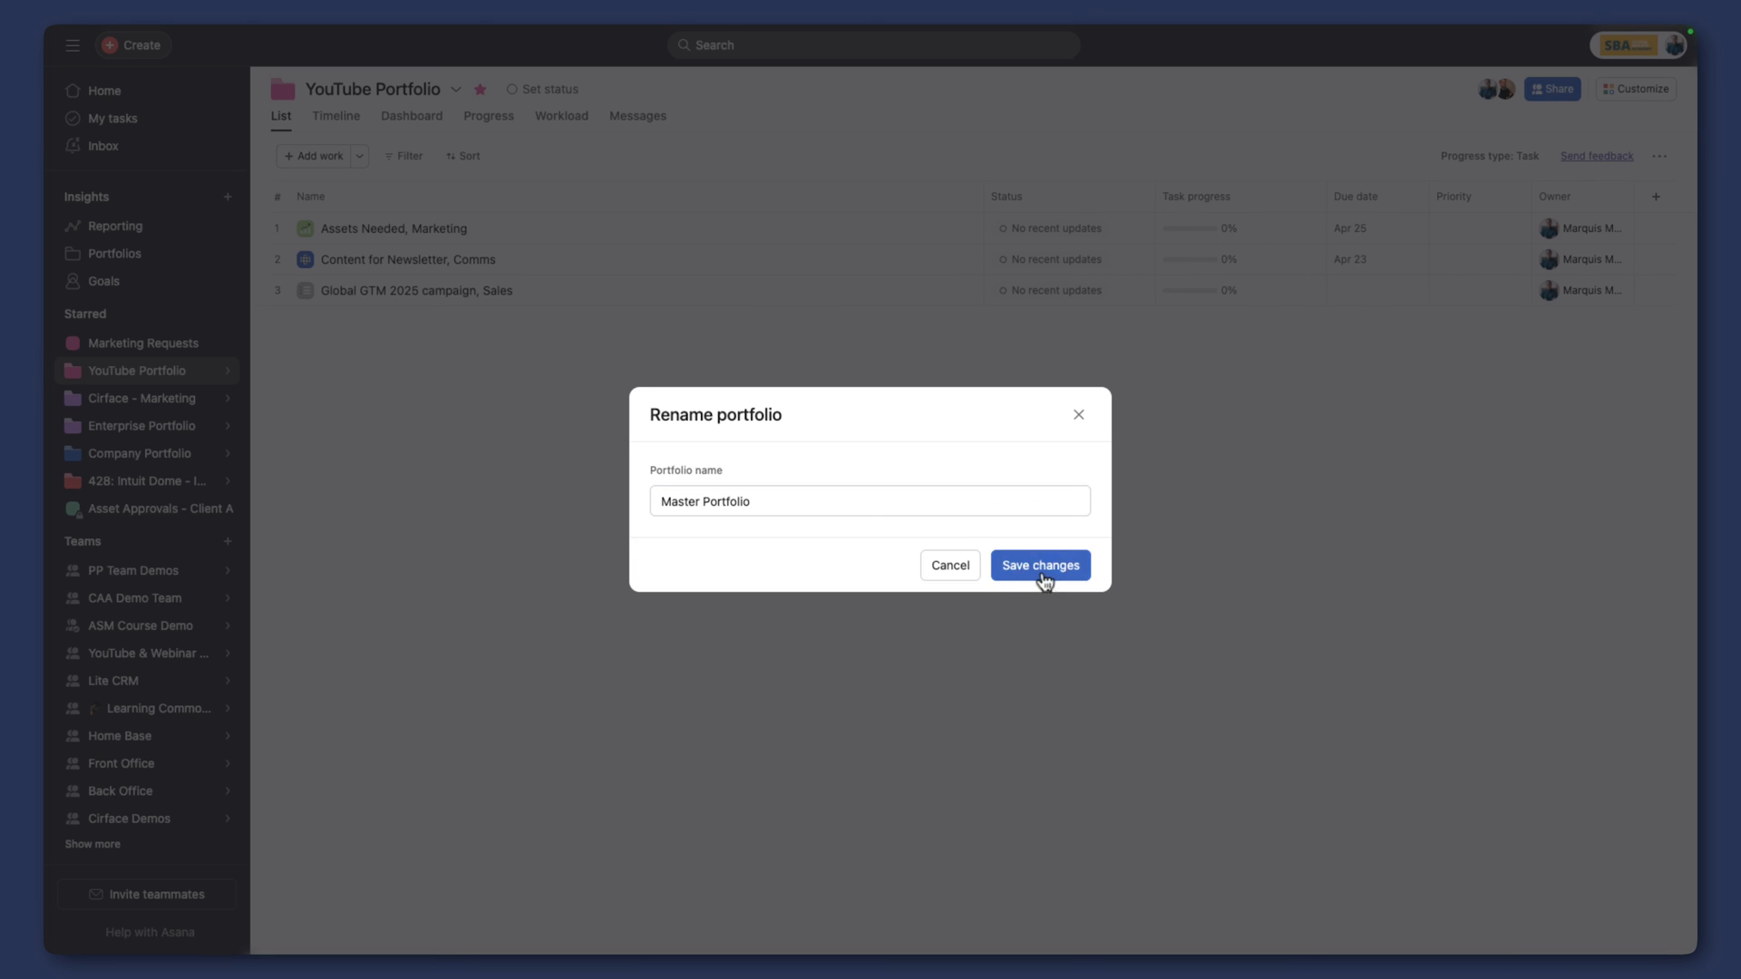
click(1038, 565)
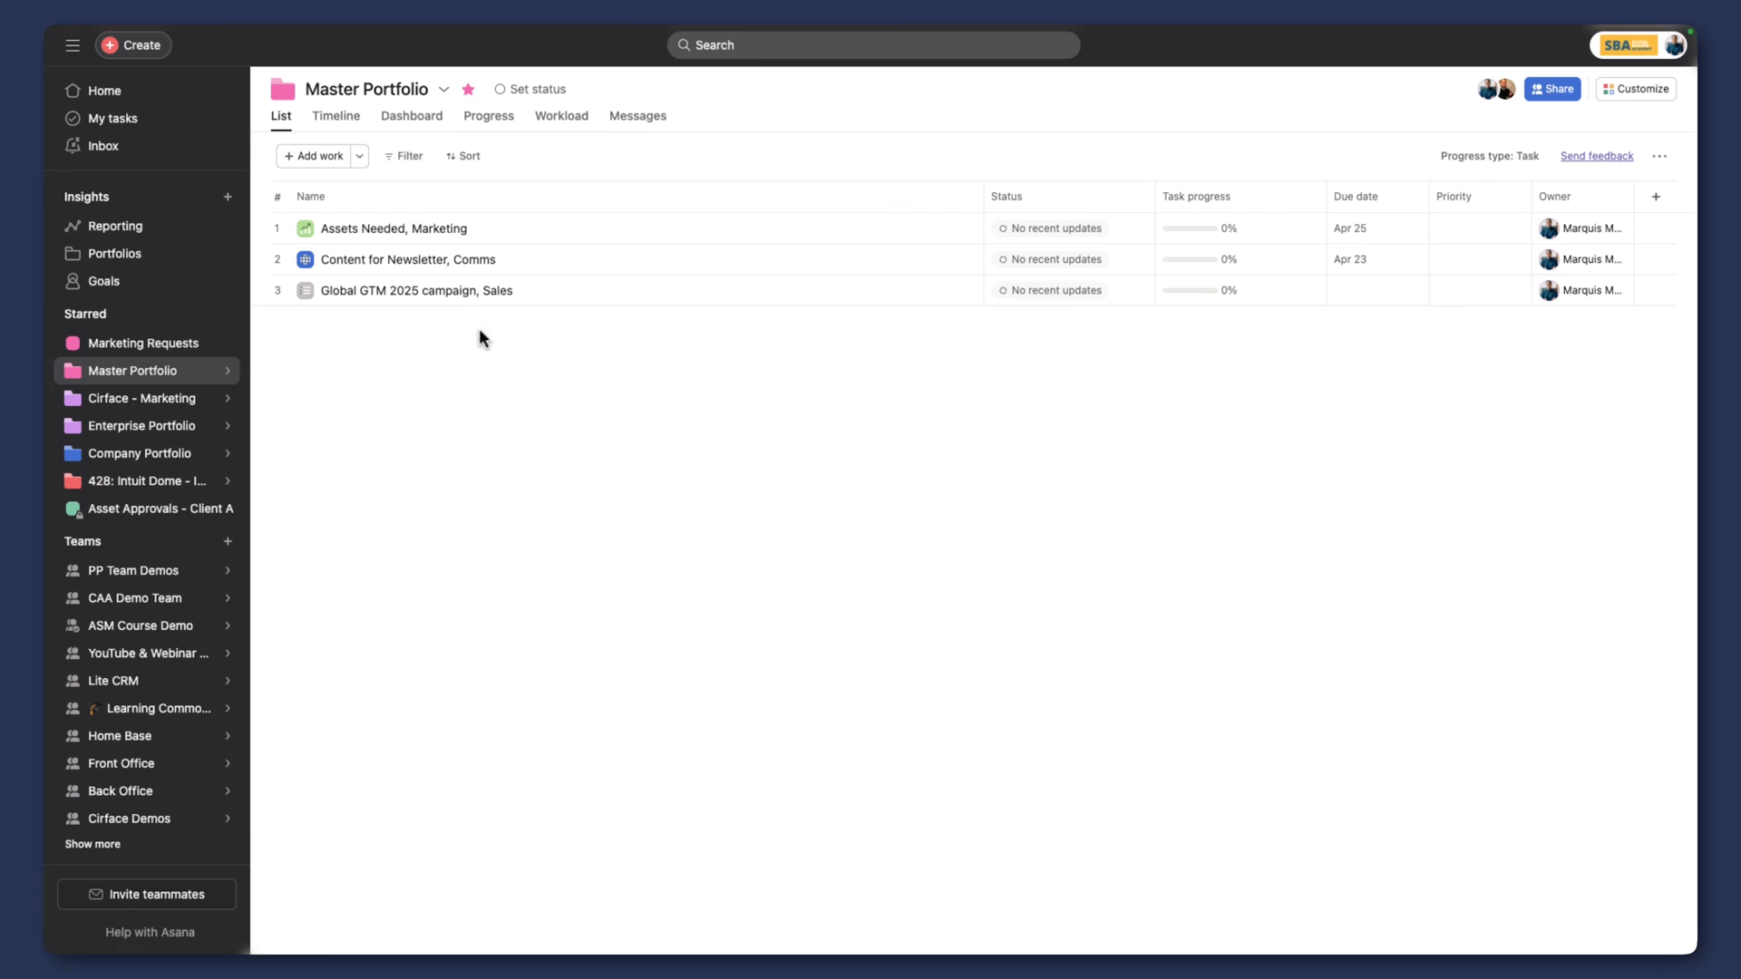
click(130, 570)
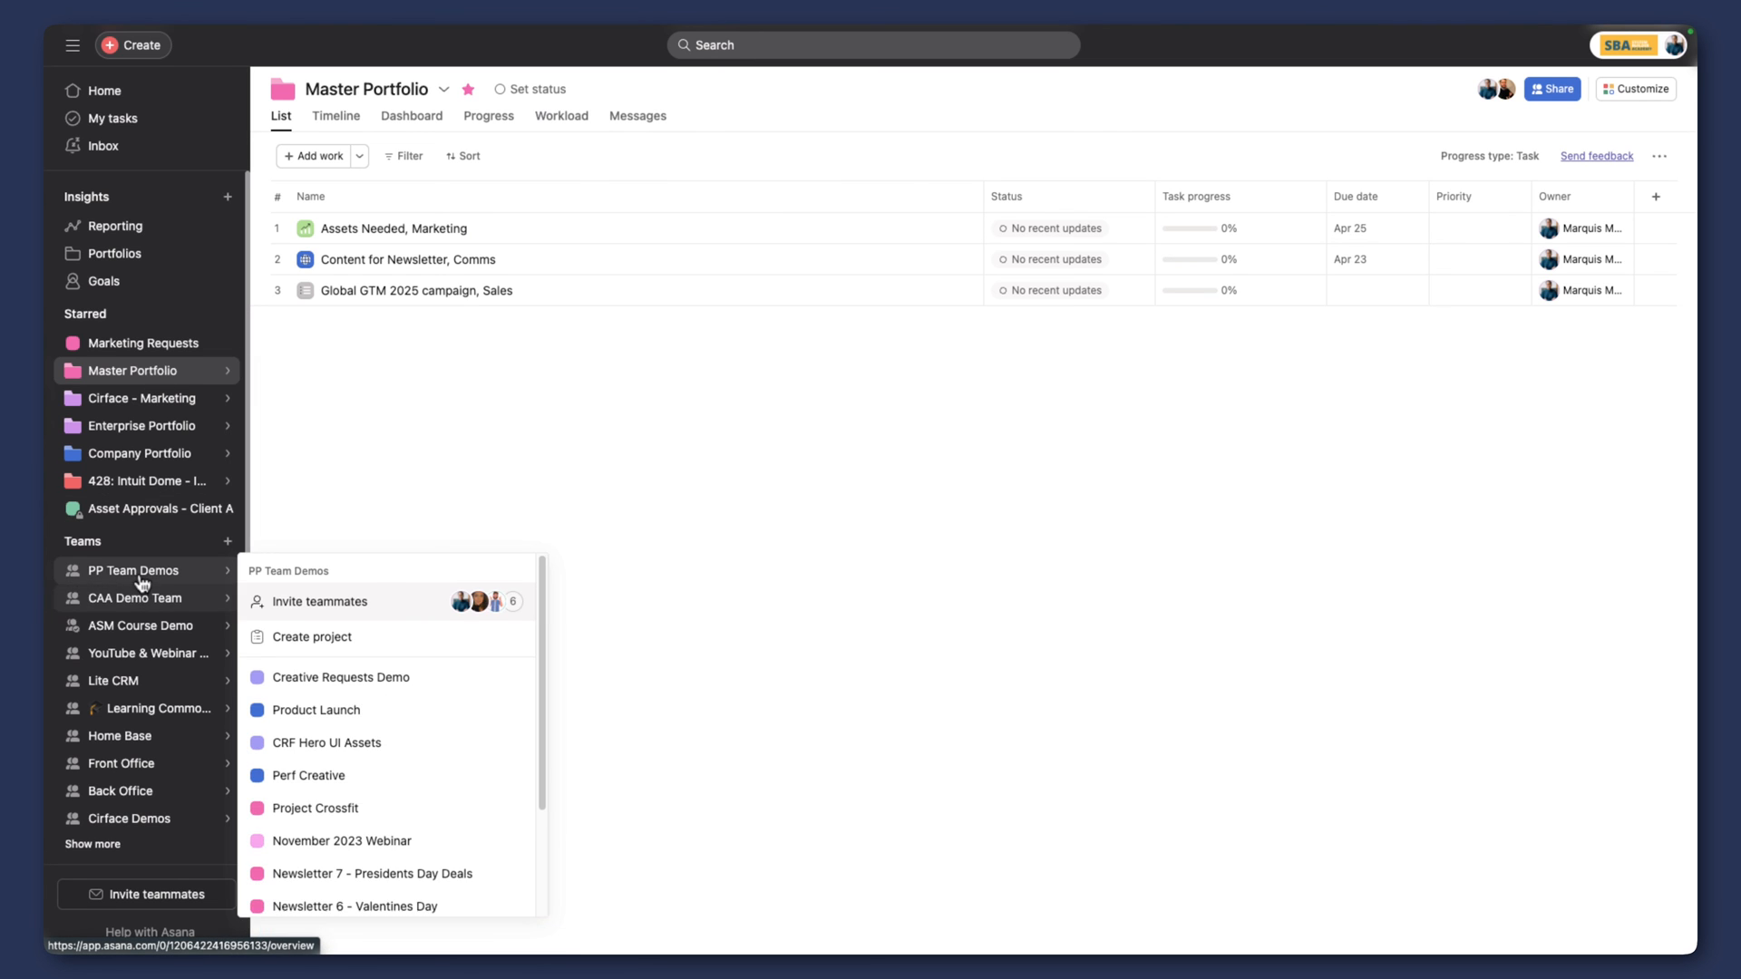
click(134, 653)
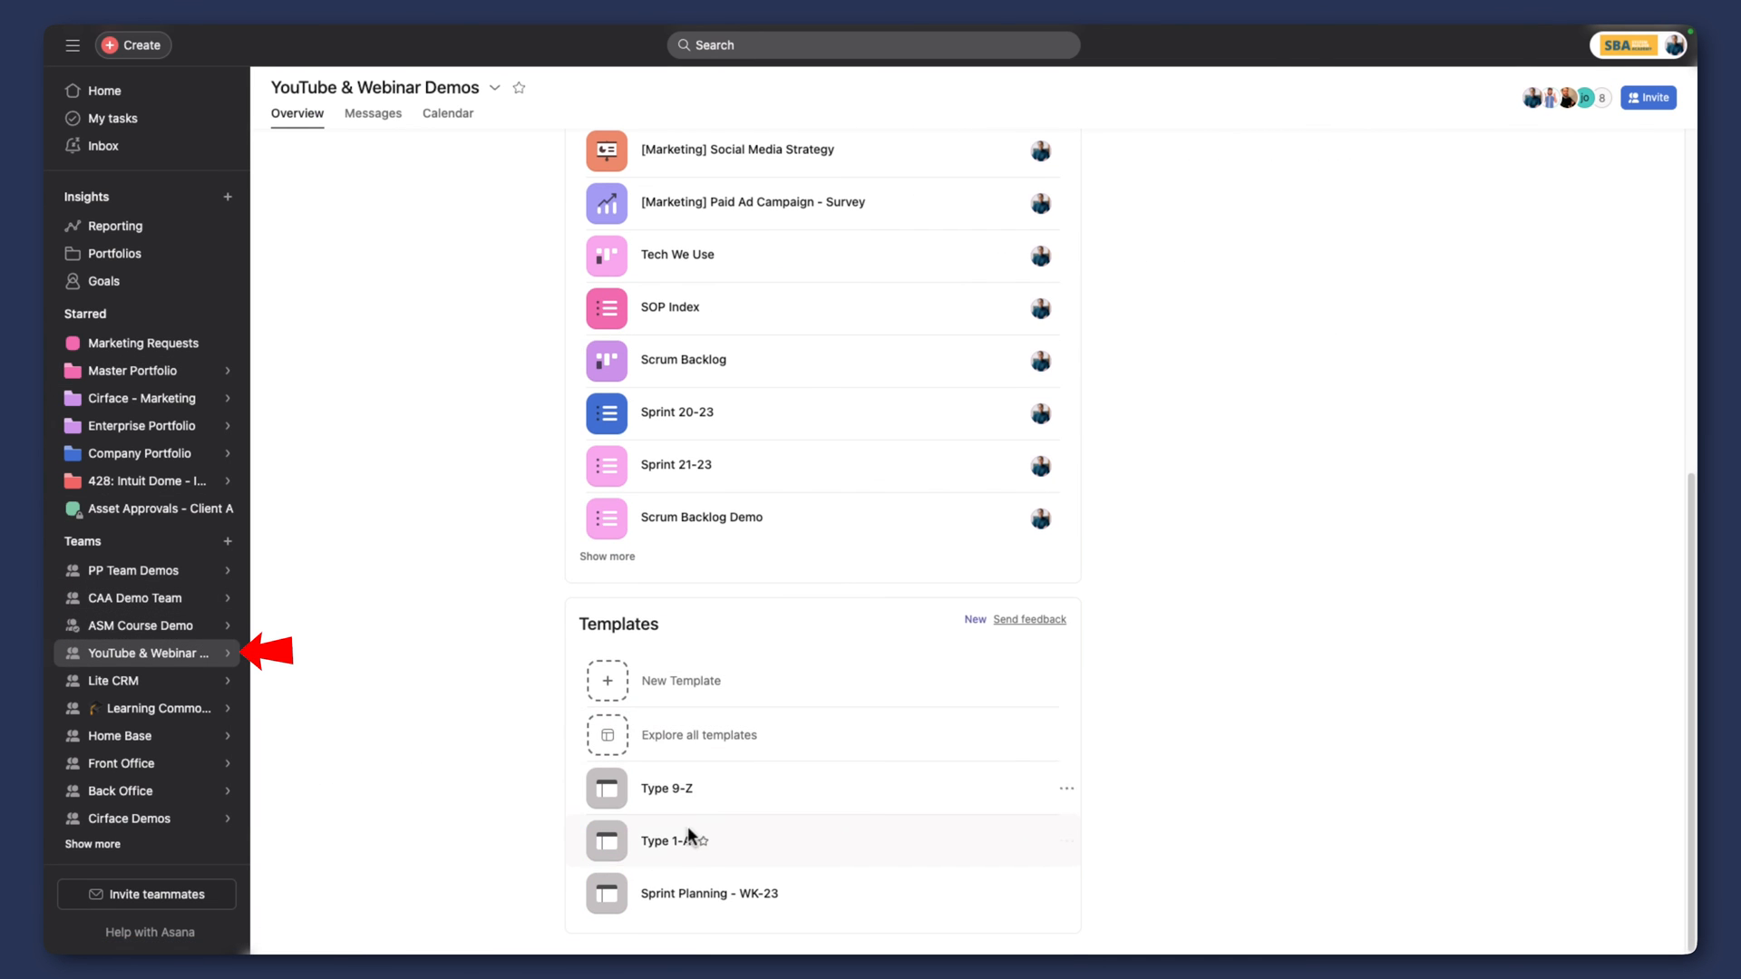
mouse_move(726, 808)
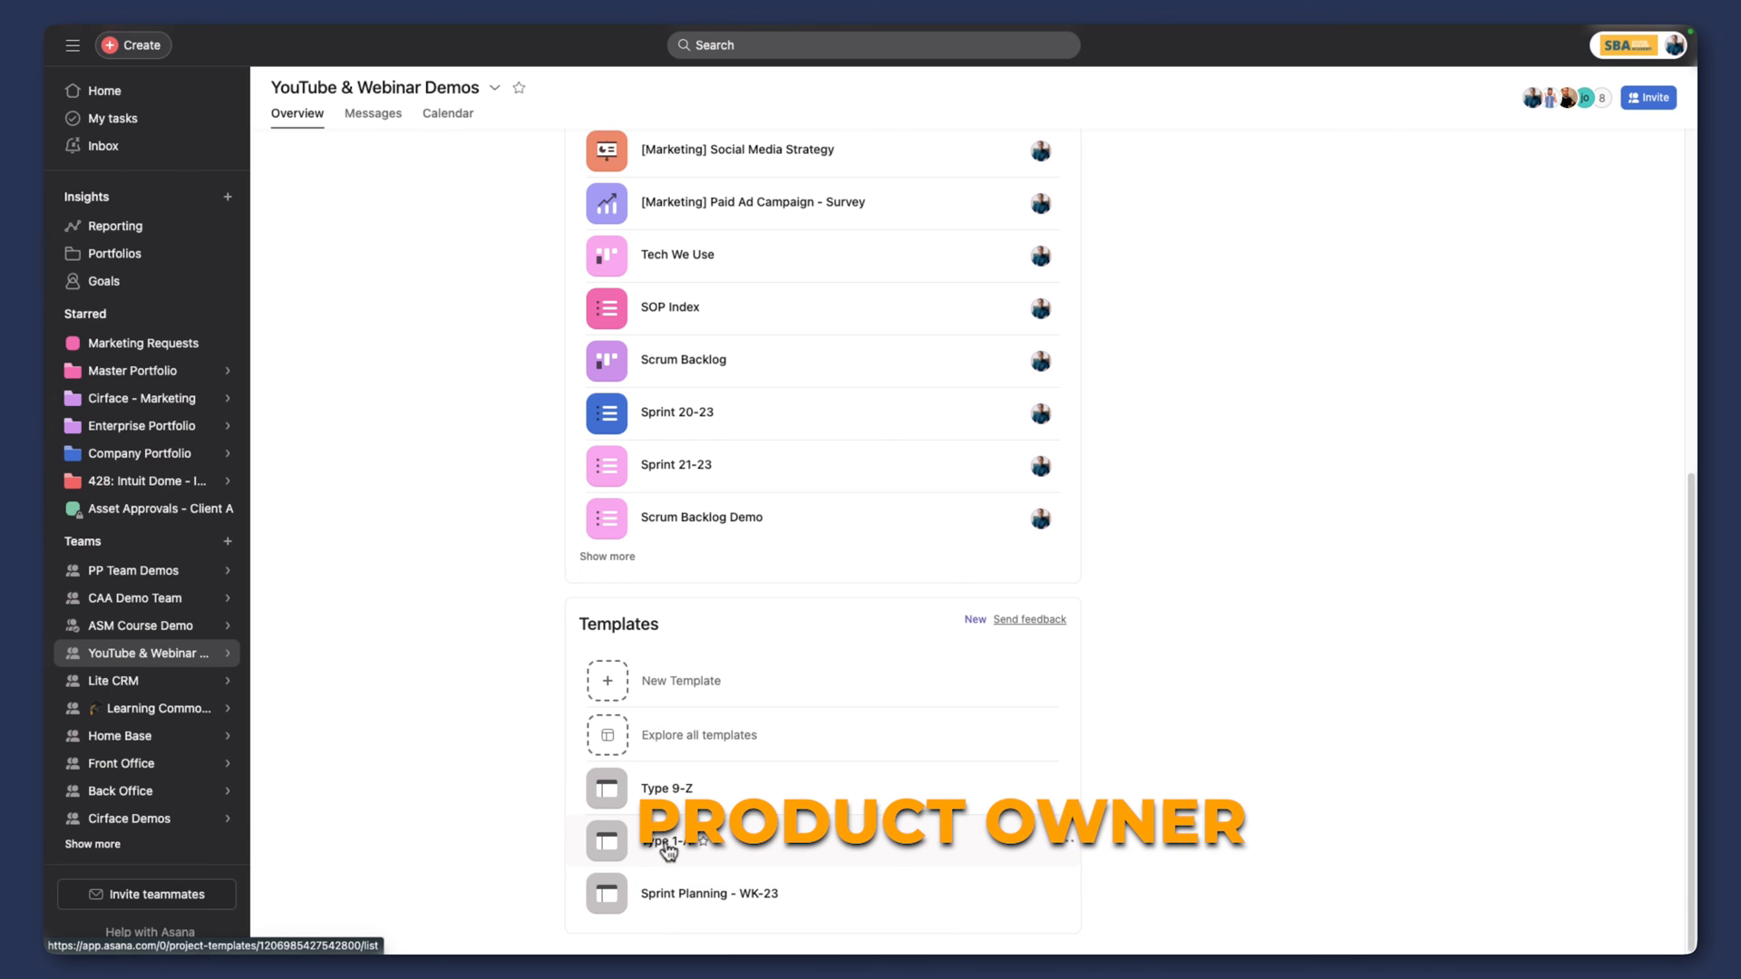
mouse_move(130, 370)
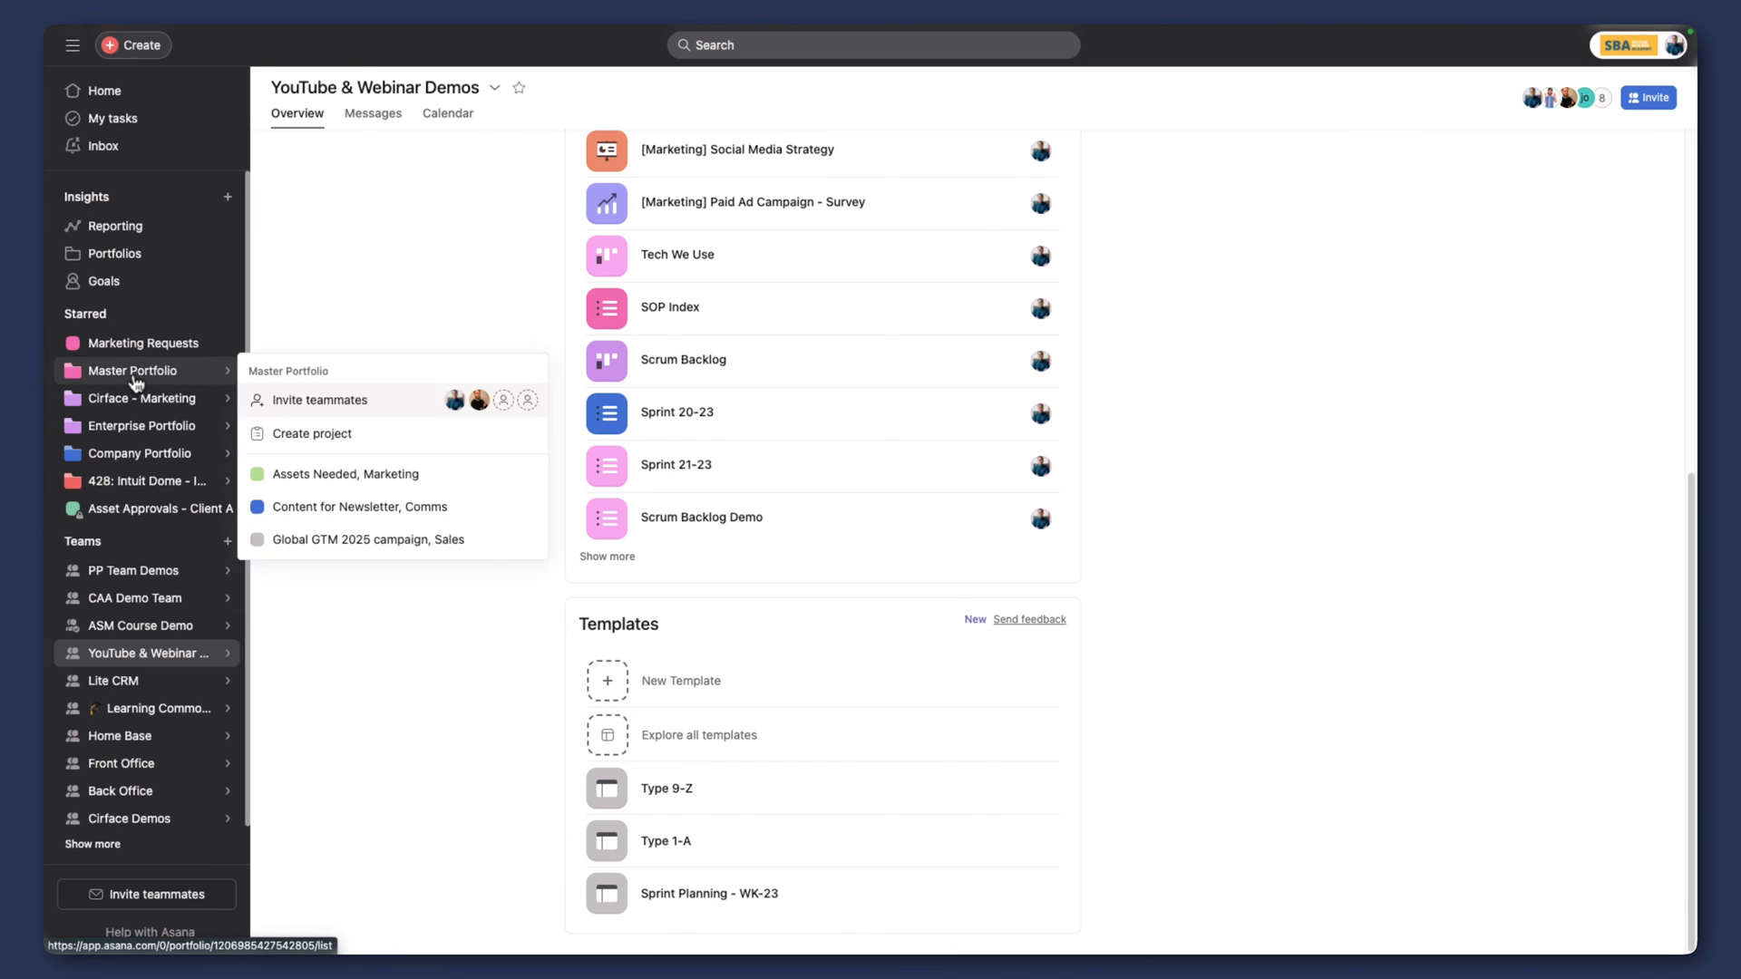
click(132, 370)
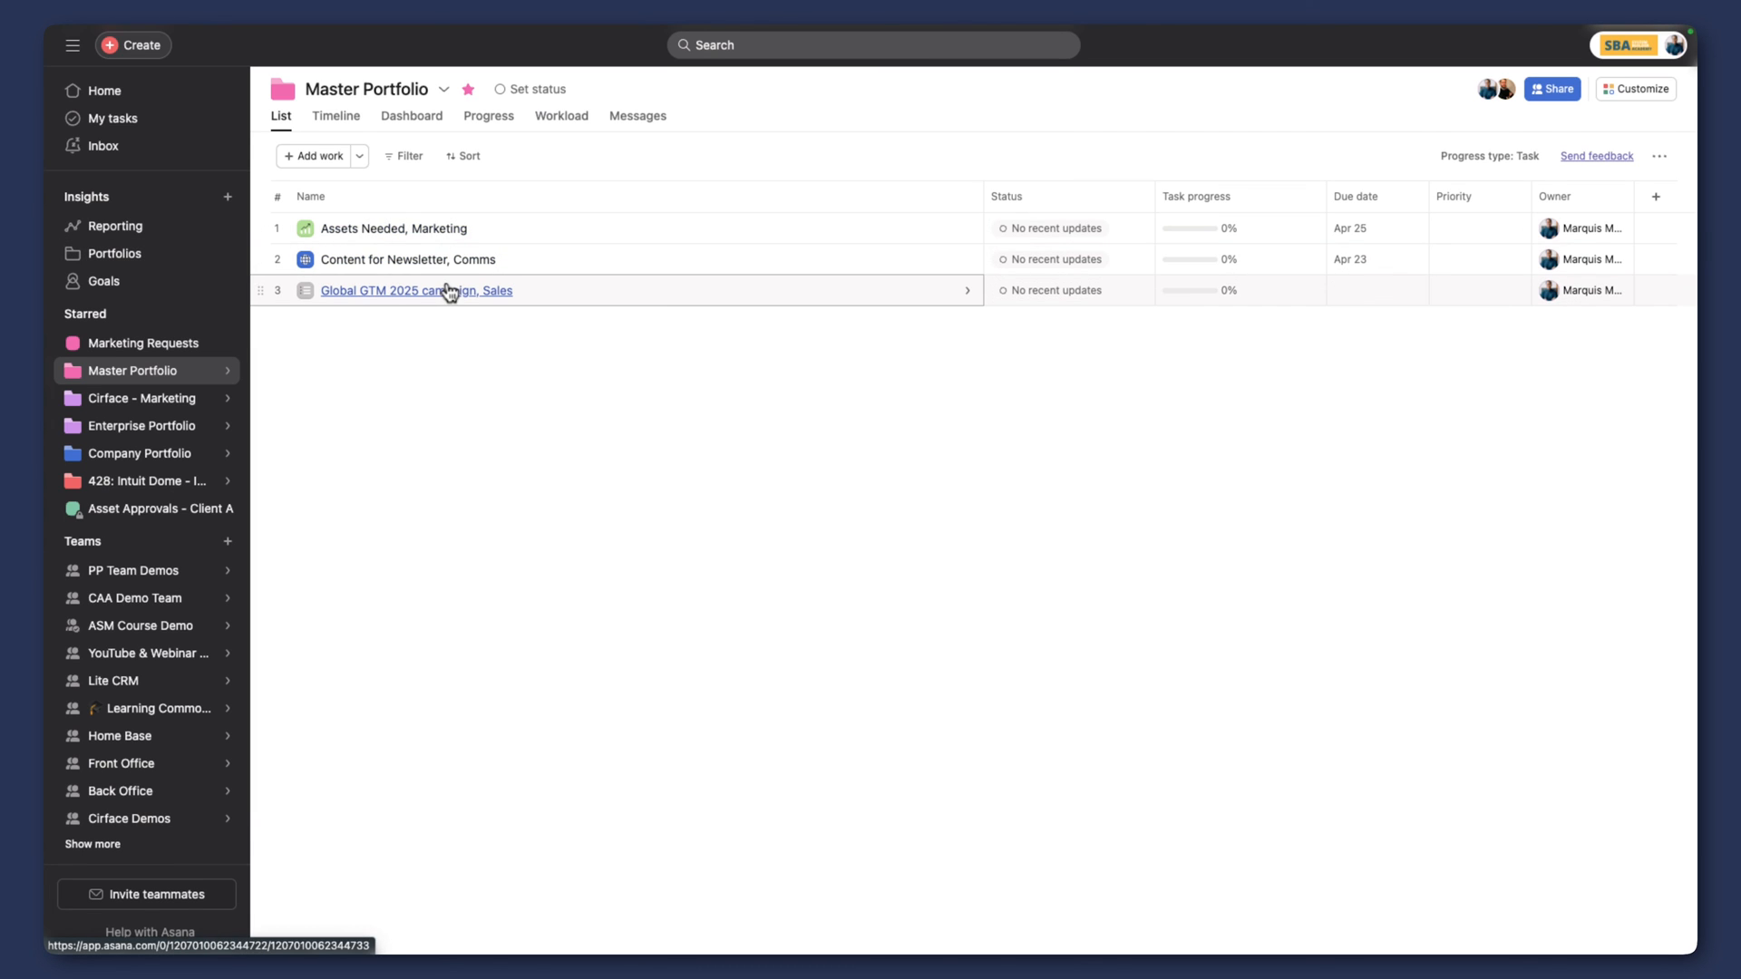
mouse_move(403, 466)
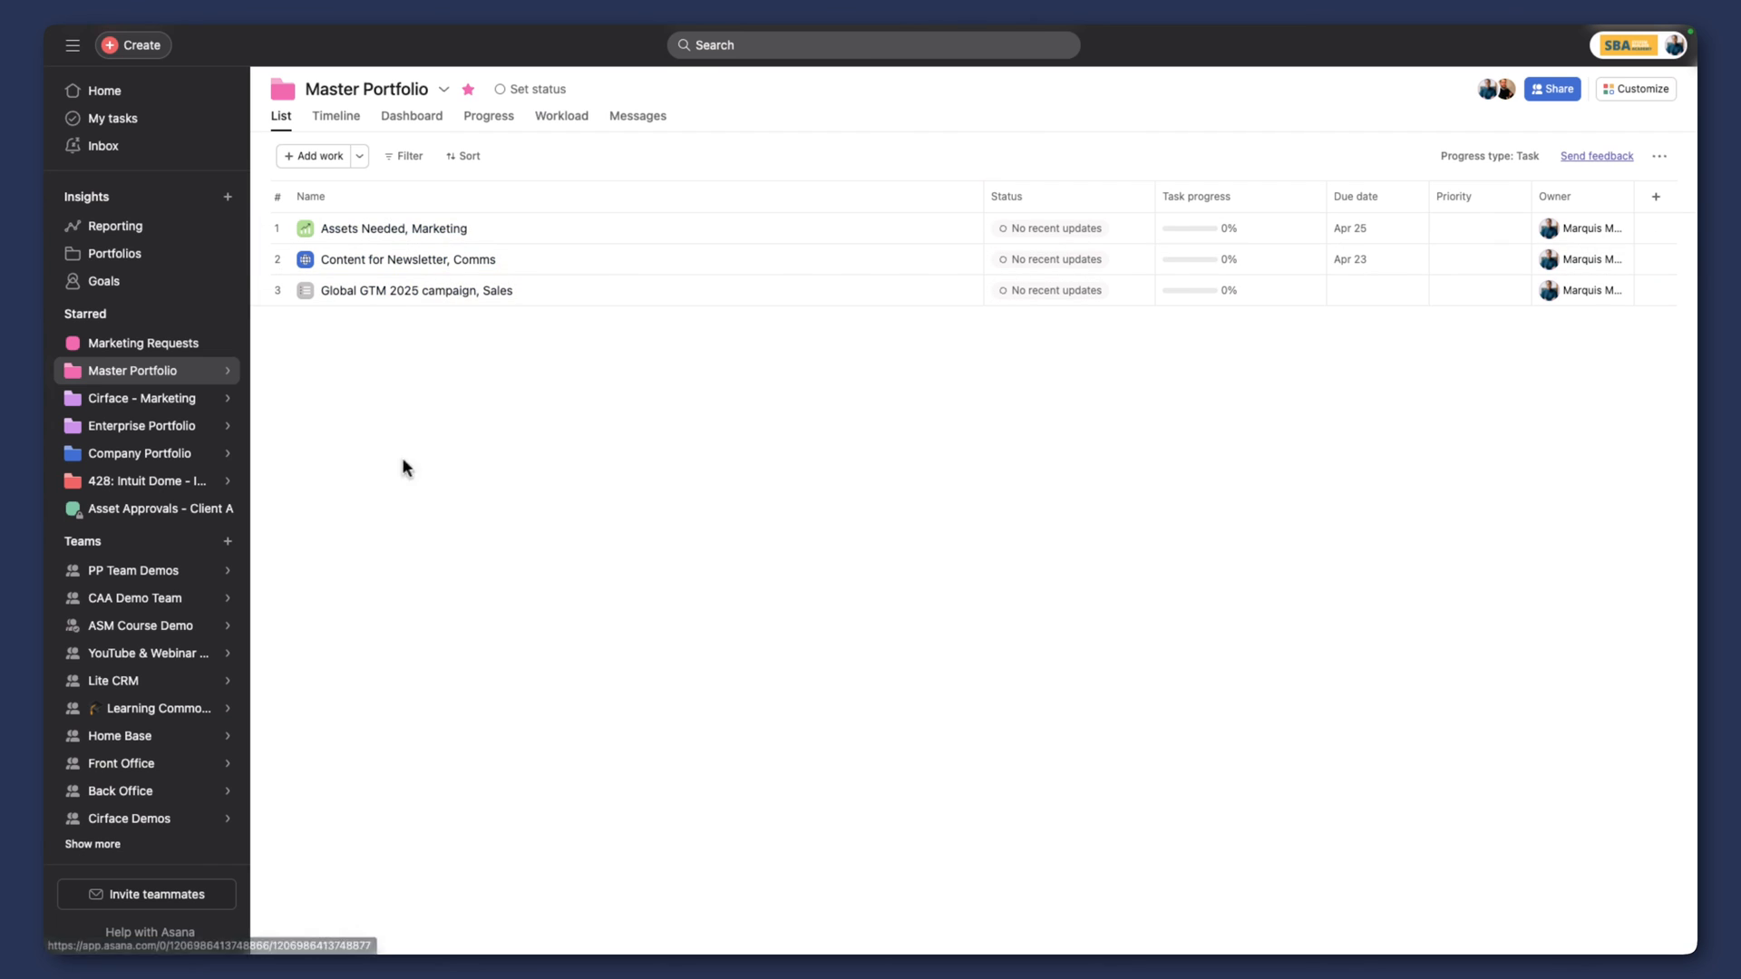
mouse_move(391, 348)
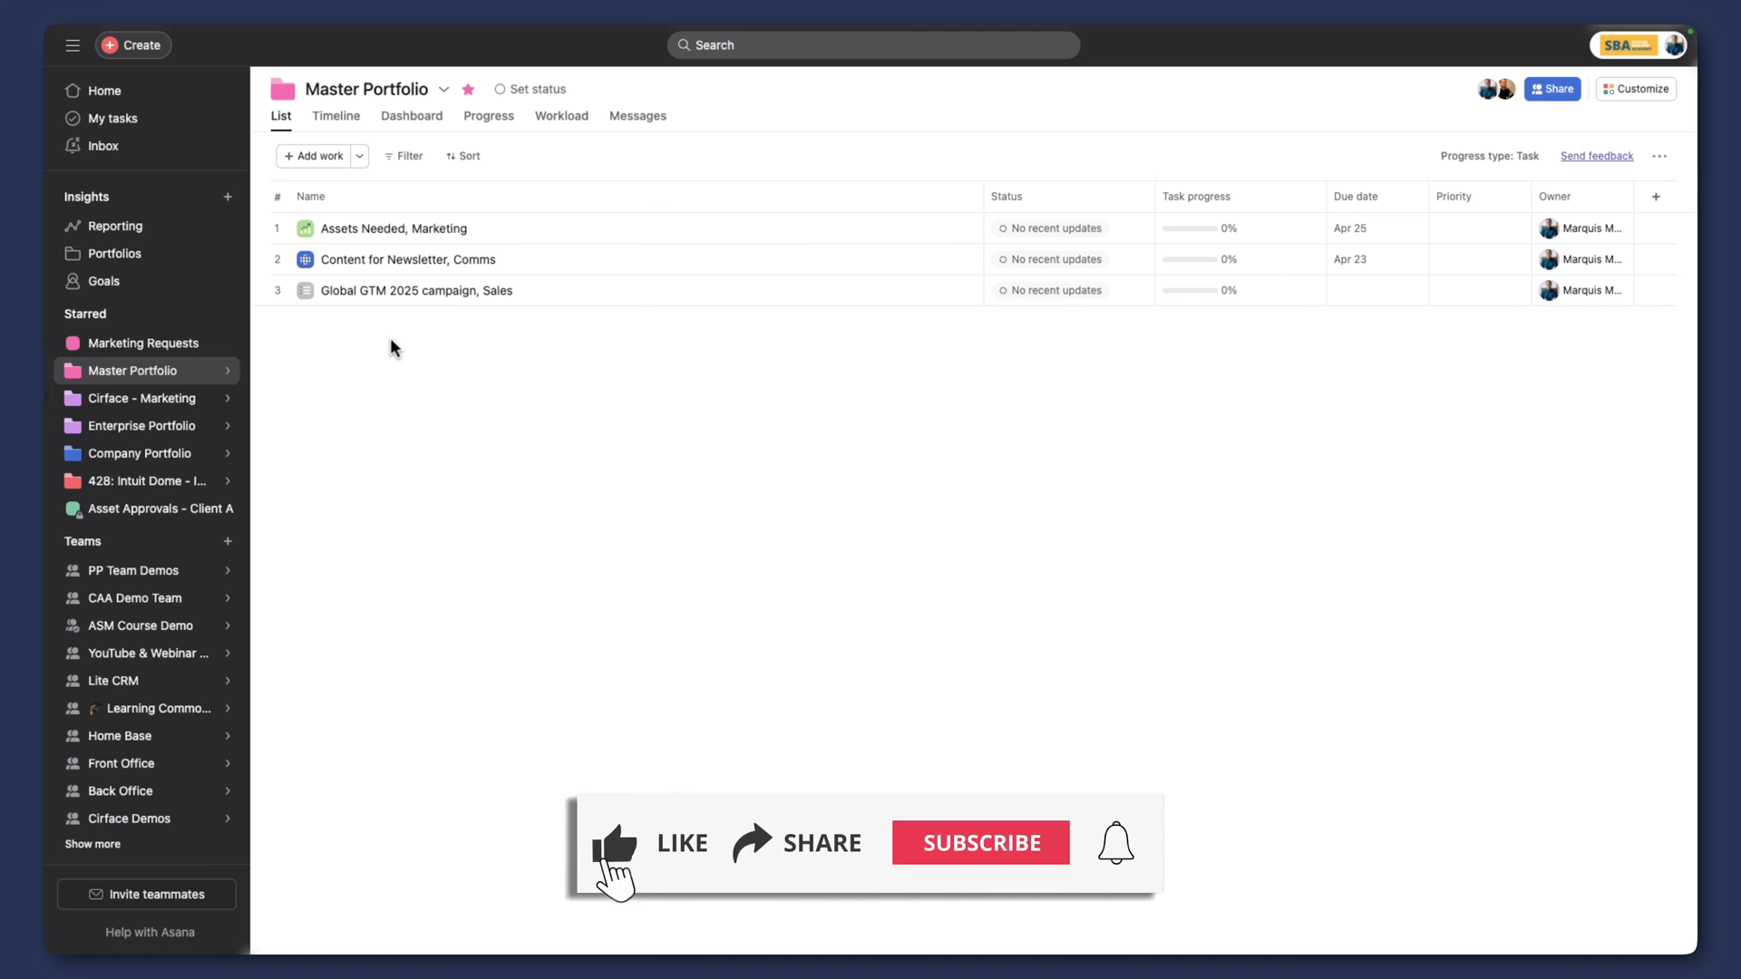
click(613, 844)
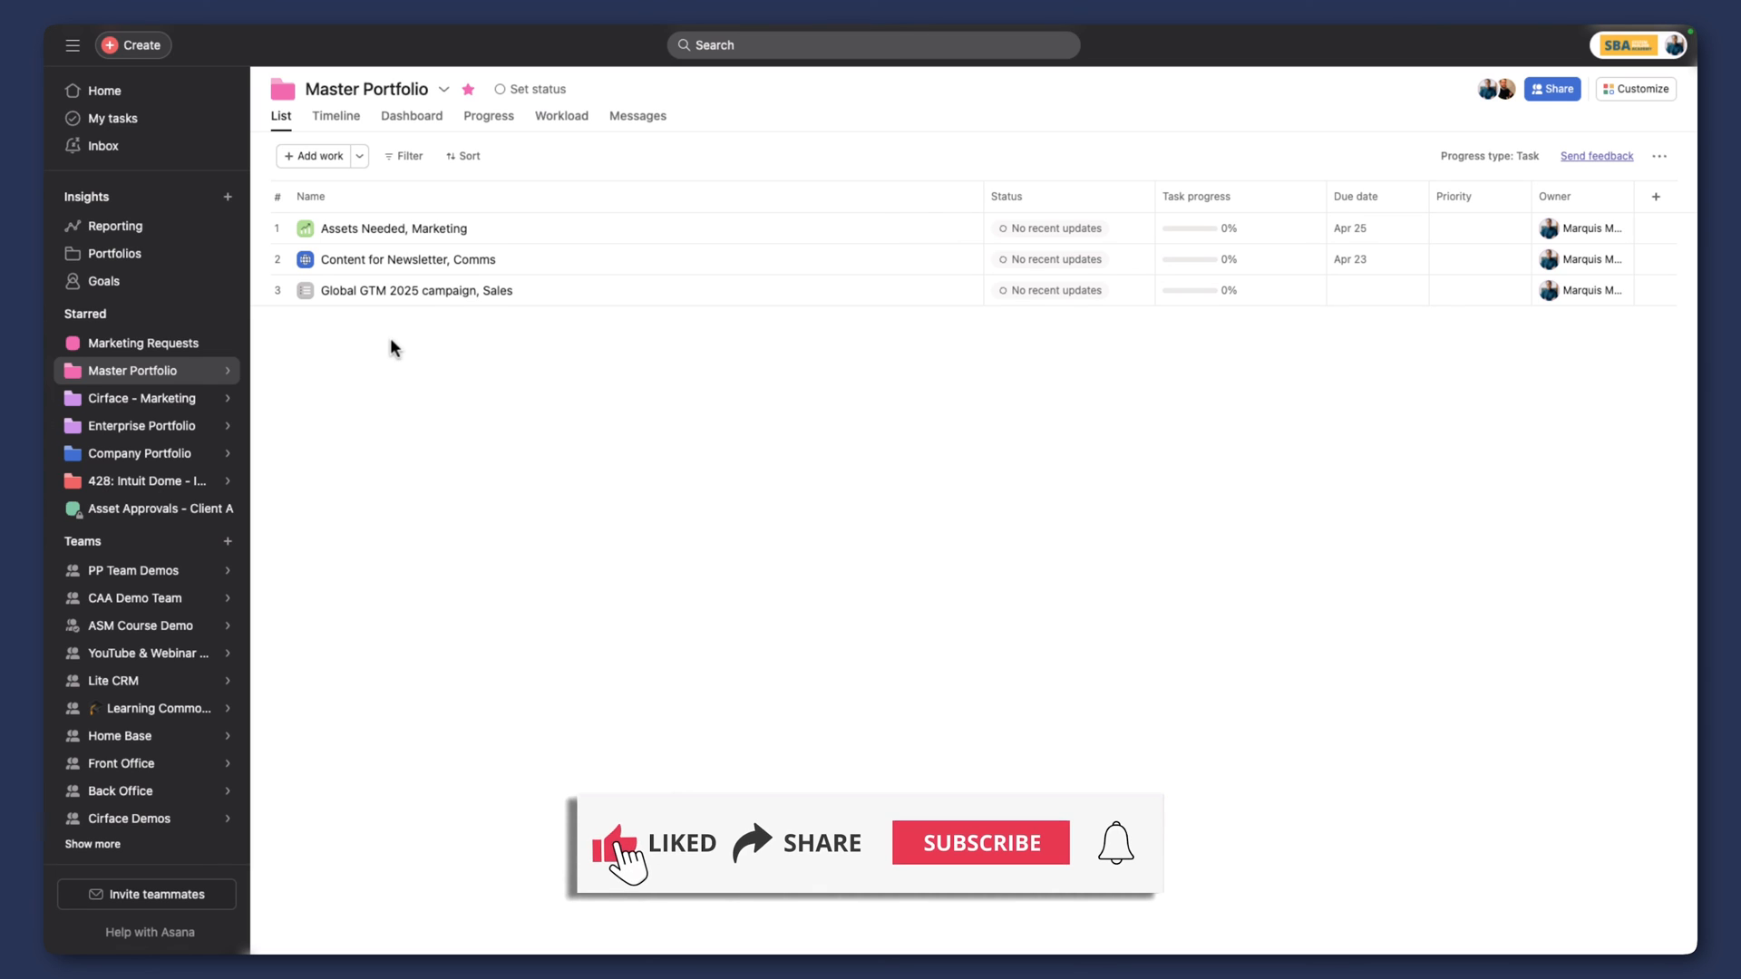
mouse_move(761, 861)
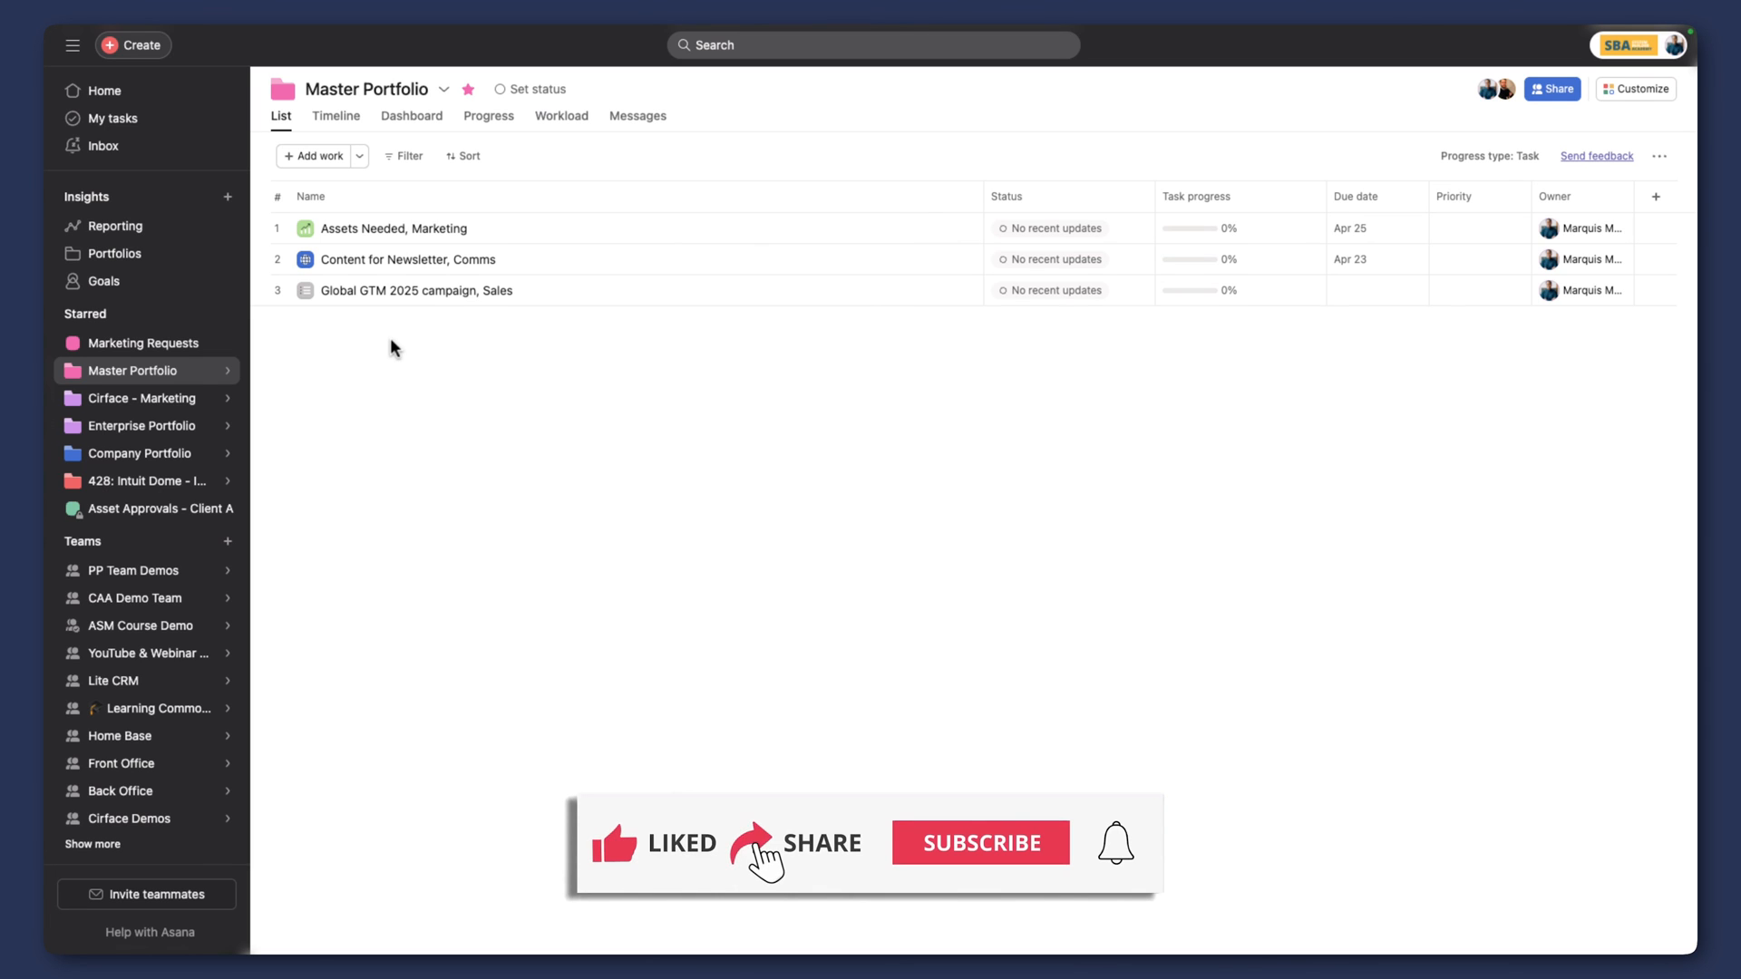
click(979, 842)
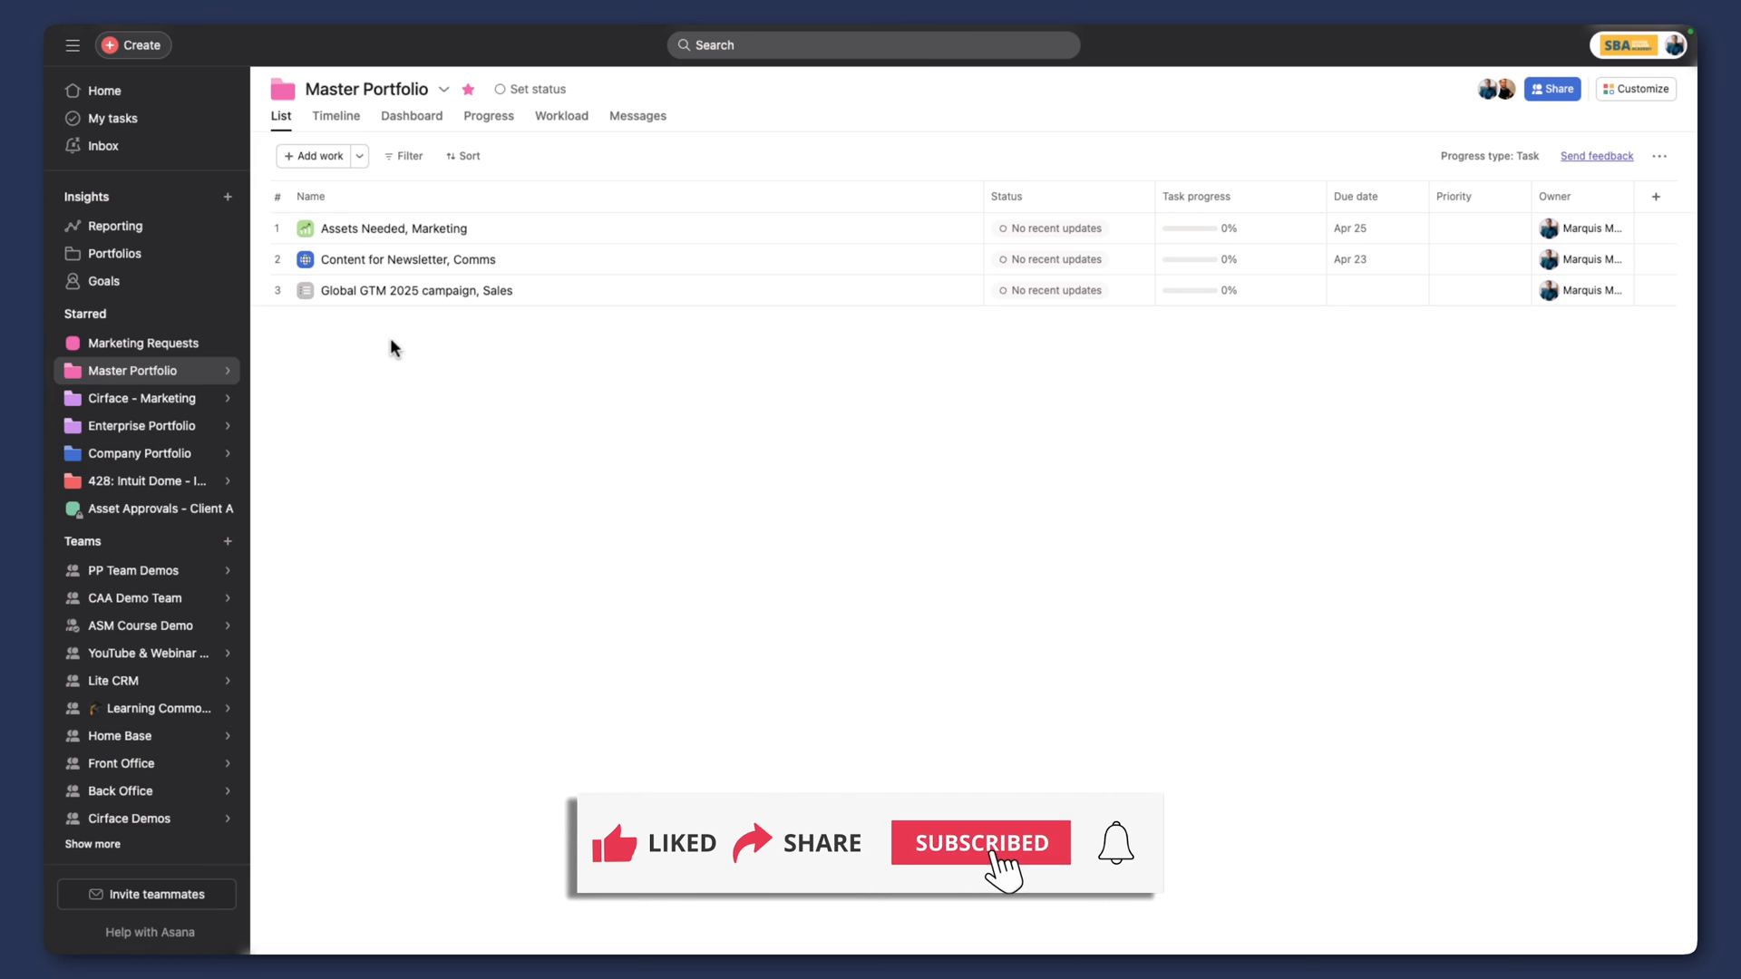